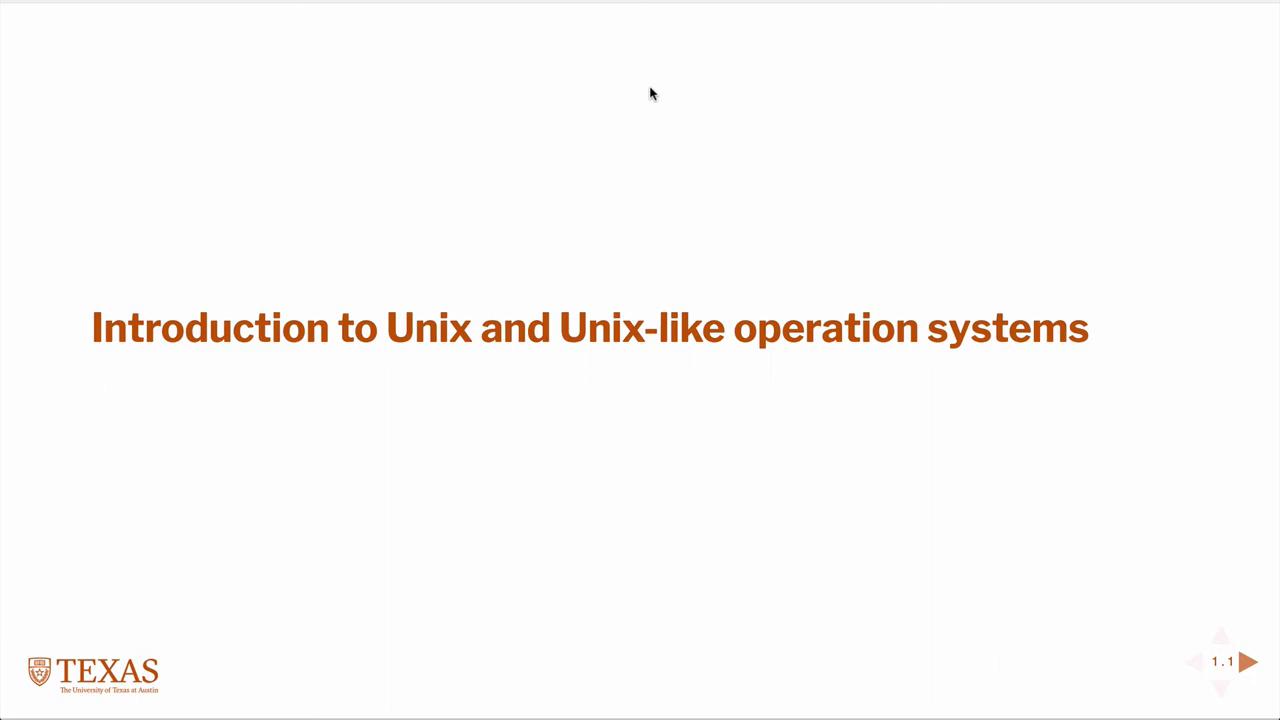
Step: Advance from the Unix introduction title to "The beginning..." slide on pre-Unix systems
left_click(1248, 660)
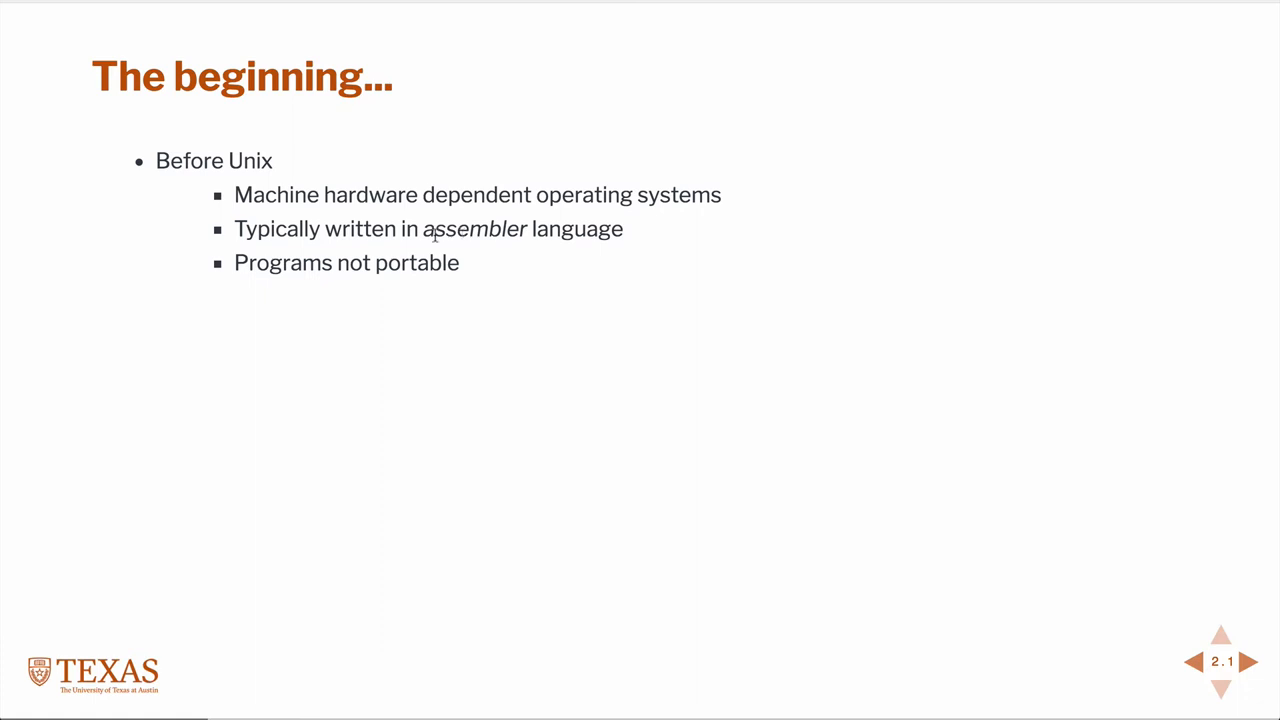
mouse_move(452, 268)
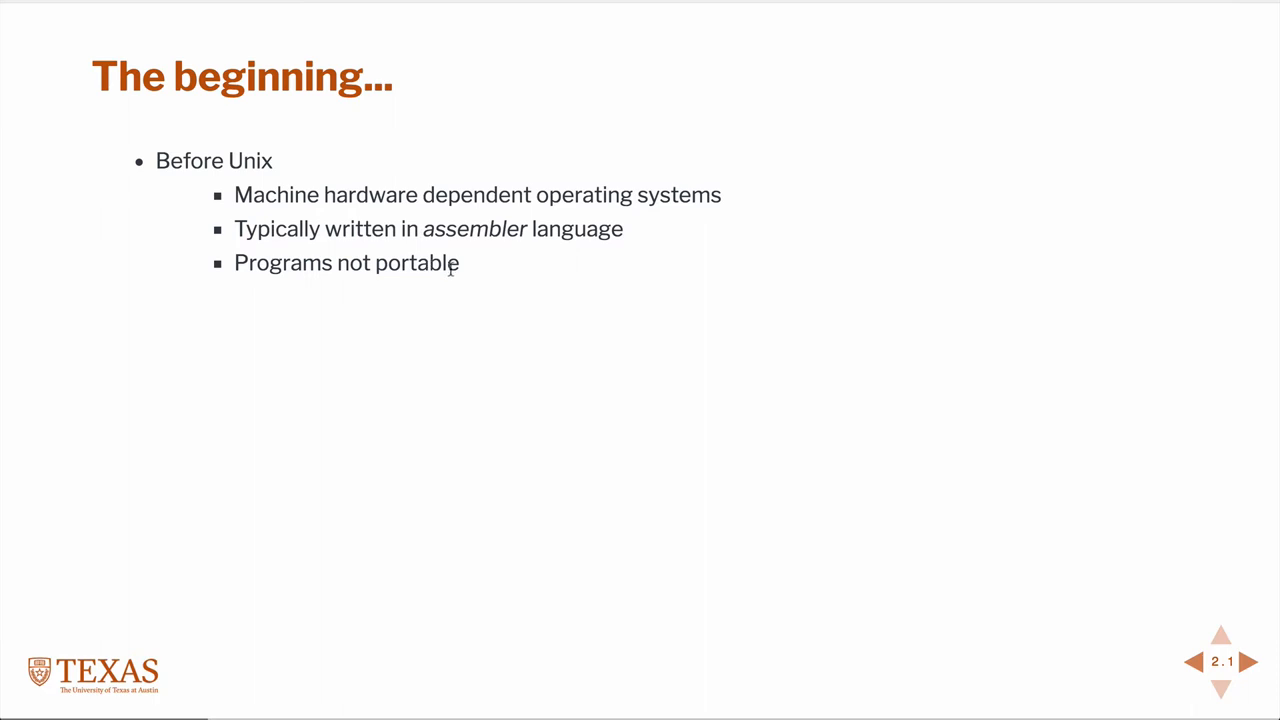
mouse_move(696, 244)
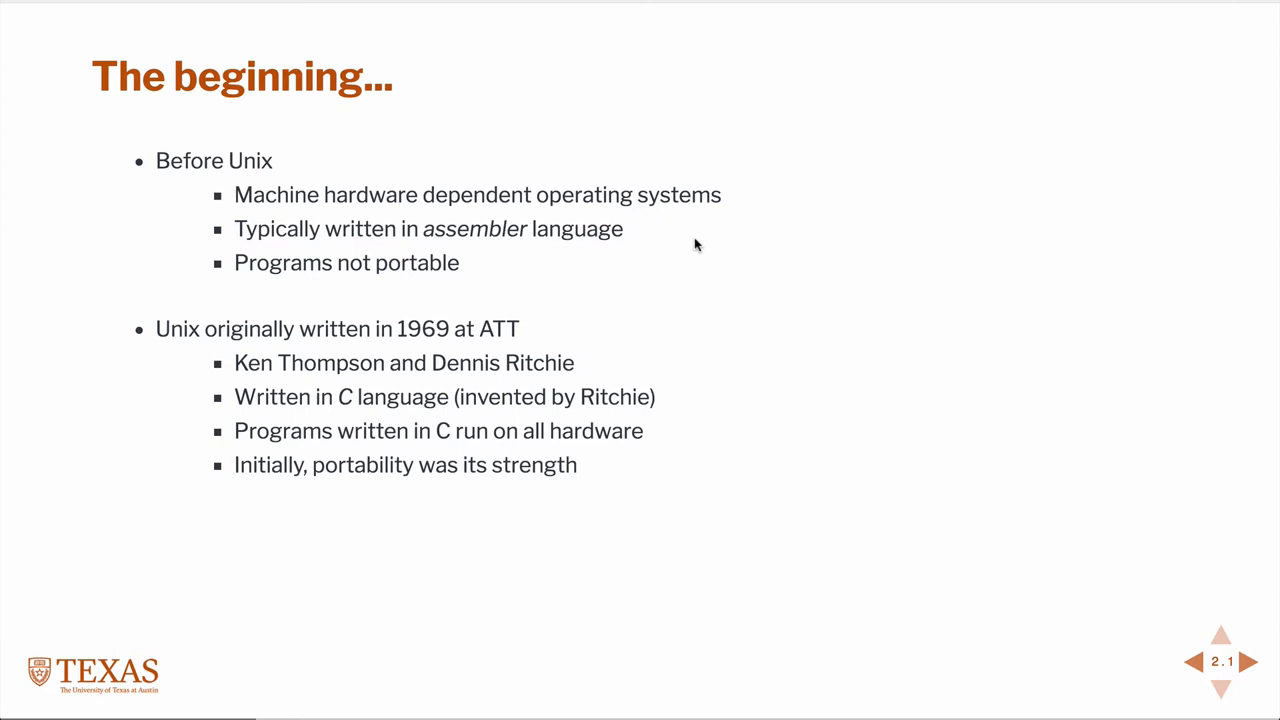
mouse_move(588, 362)
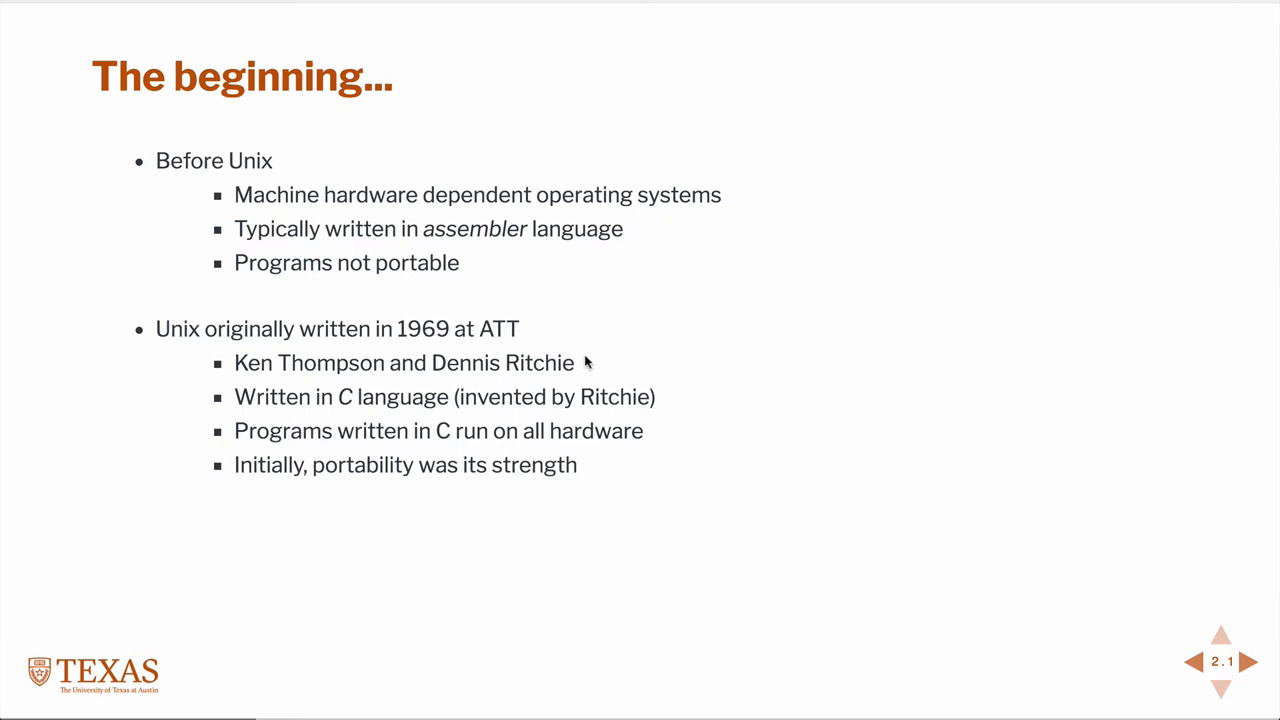
mouse_move(640, 380)
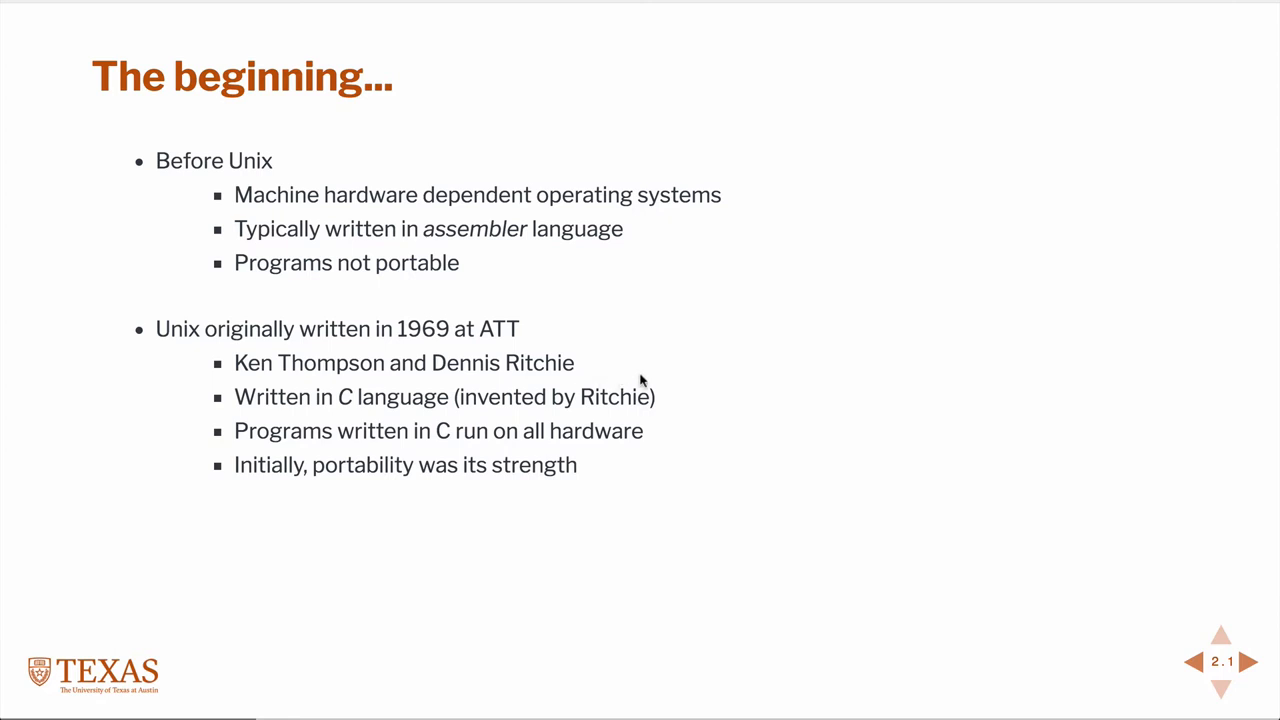
Step: Reveal the Berkeley bullets: UNIX distributed openly and BSD UNIX continuing ATT's work
left_click(1220, 690)
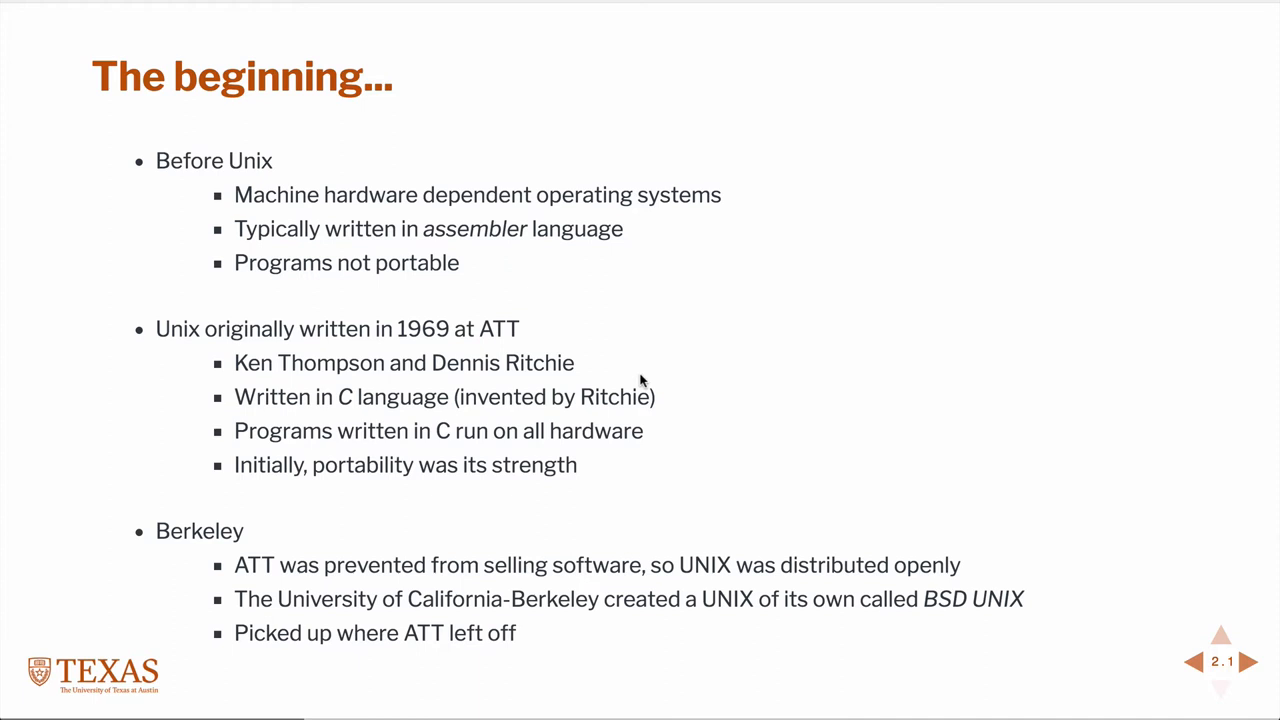
mouse_move(432, 590)
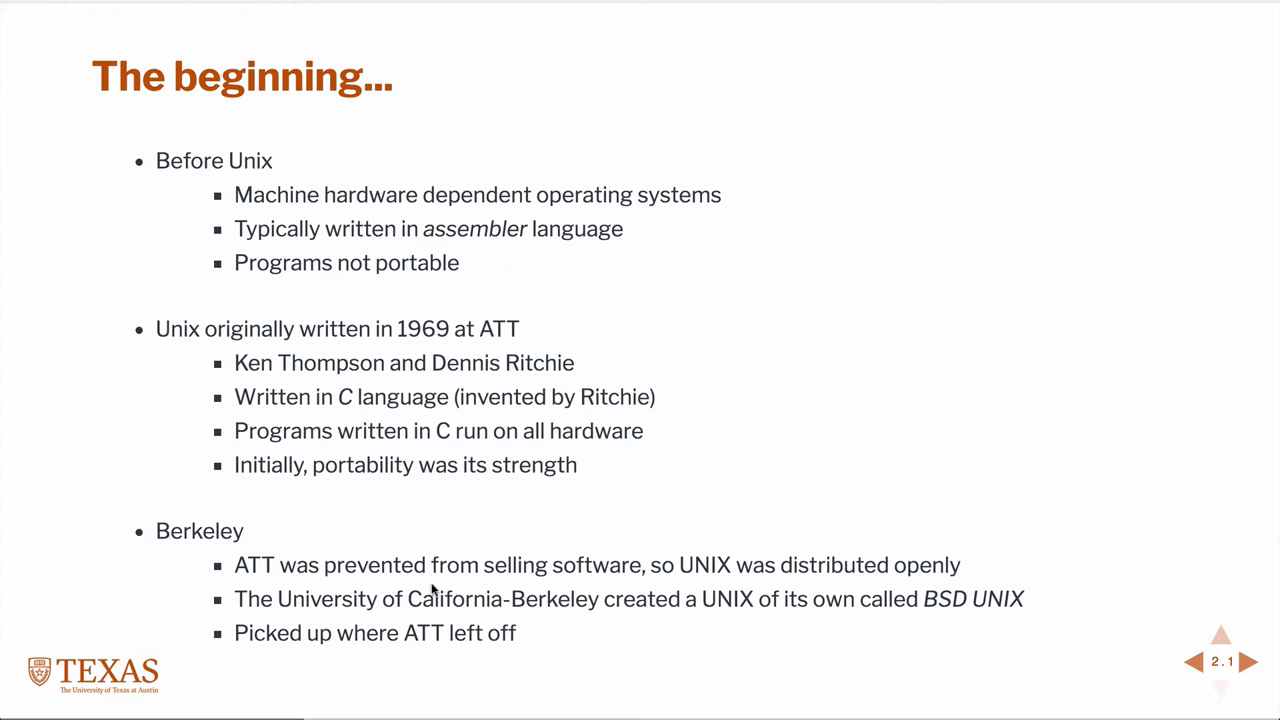
mouse_move(612, 620)
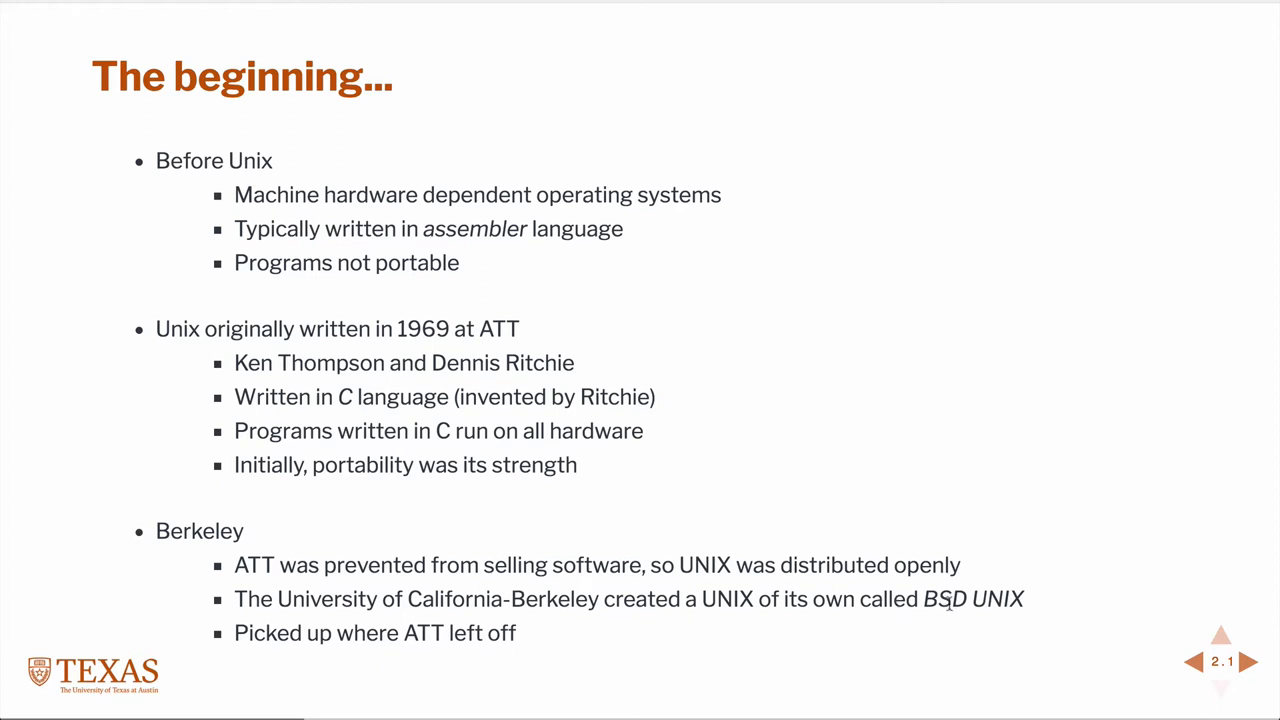
mouse_move(978, 598)
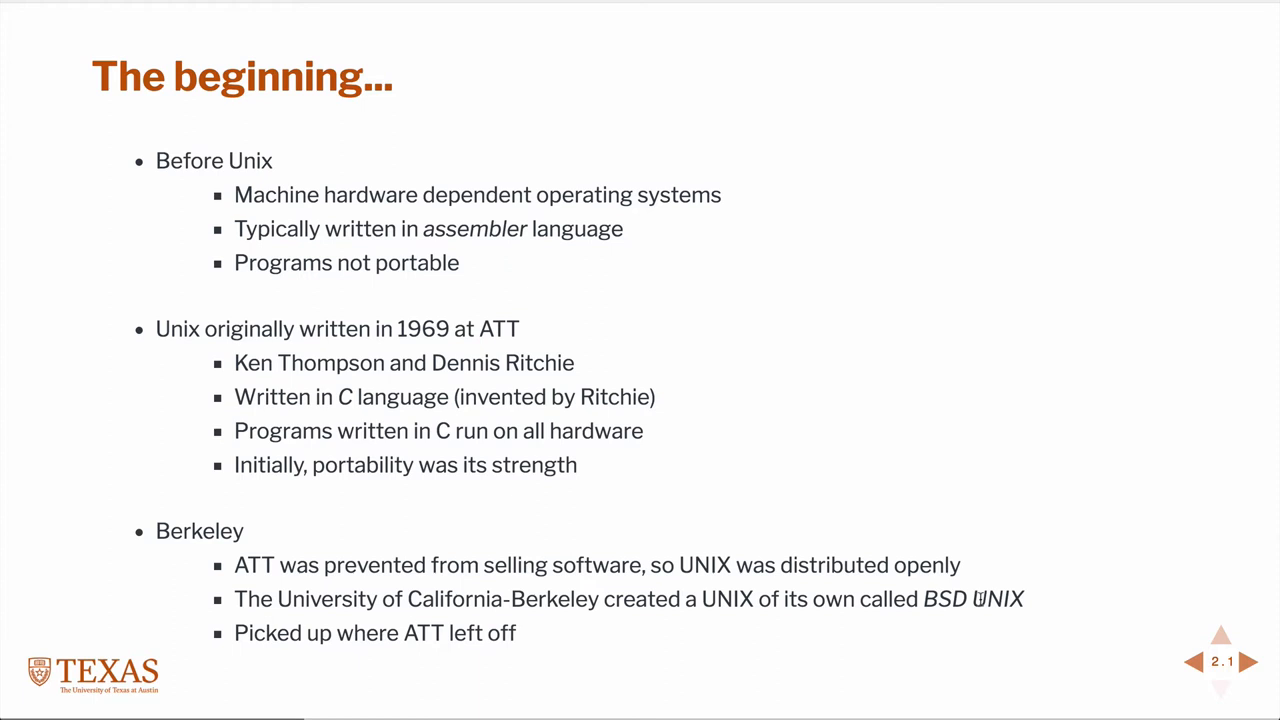
mouse_move(900, 588)
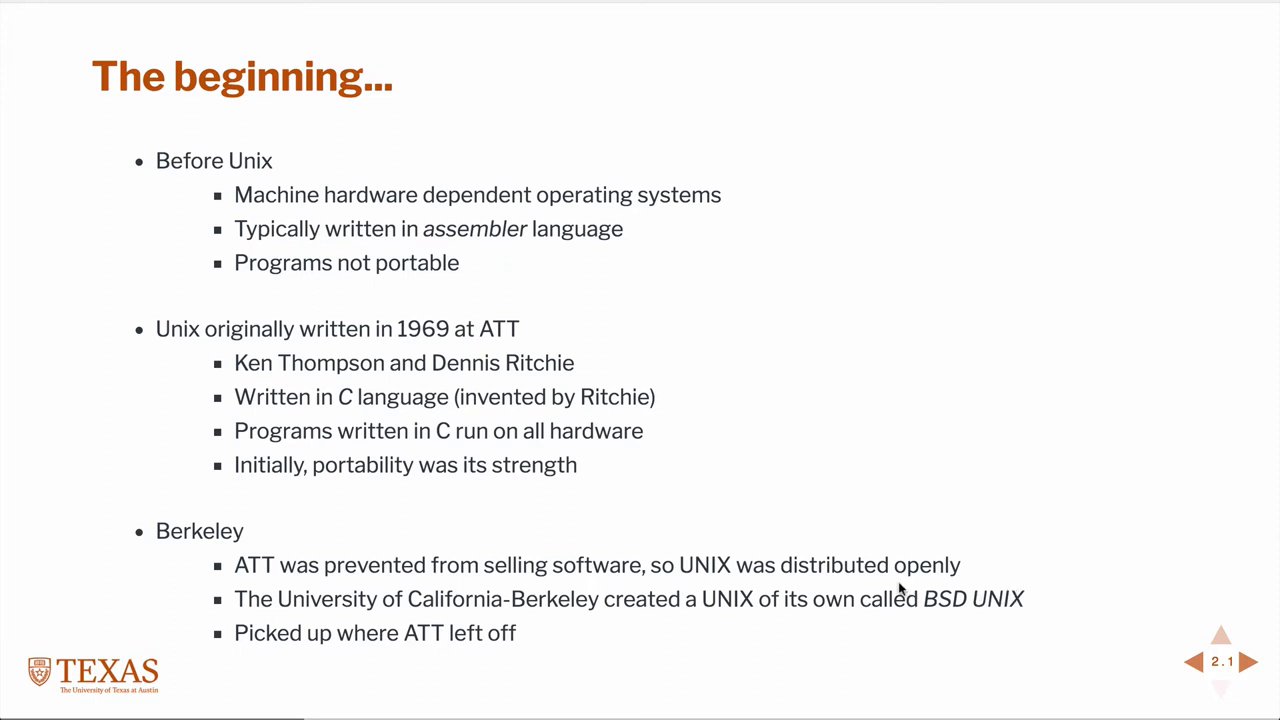
mouse_move(760, 632)
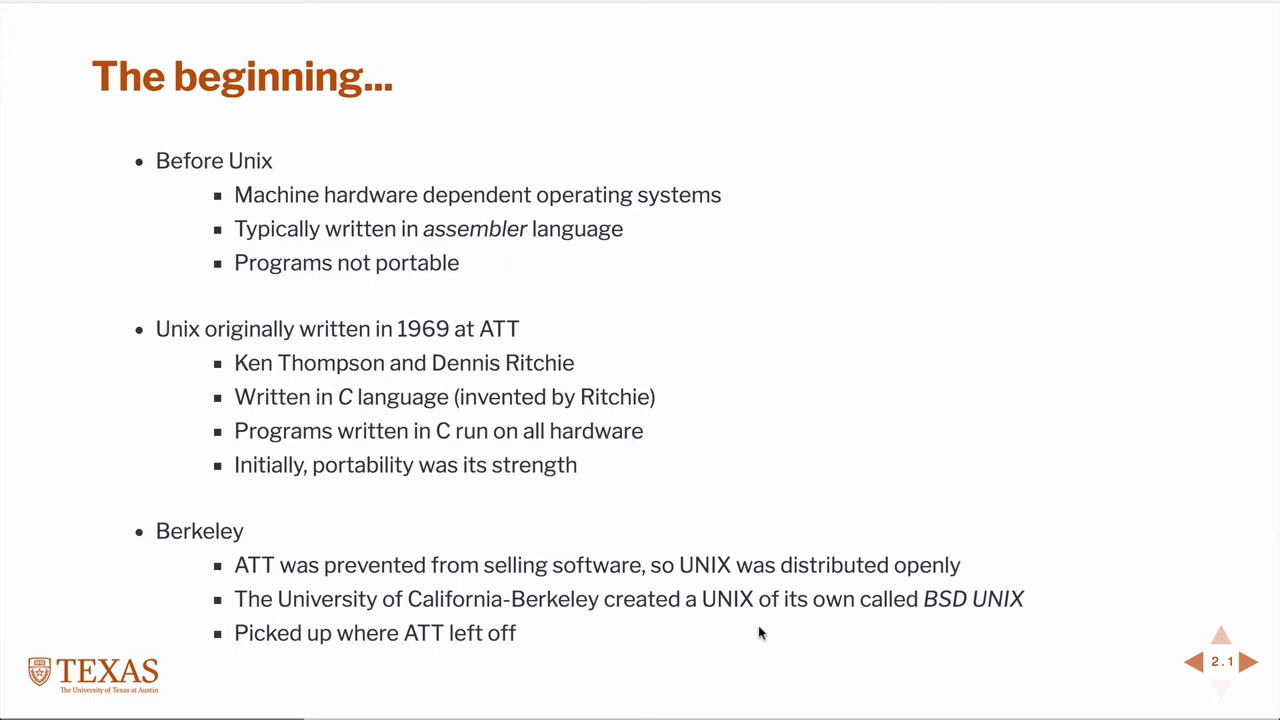
Step: Advance to the "Fragmentation..." slide listing Solaris, AIX, HP-UX and macOS
left_click(1248, 662)
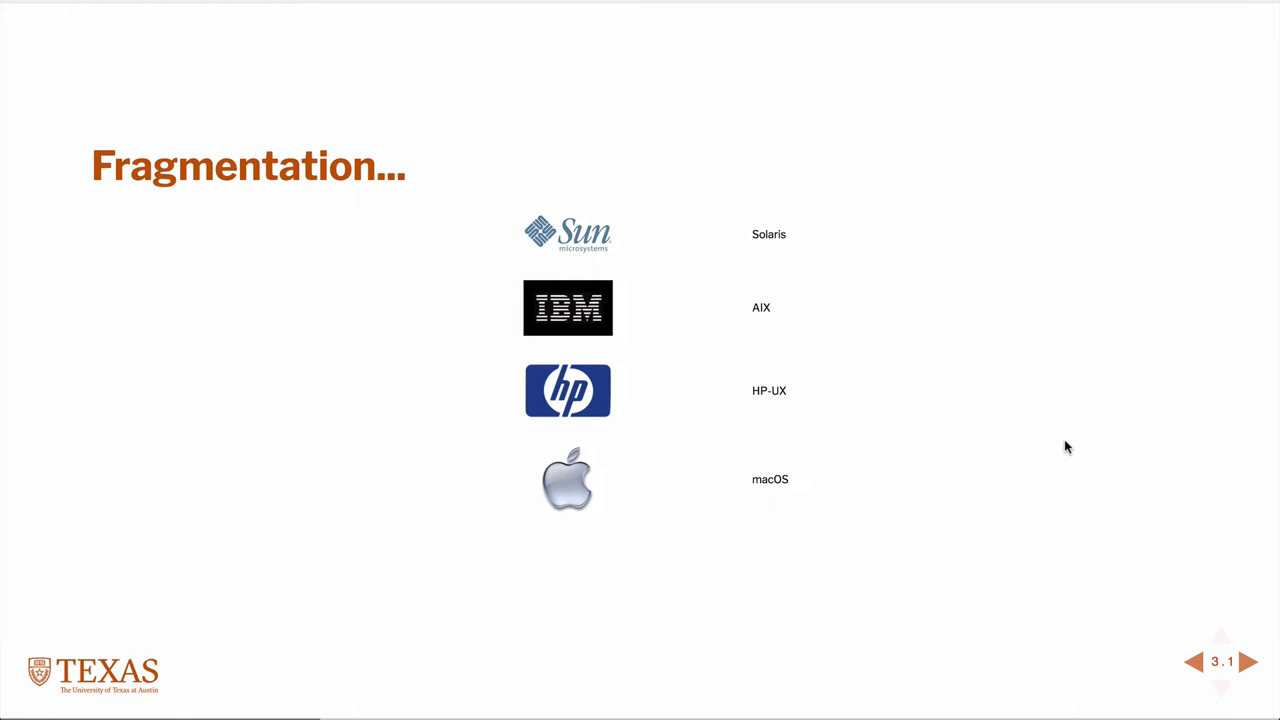
mouse_move(822, 528)
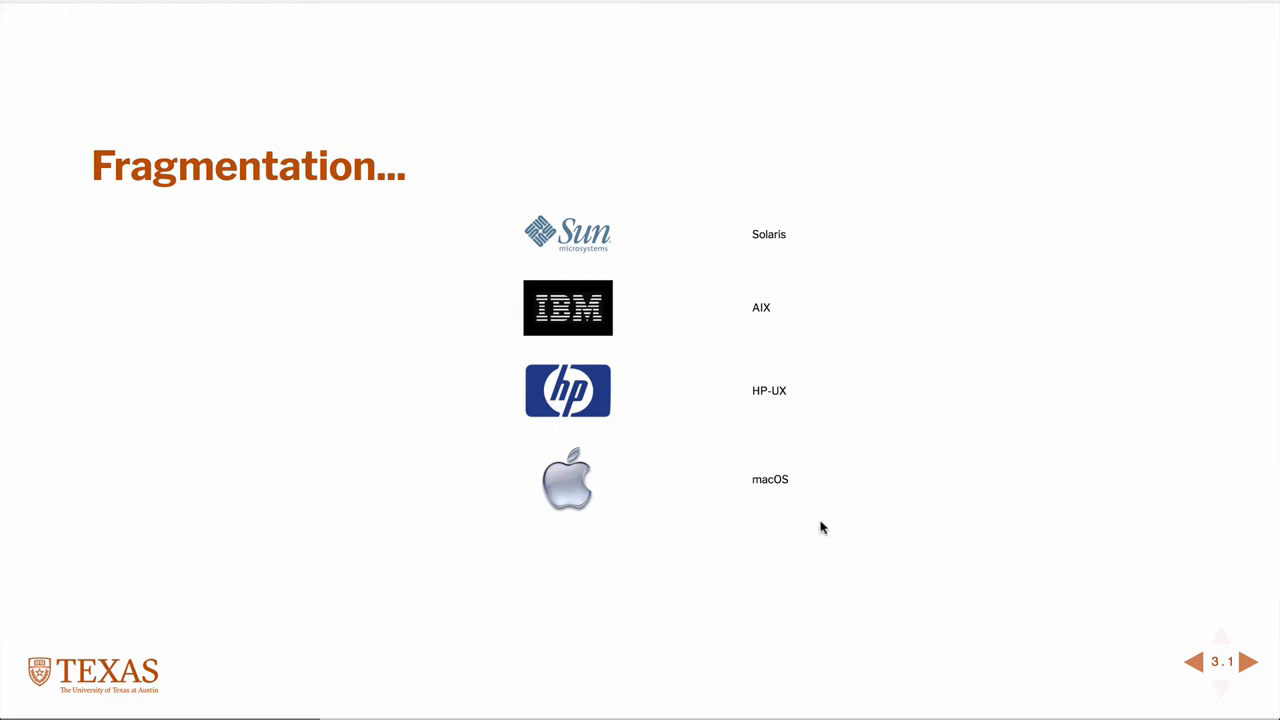
mouse_move(830, 512)
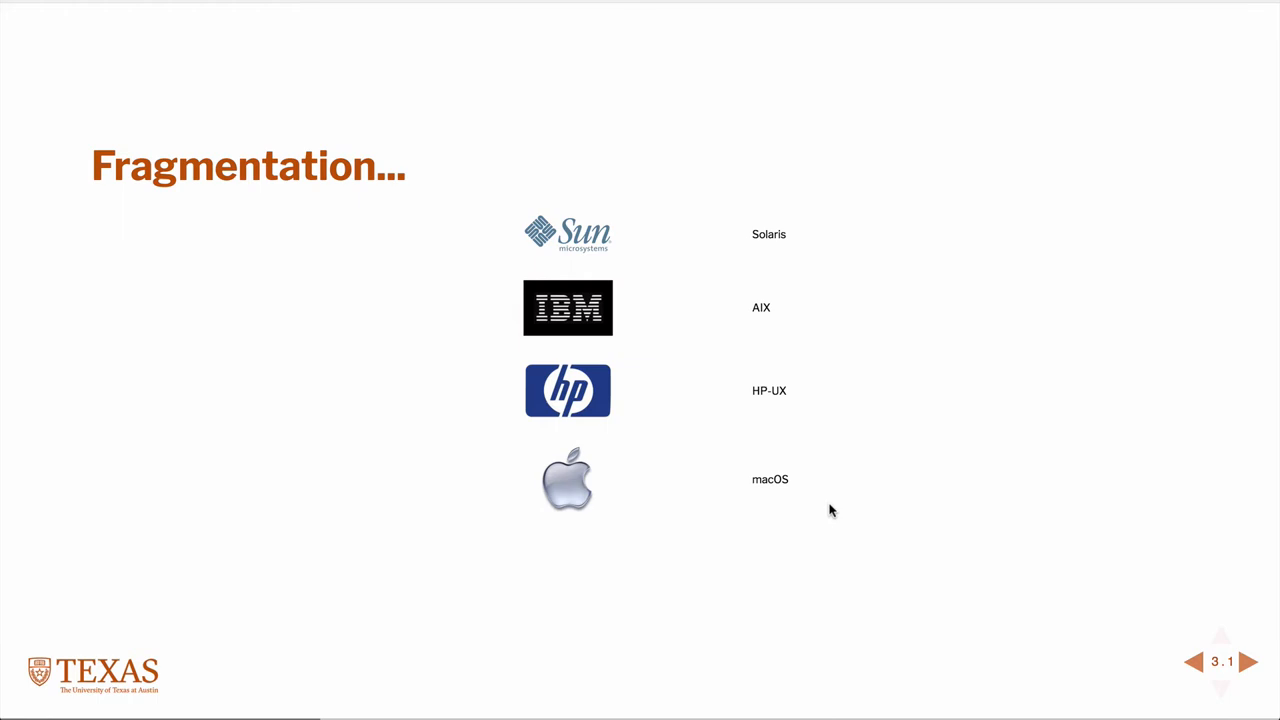
Step: Advance to the "Officially..." slide on the UNIX trademark belonging to The Open Group
left_click(1248, 660)
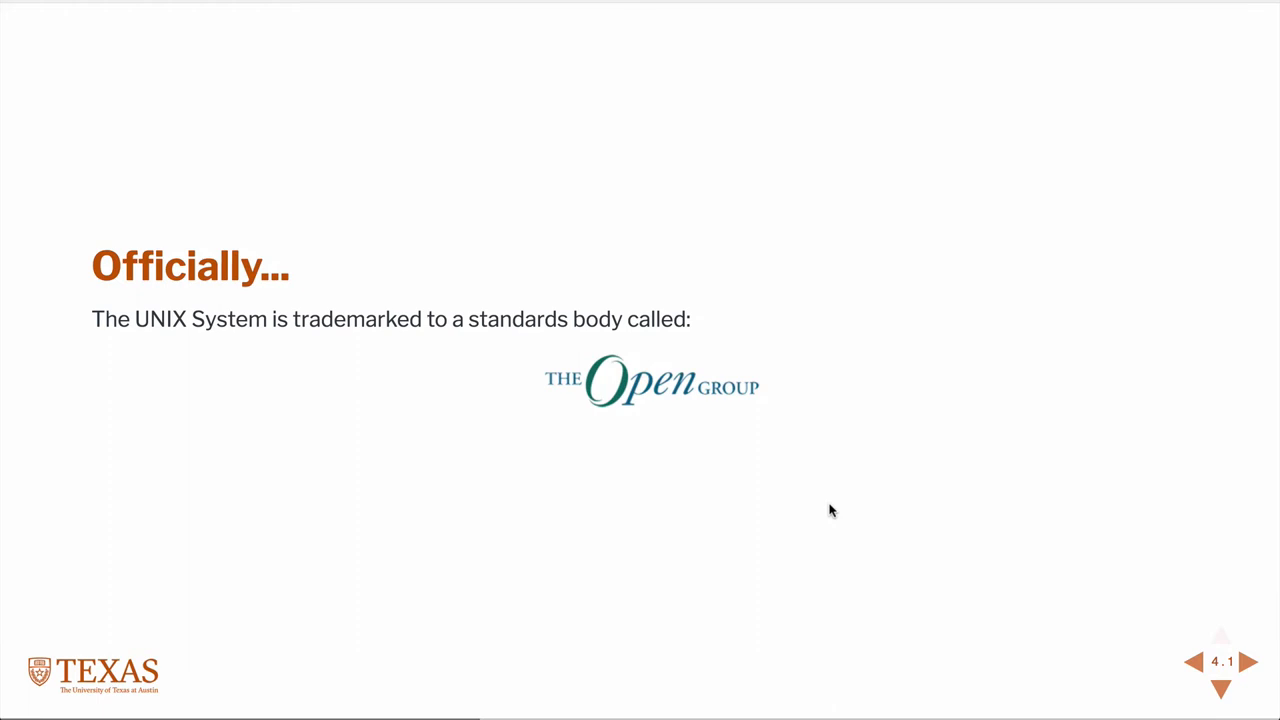
mouse_move(818, 512)
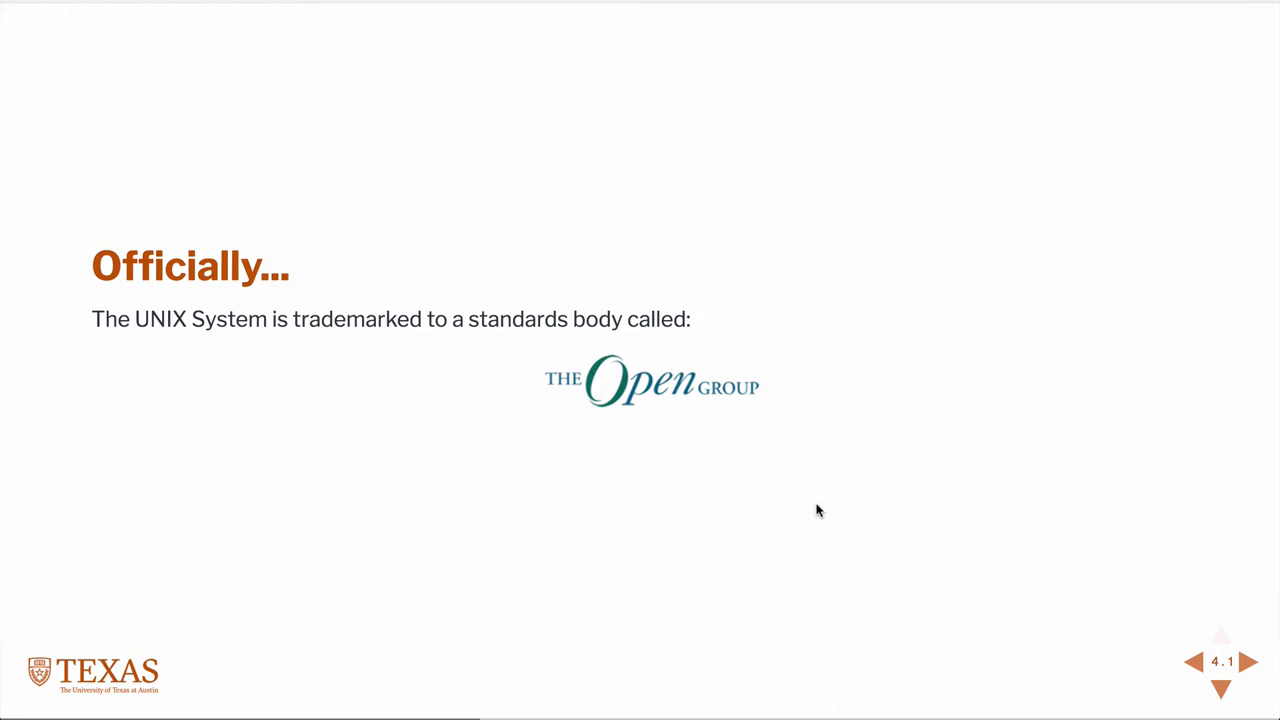
mouse_move(930, 408)
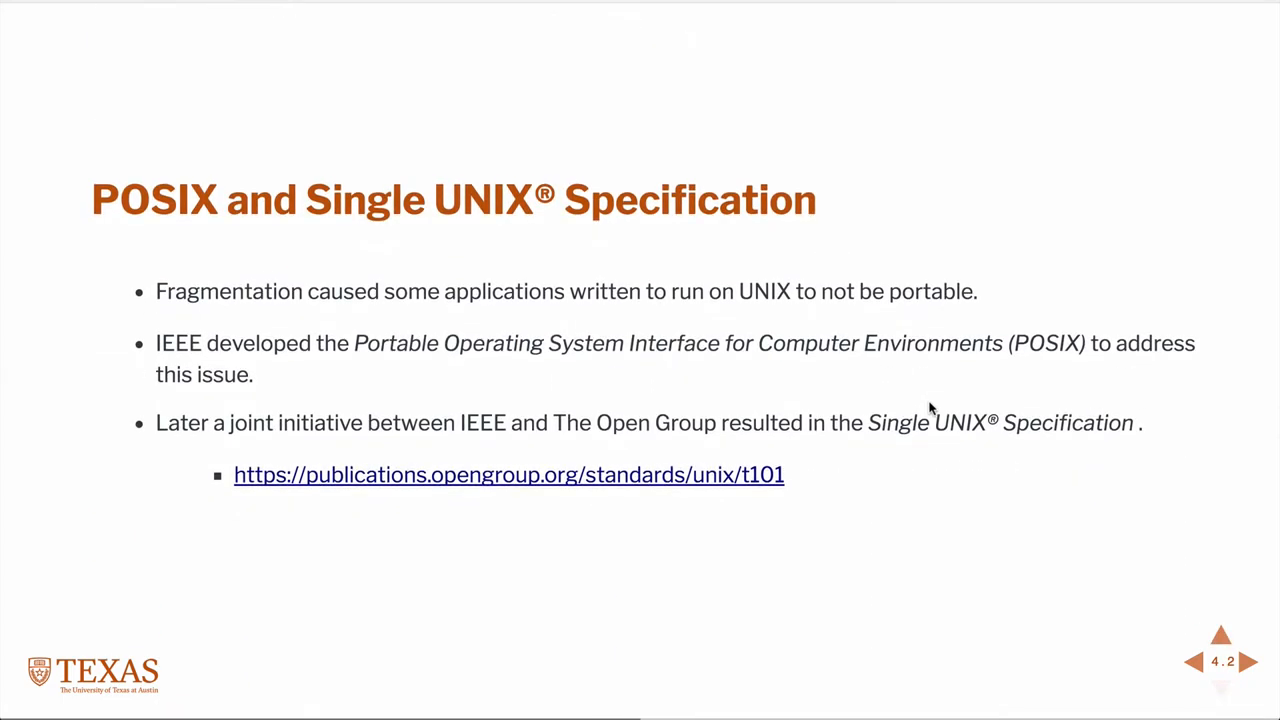
mouse_move(984, 520)
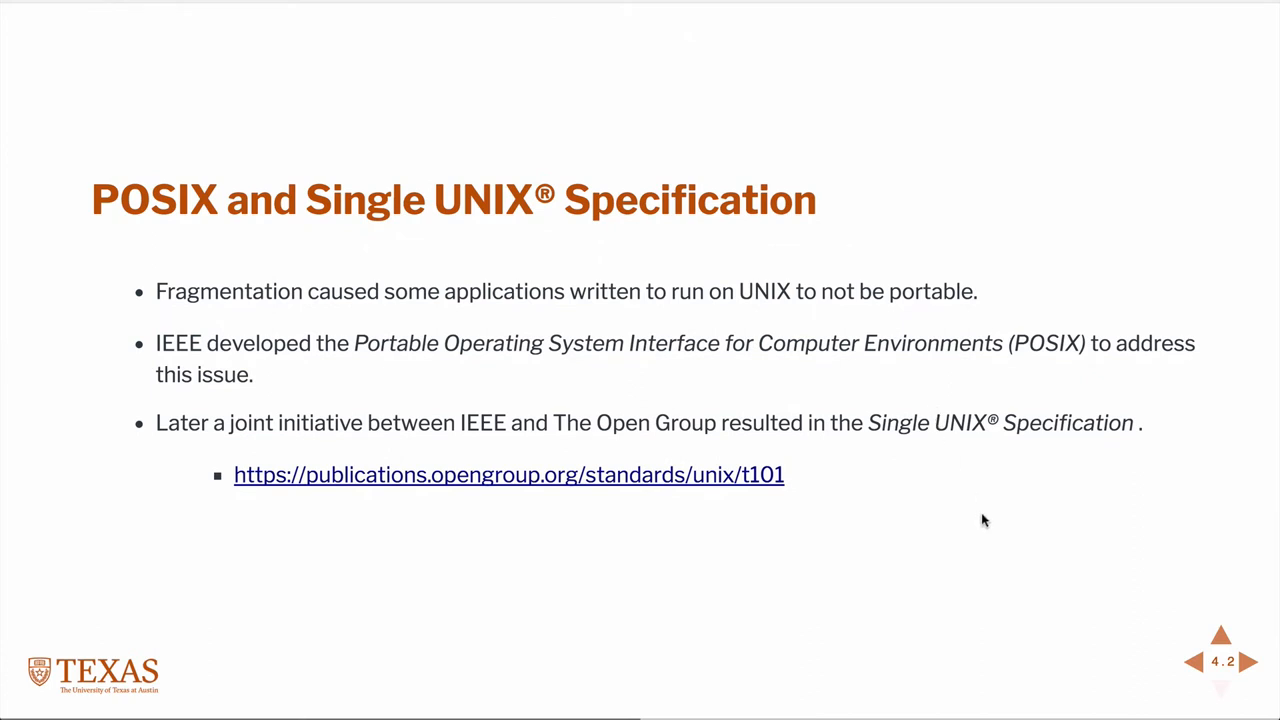
mouse_move(748, 420)
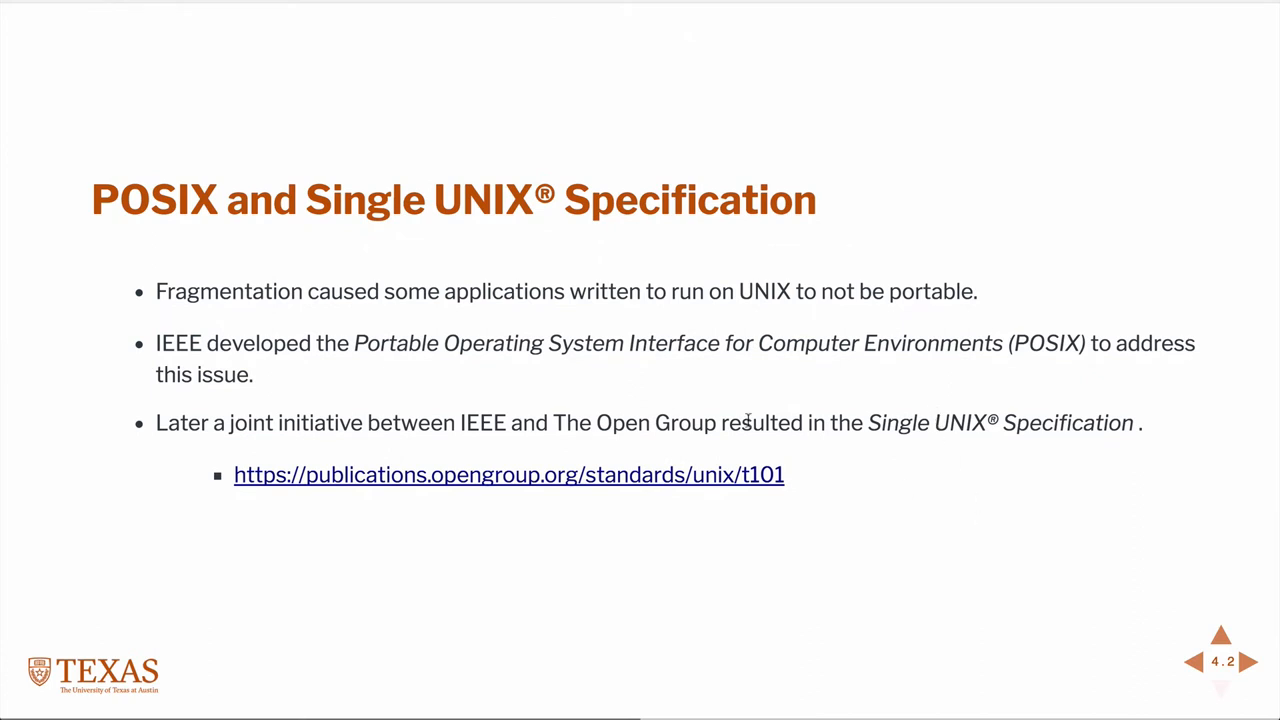
mouse_move(208, 356)
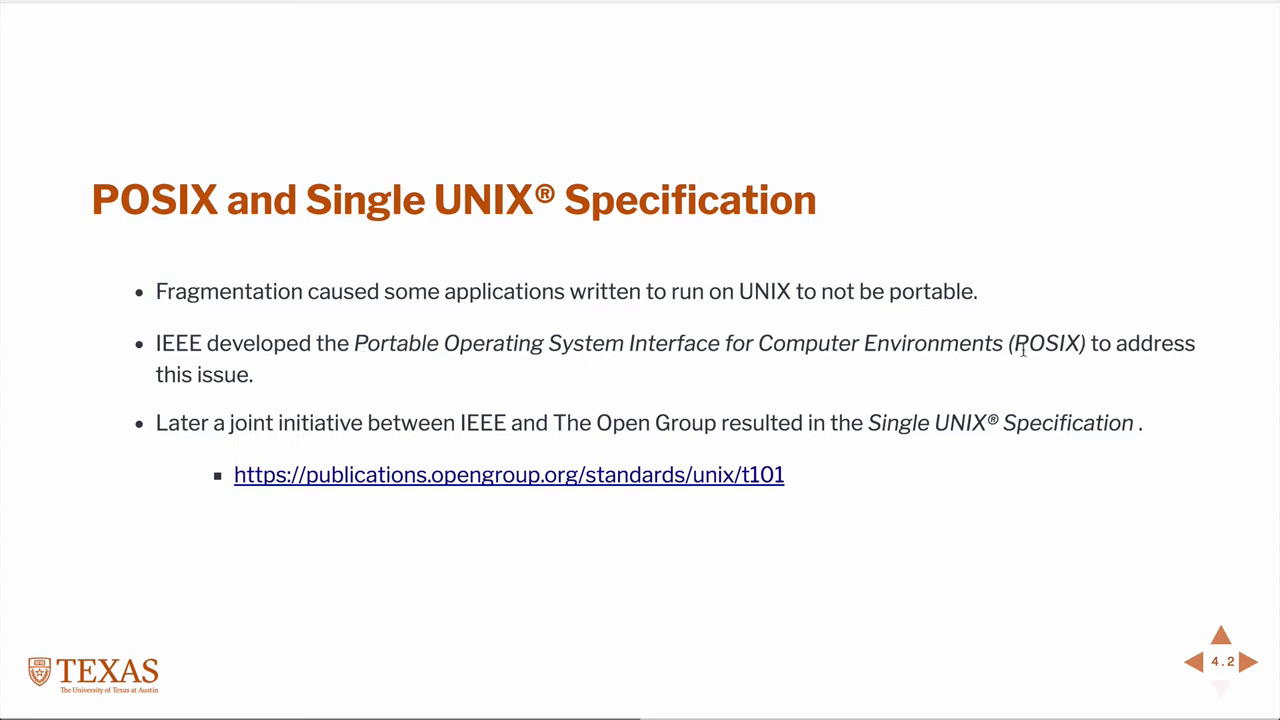
mouse_move(1080, 336)
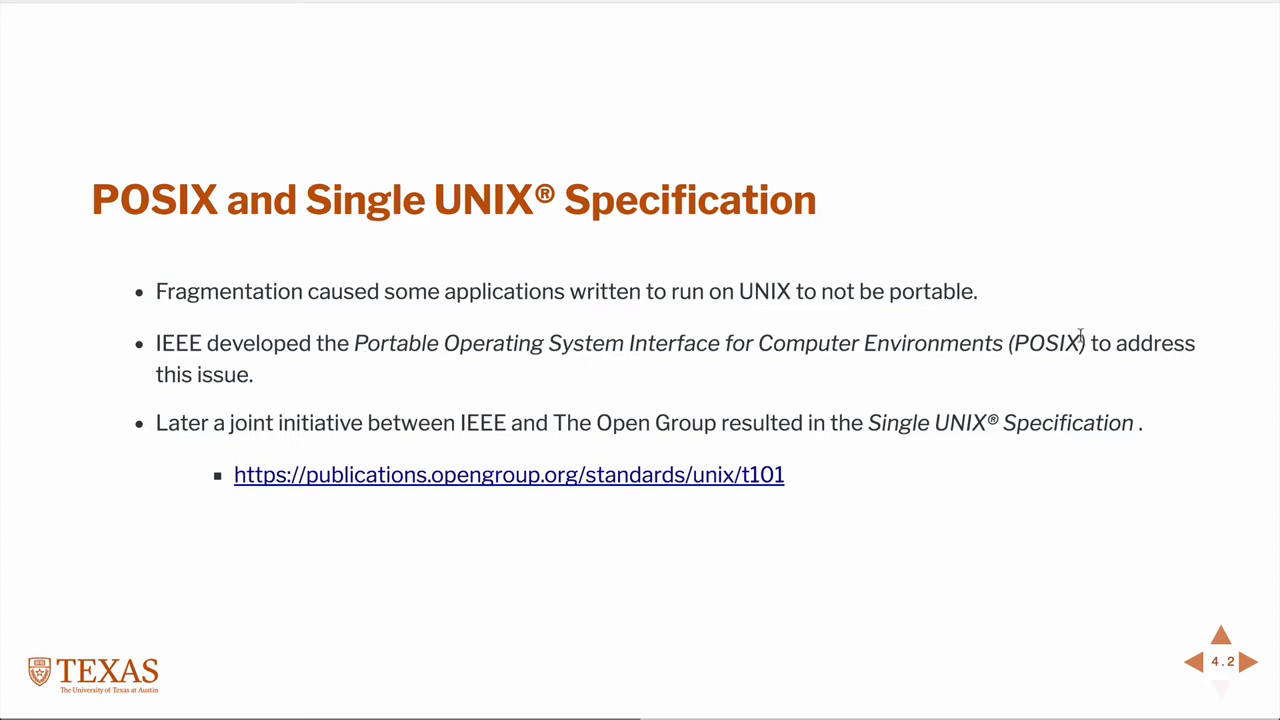
mouse_move(830, 400)
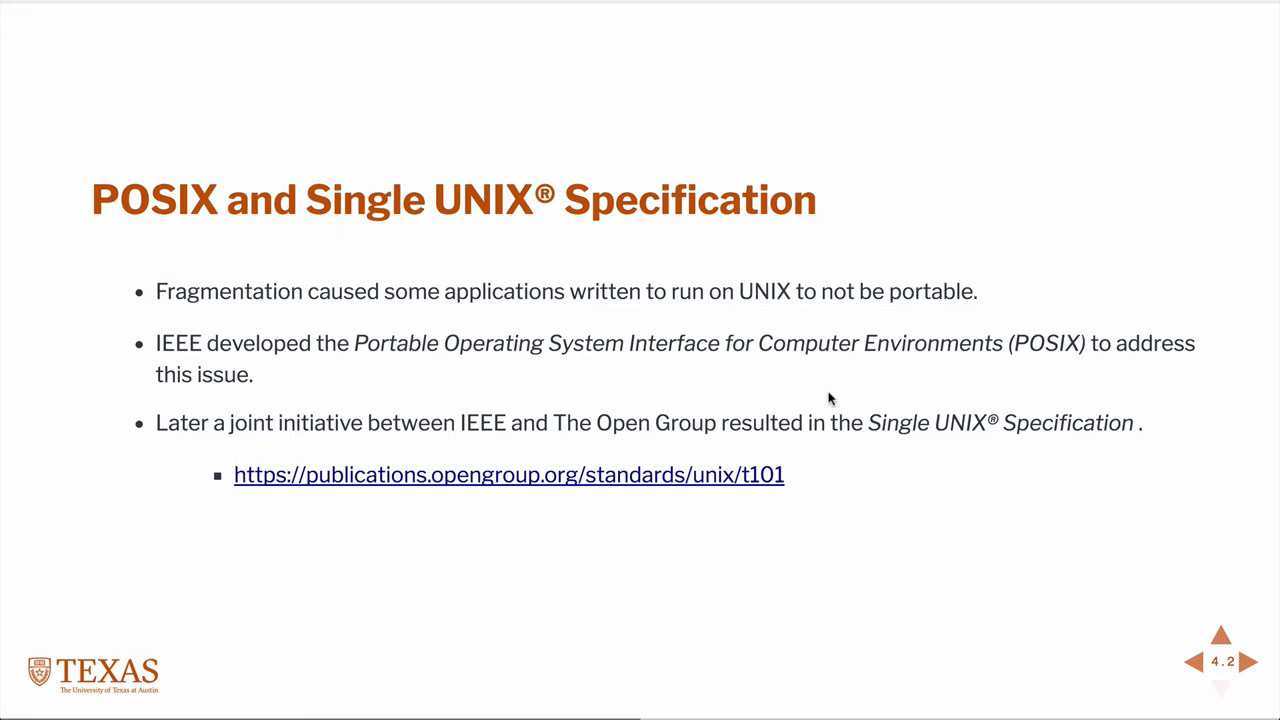
mouse_move(808, 480)
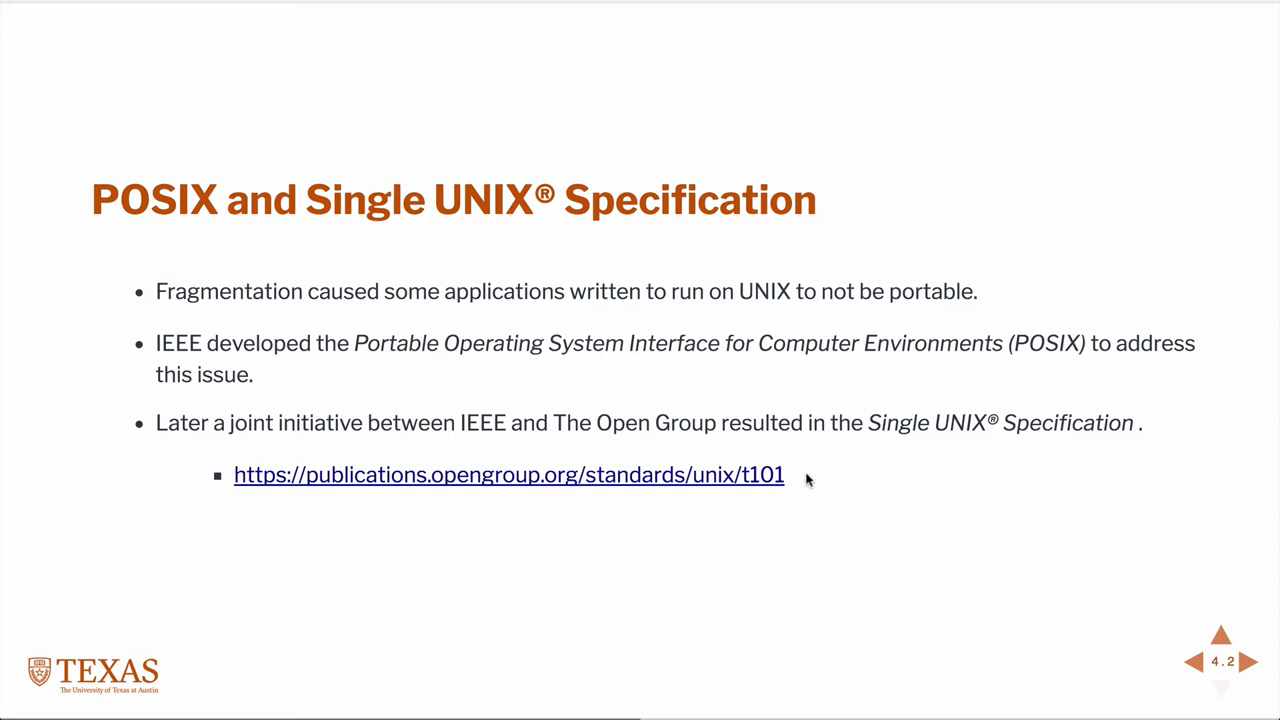
mouse_move(800, 476)
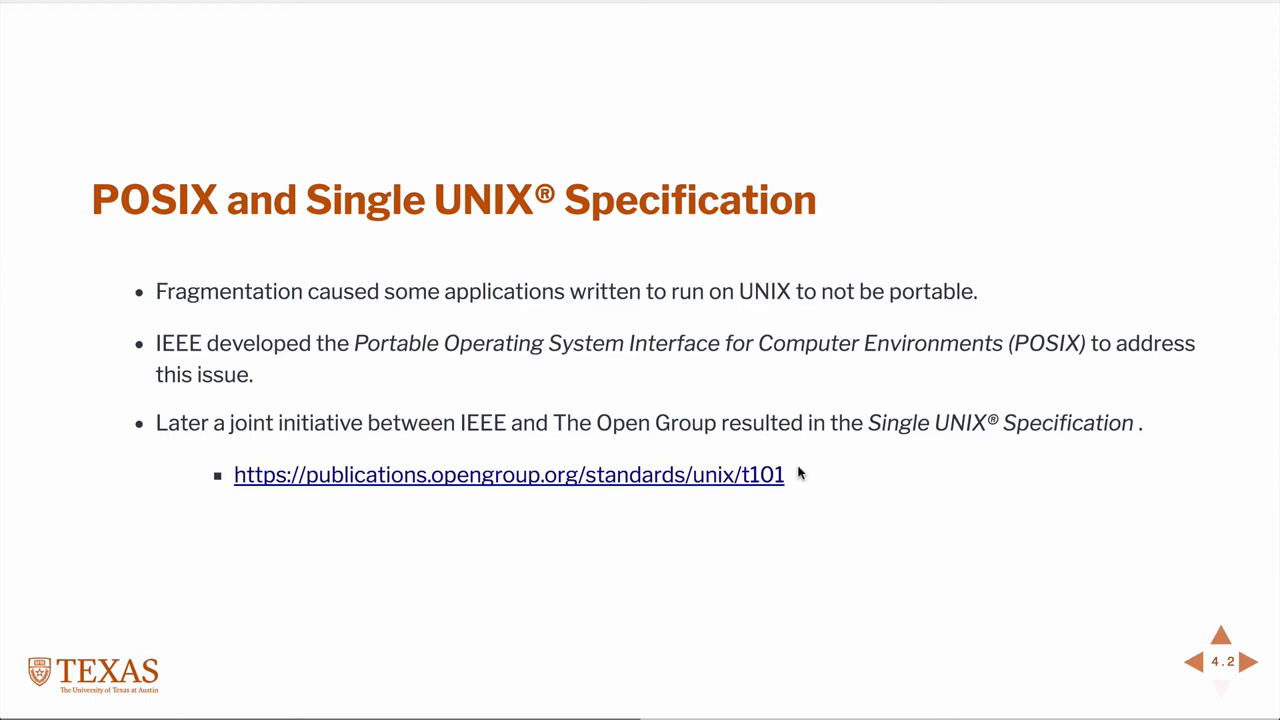
mouse_move(760, 474)
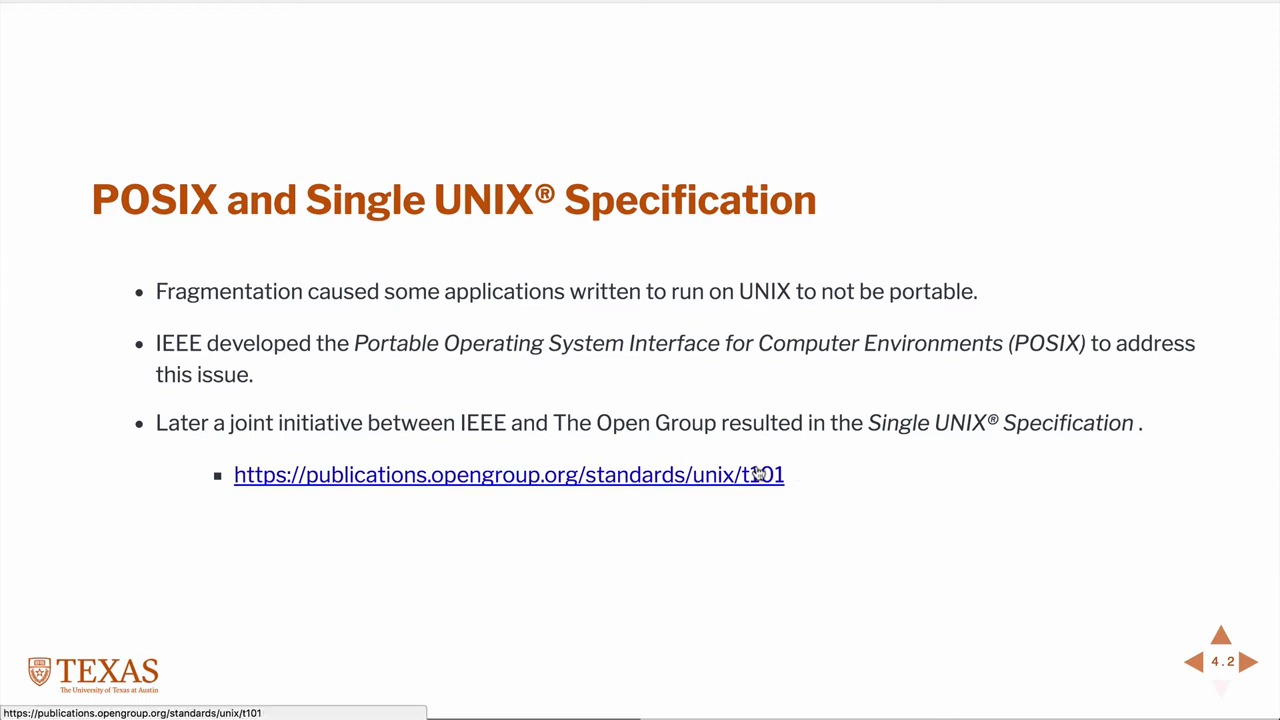
mouse_move(804, 474)
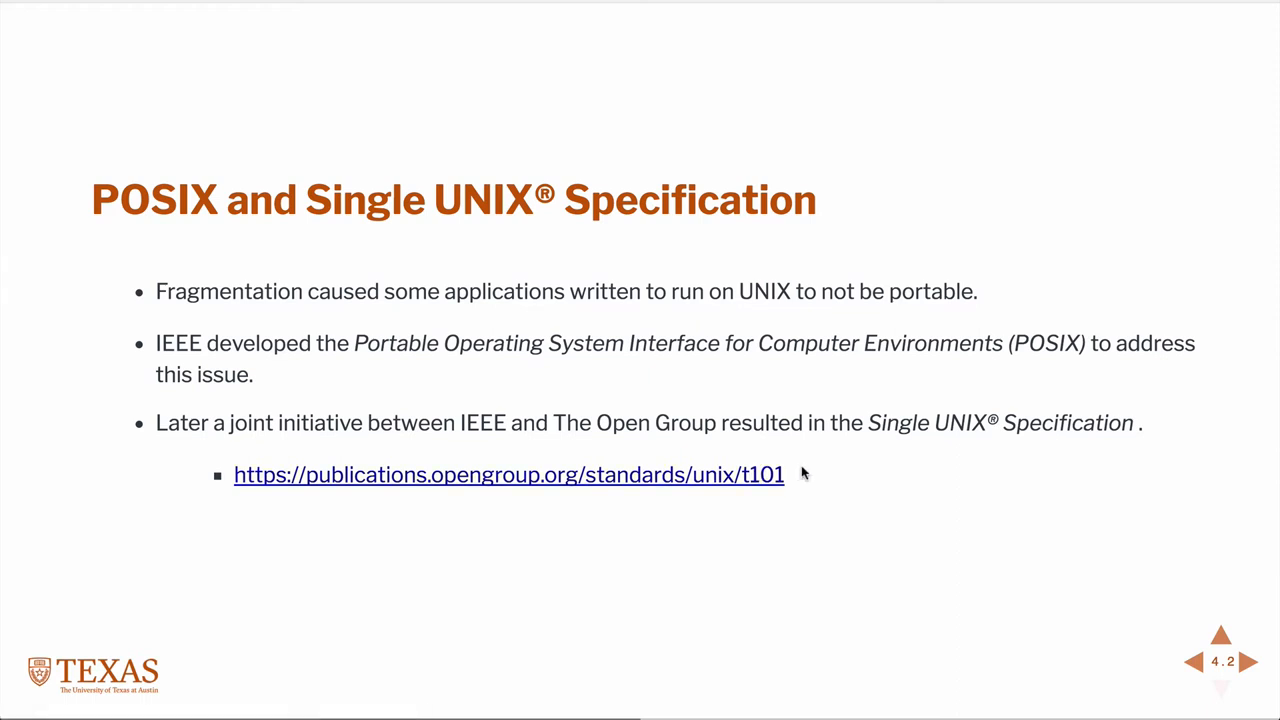
Step: Advance to the "Linux and GNU" slide describing Linux as a free UNIX under the GPL
left_click(1248, 662)
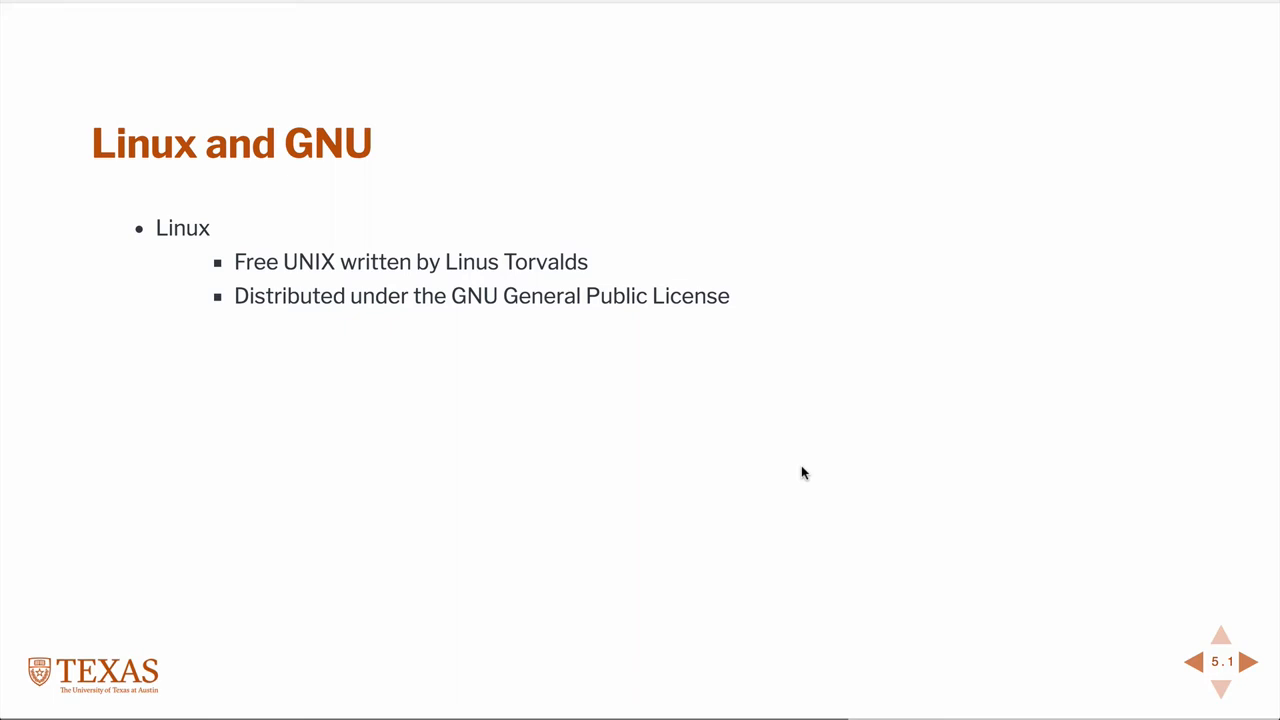
mouse_move(640, 296)
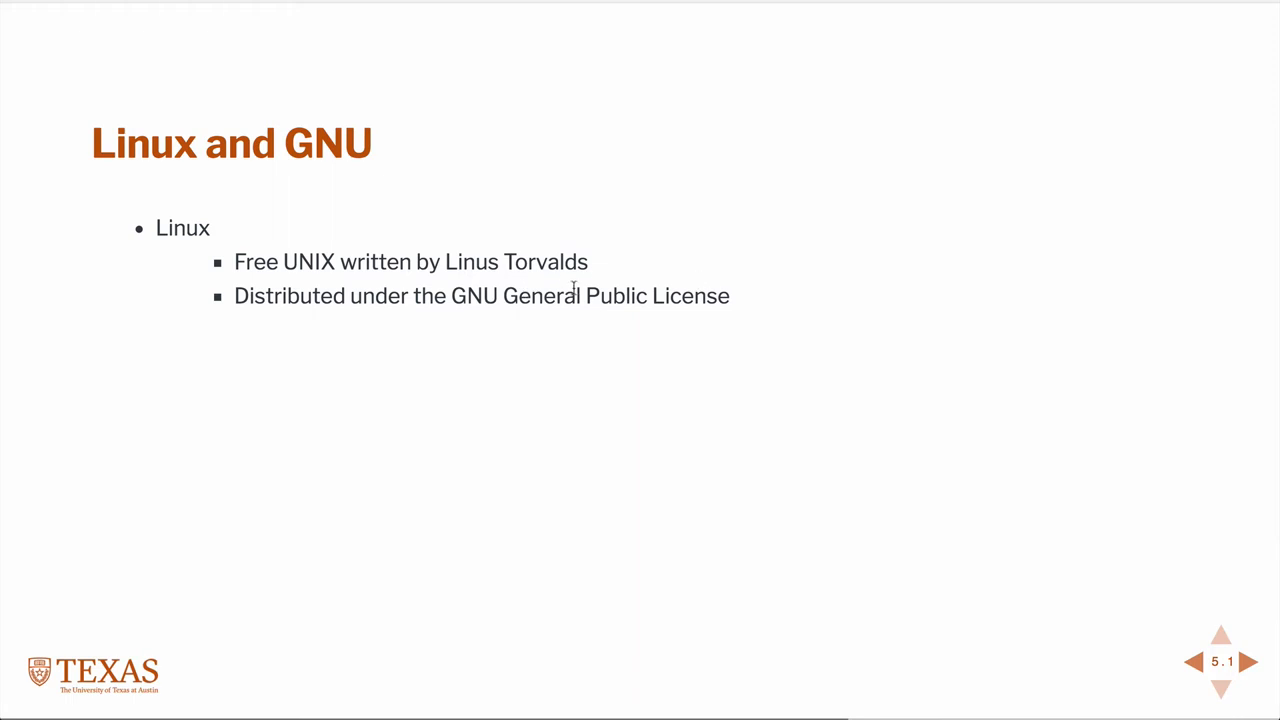
mouse_move(652, 292)
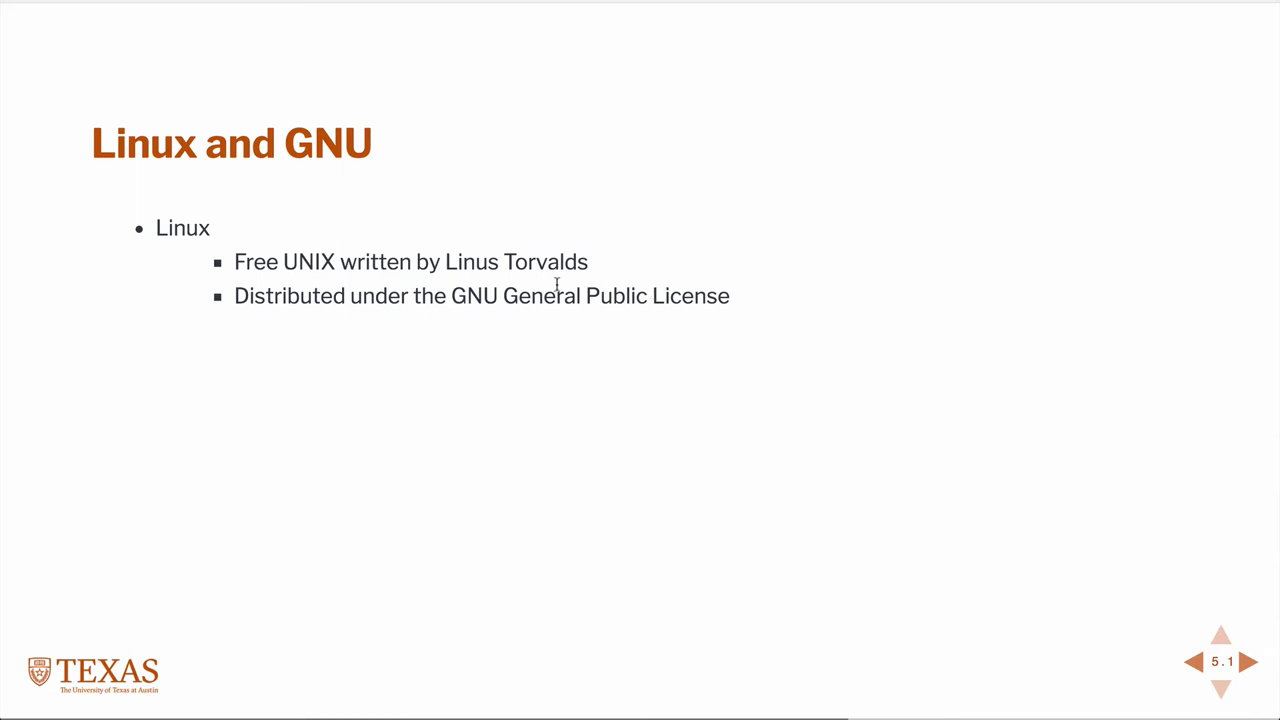
mouse_move(516, 292)
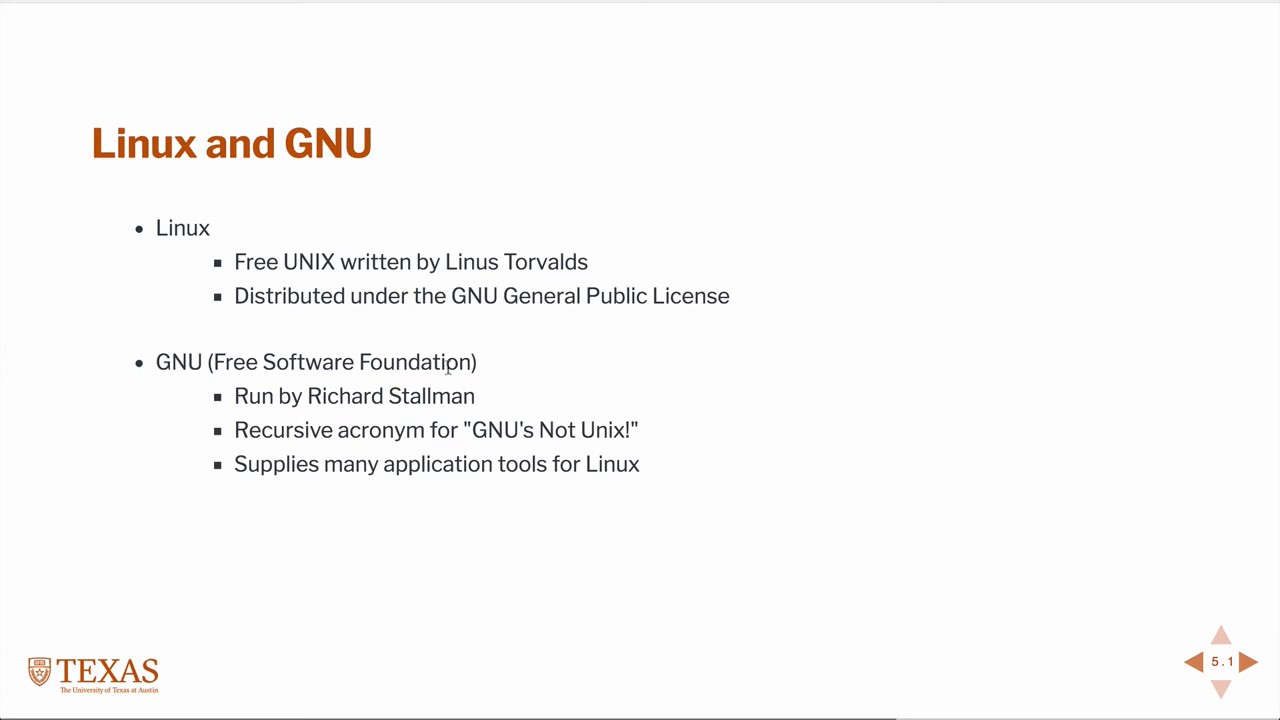
mouse_move(488, 400)
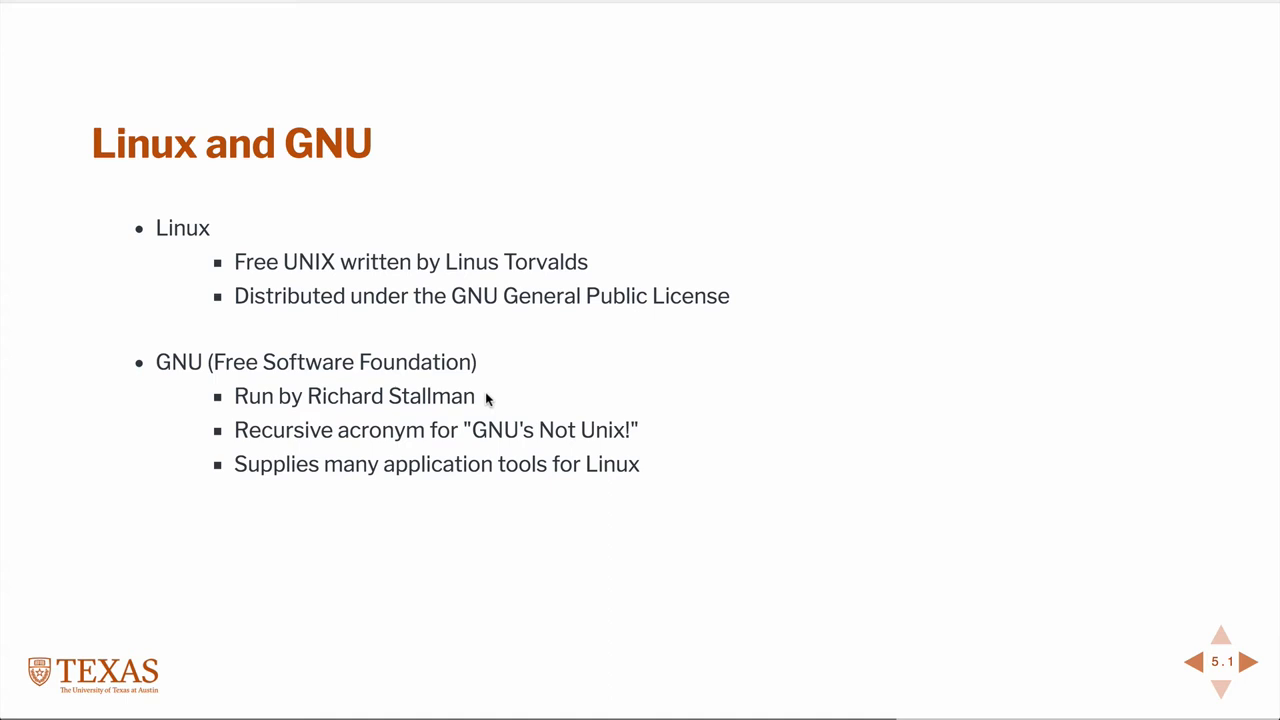
mouse_move(484, 438)
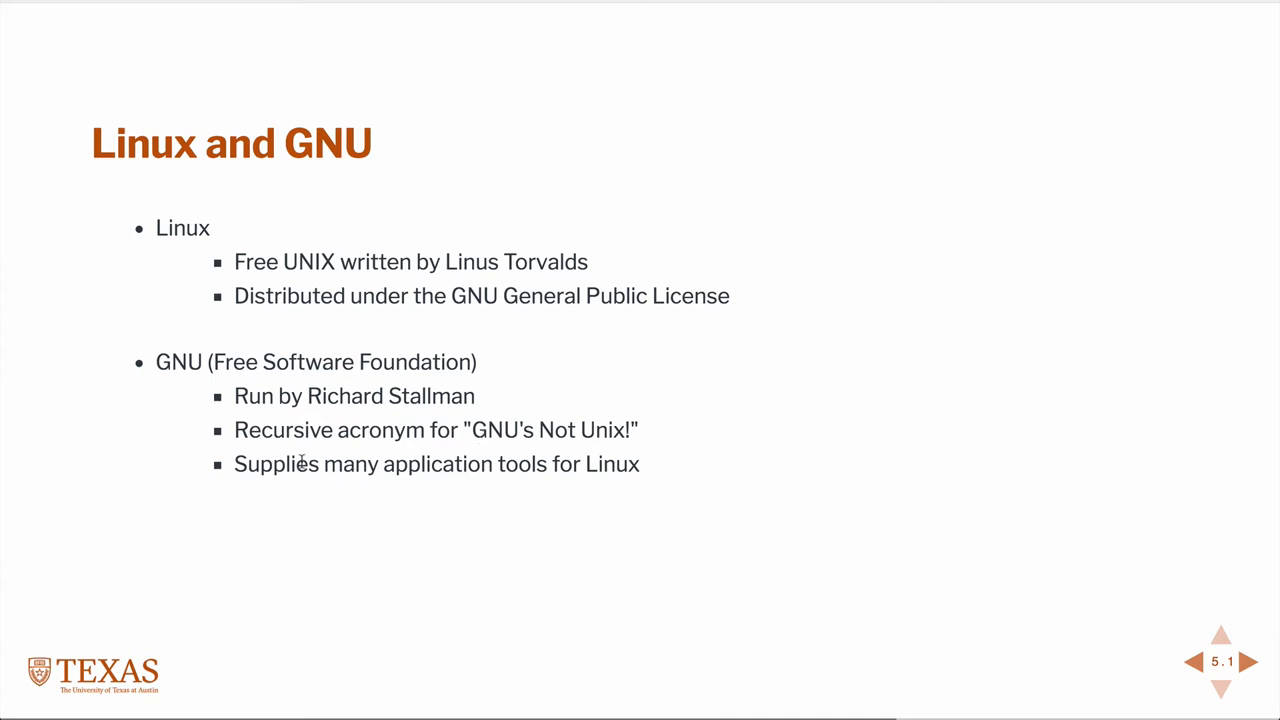
mouse_move(256, 452)
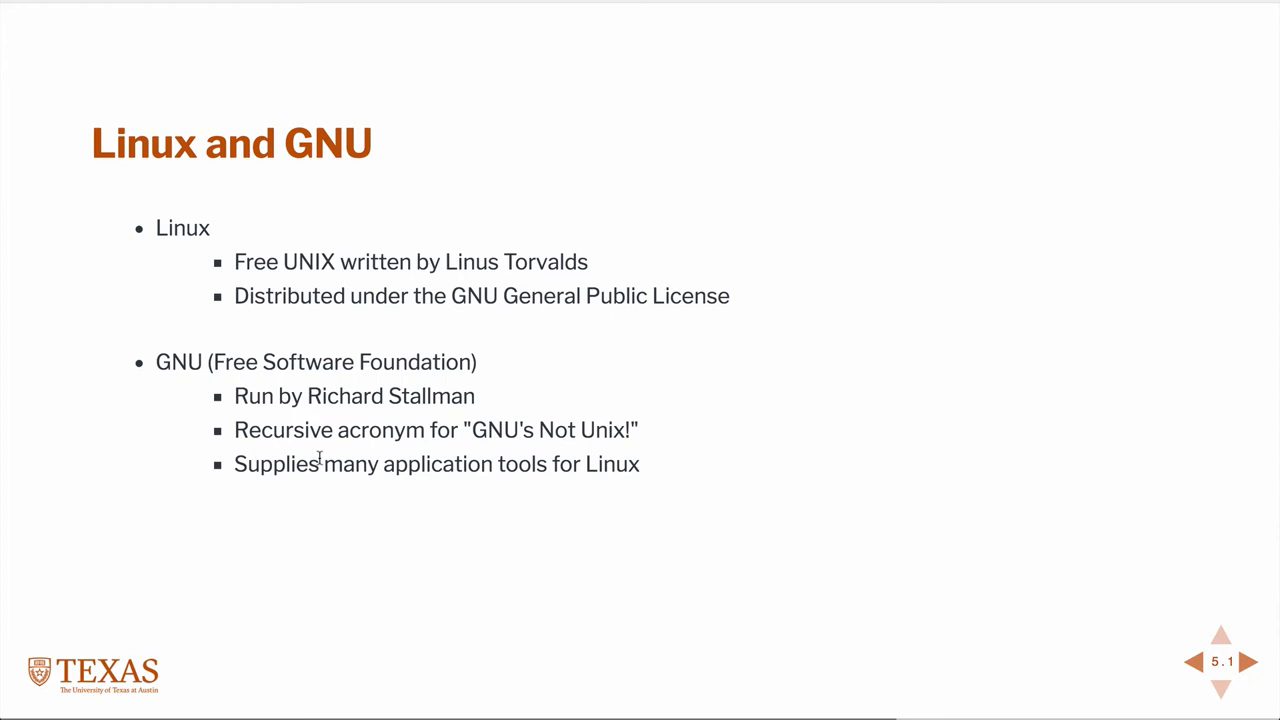
Step: Reveal the last bullet: GNU/Linux, Linux and UNIX are interchangeable, written *nix
left_click(1220, 690)
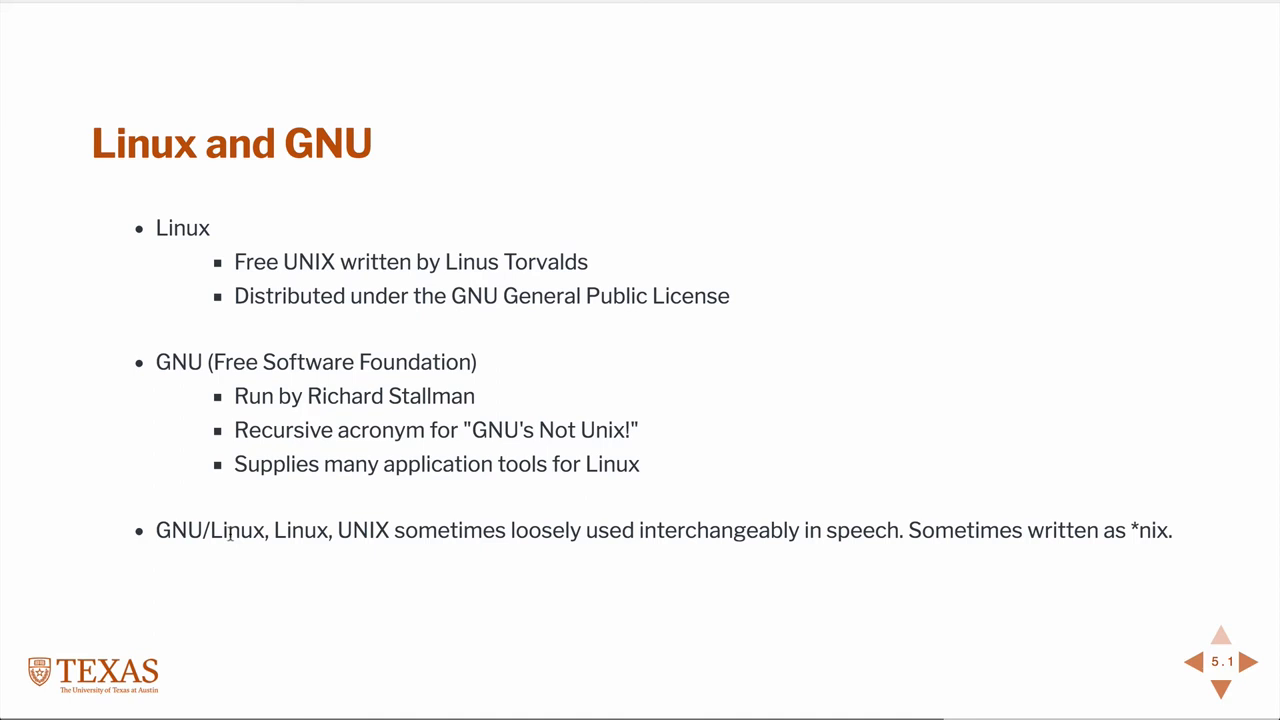
mouse_move(232, 536)
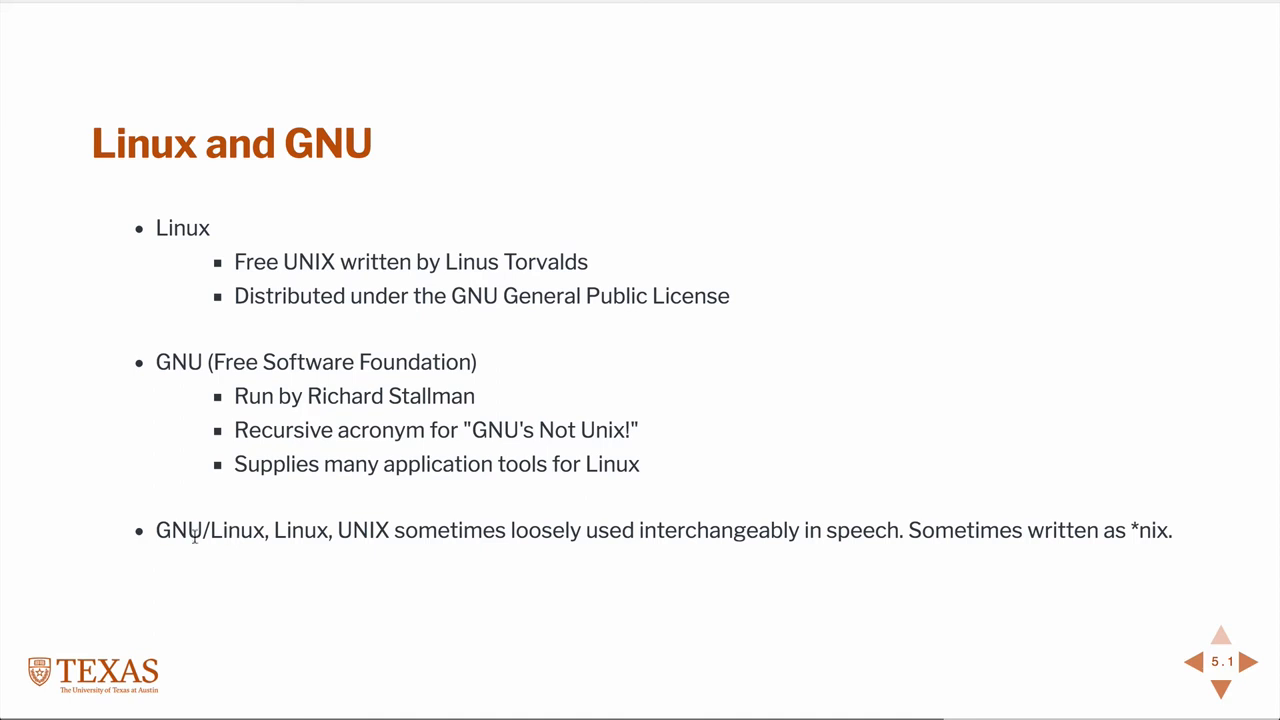
mouse_move(256, 530)
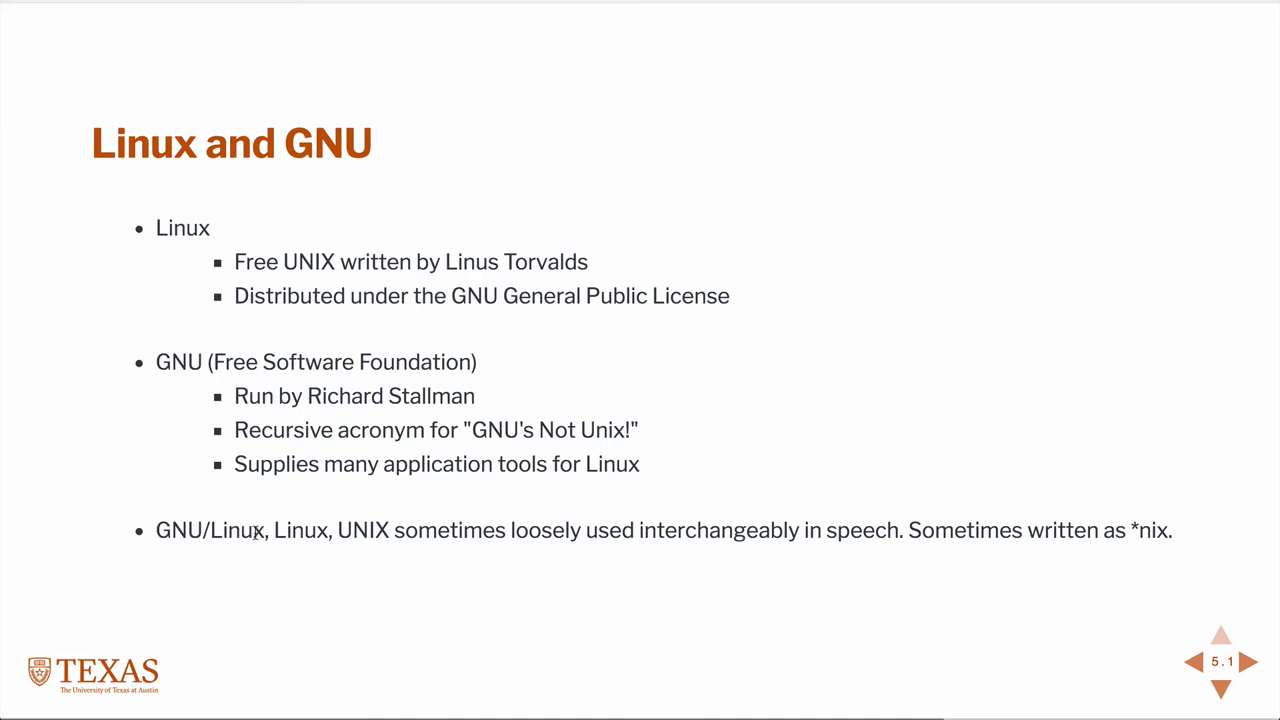
mouse_move(756, 516)
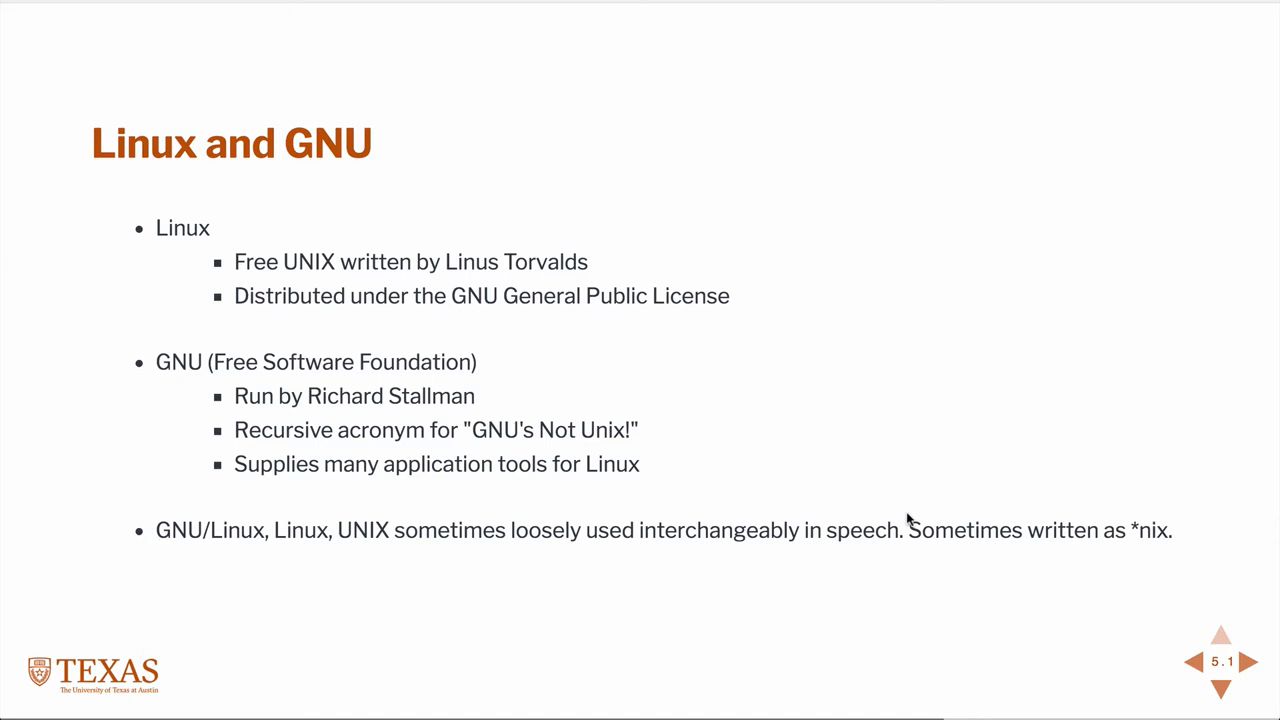
mouse_move(1136, 520)
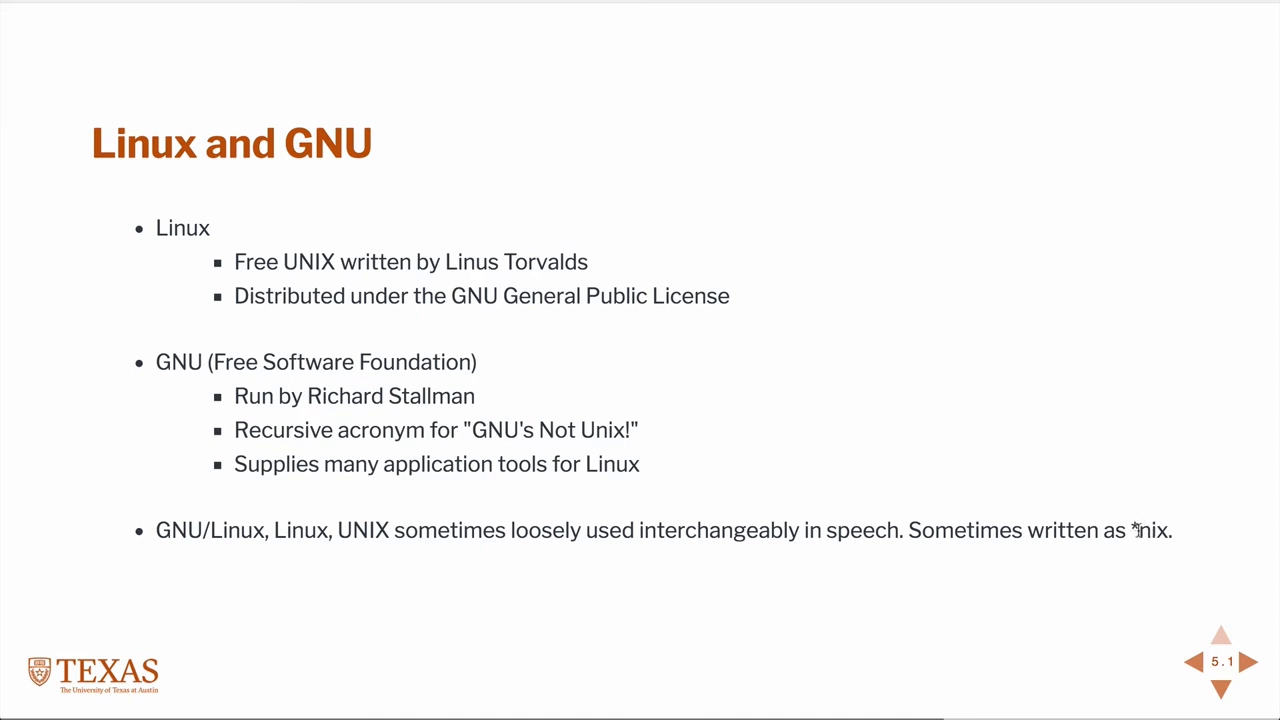
mouse_move(988, 424)
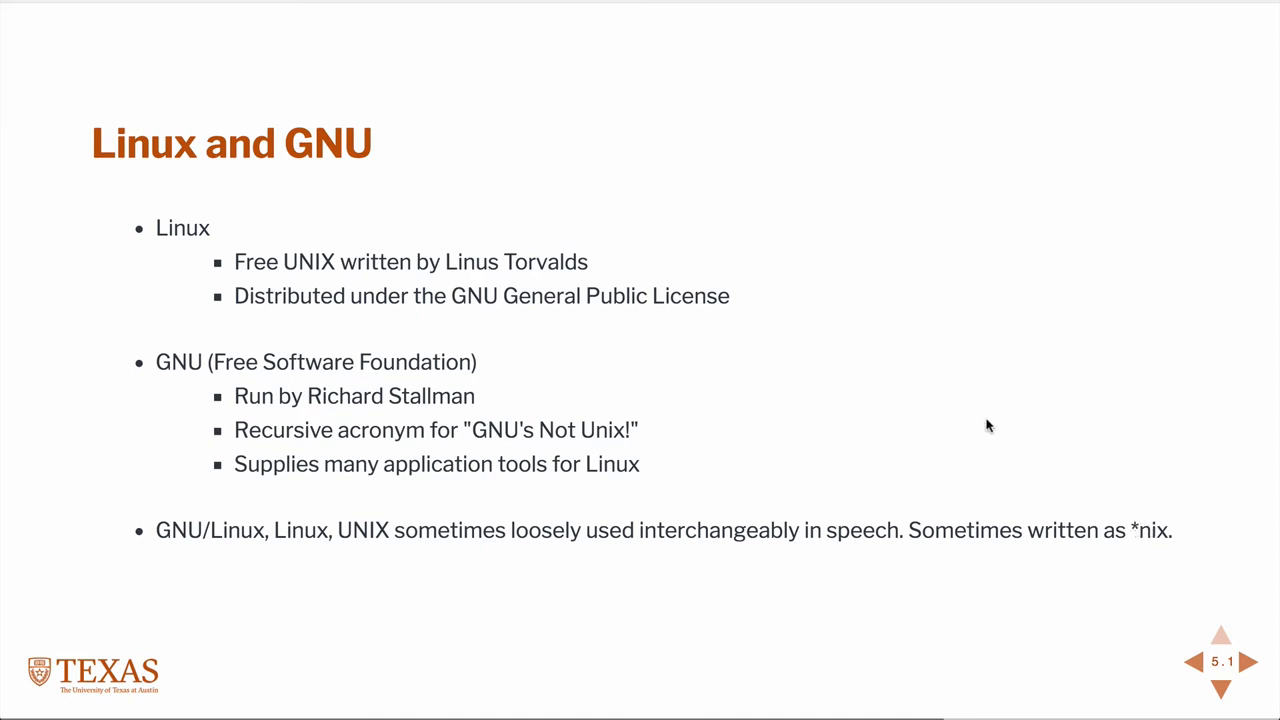
mouse_move(544, 494)
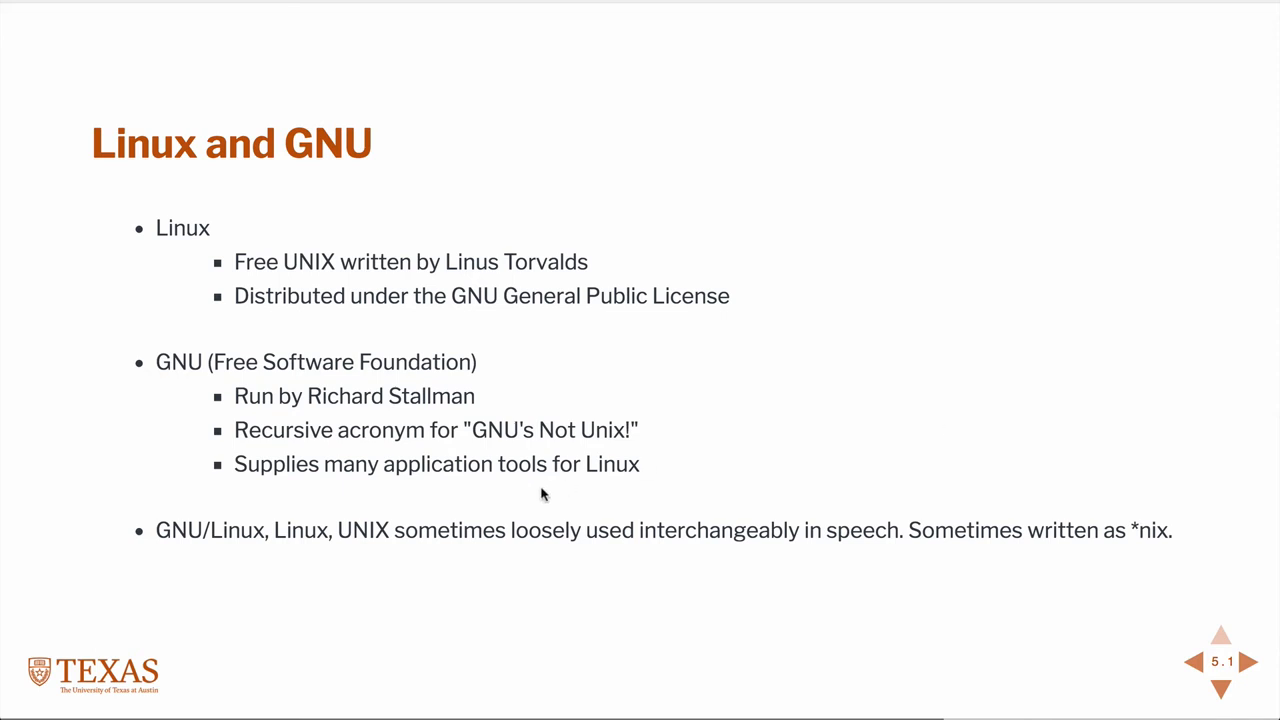
left_click(1248, 660)
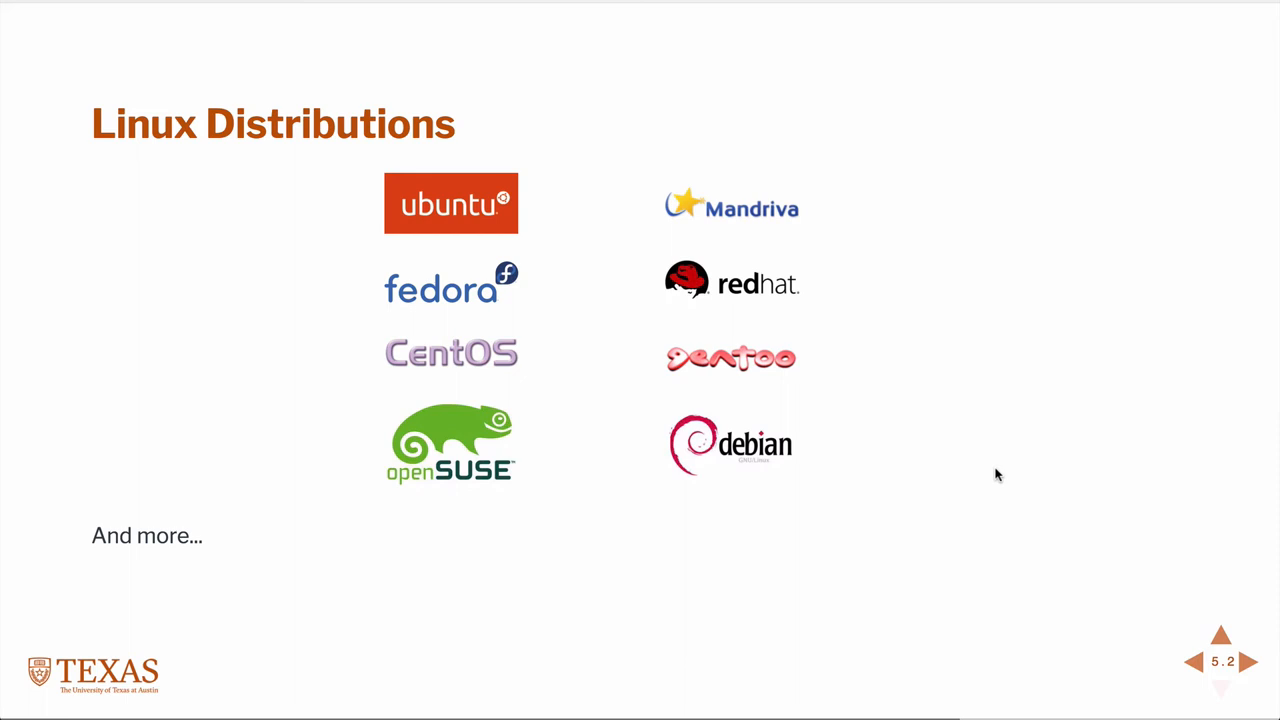
mouse_move(528, 204)
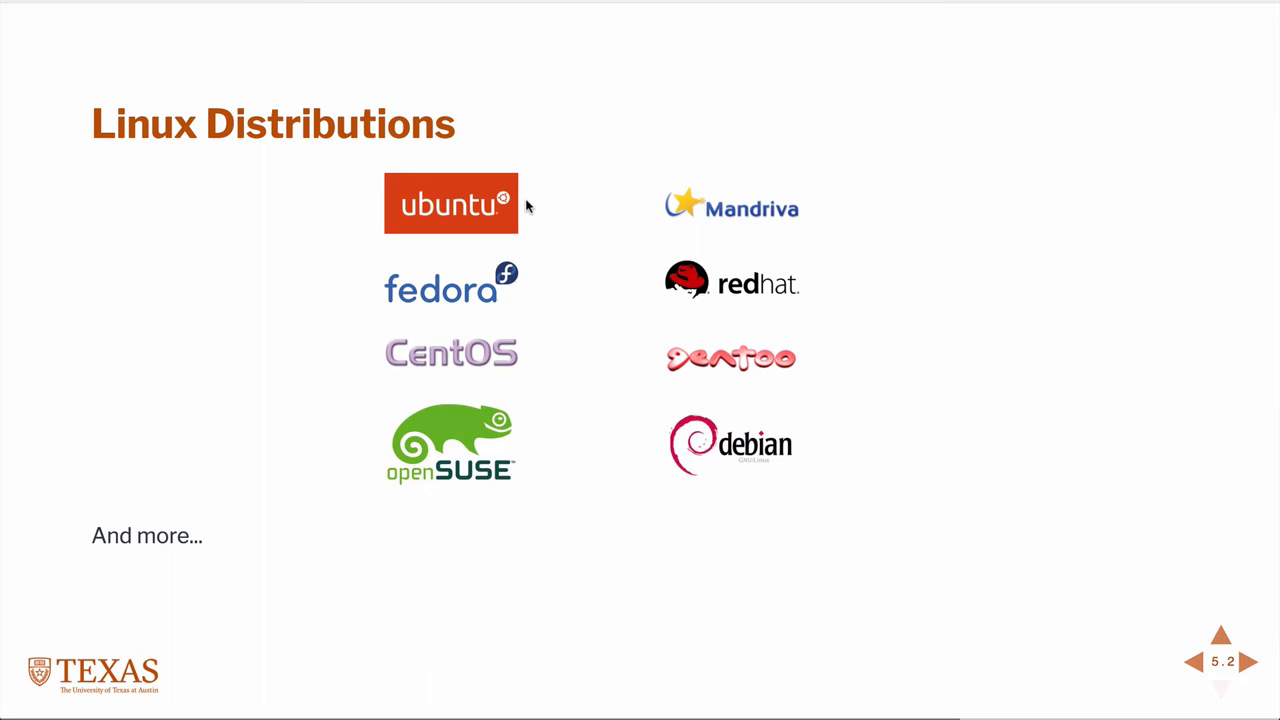
mouse_move(770, 444)
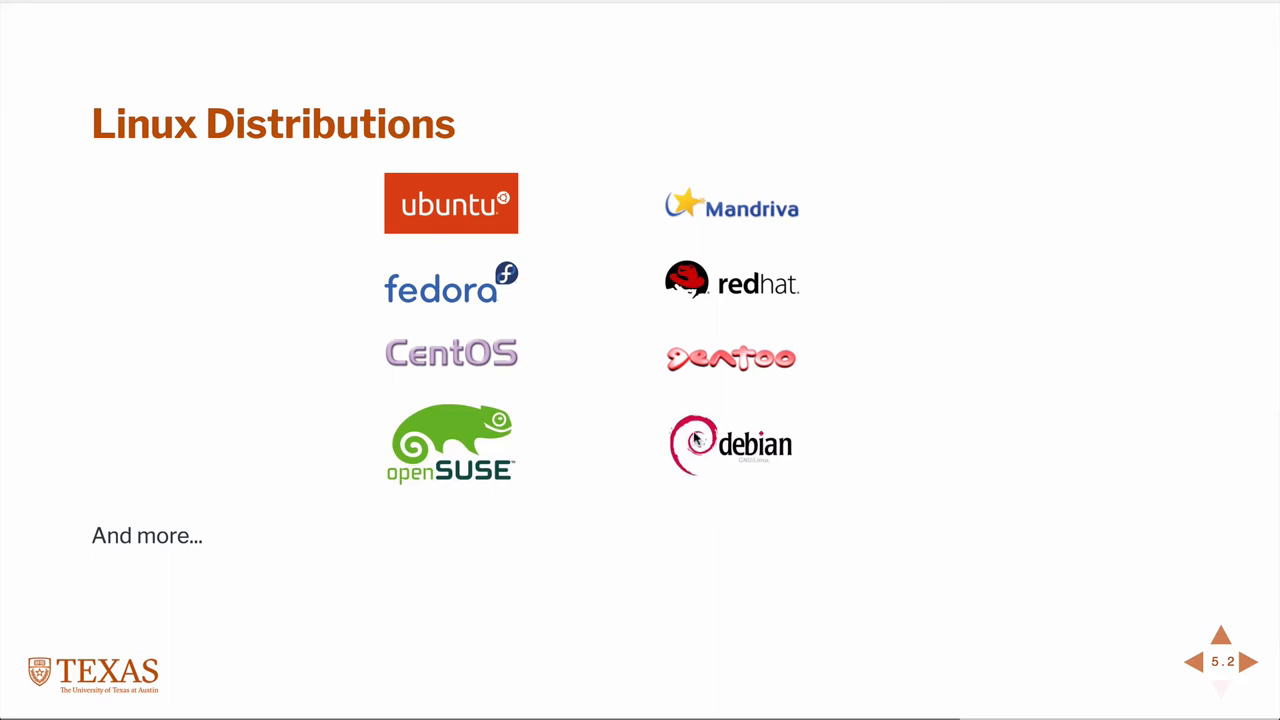
mouse_move(502, 218)
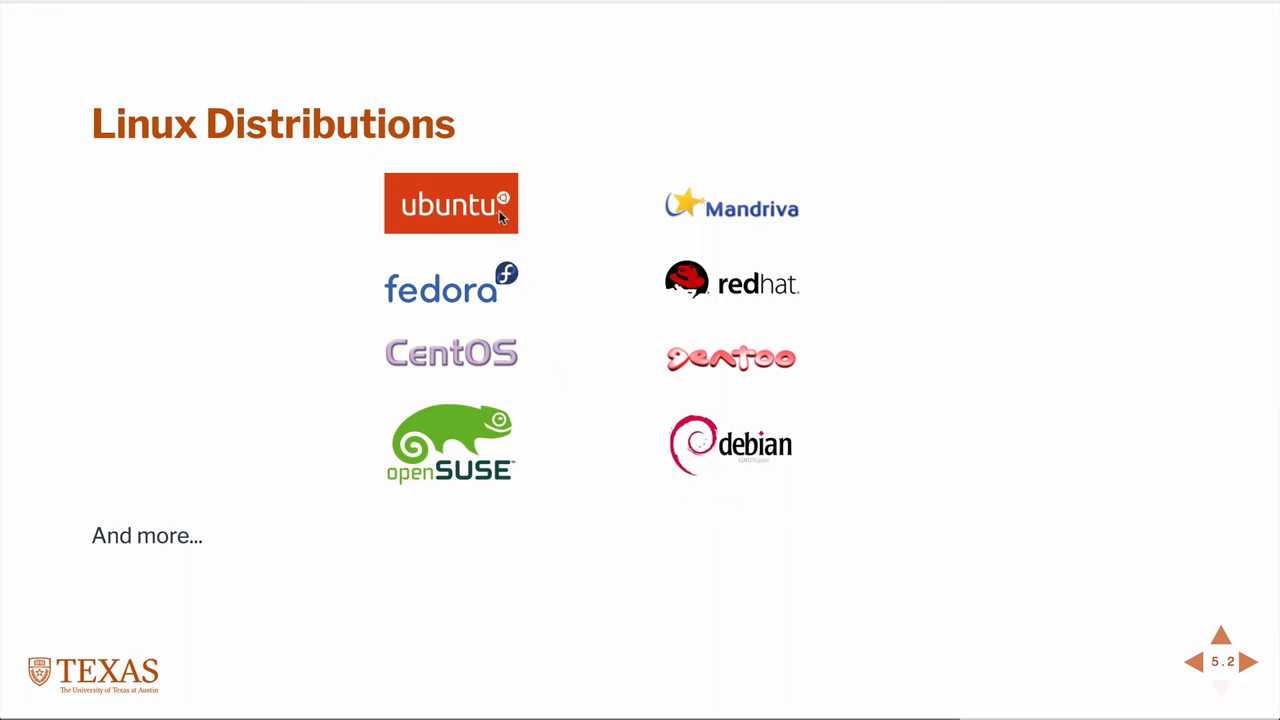
mouse_move(476, 236)
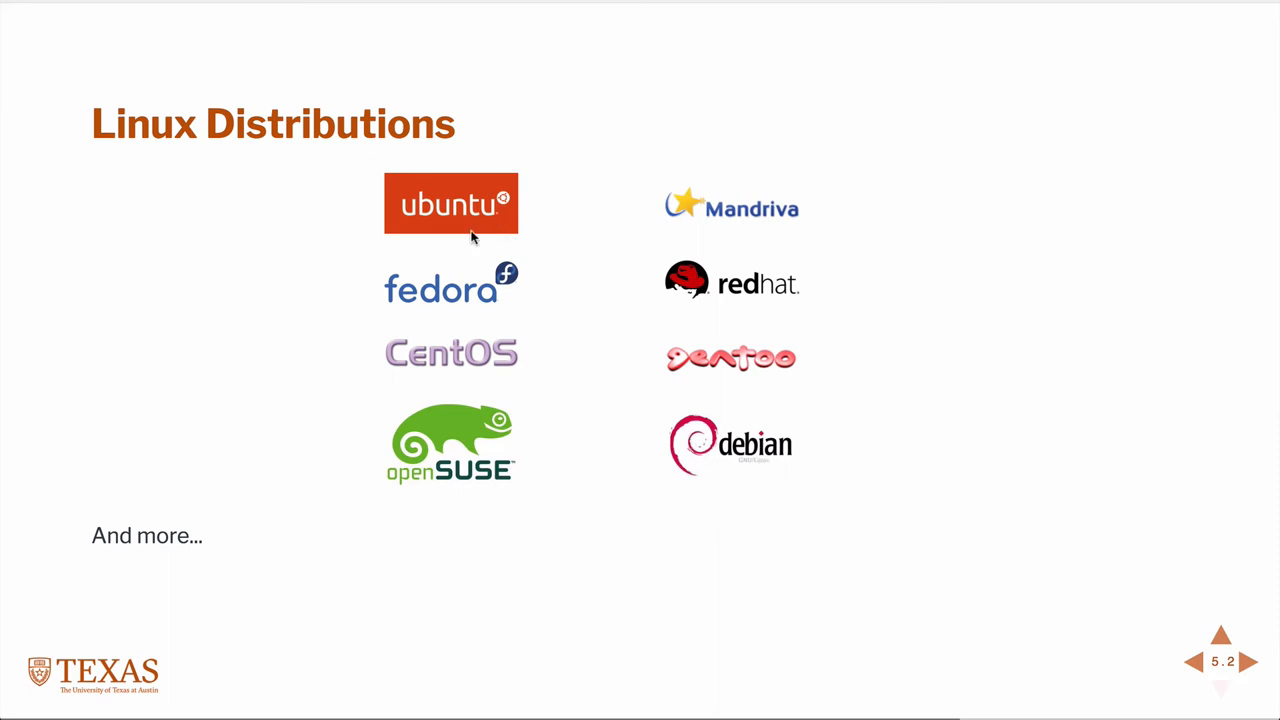
mouse_move(430, 296)
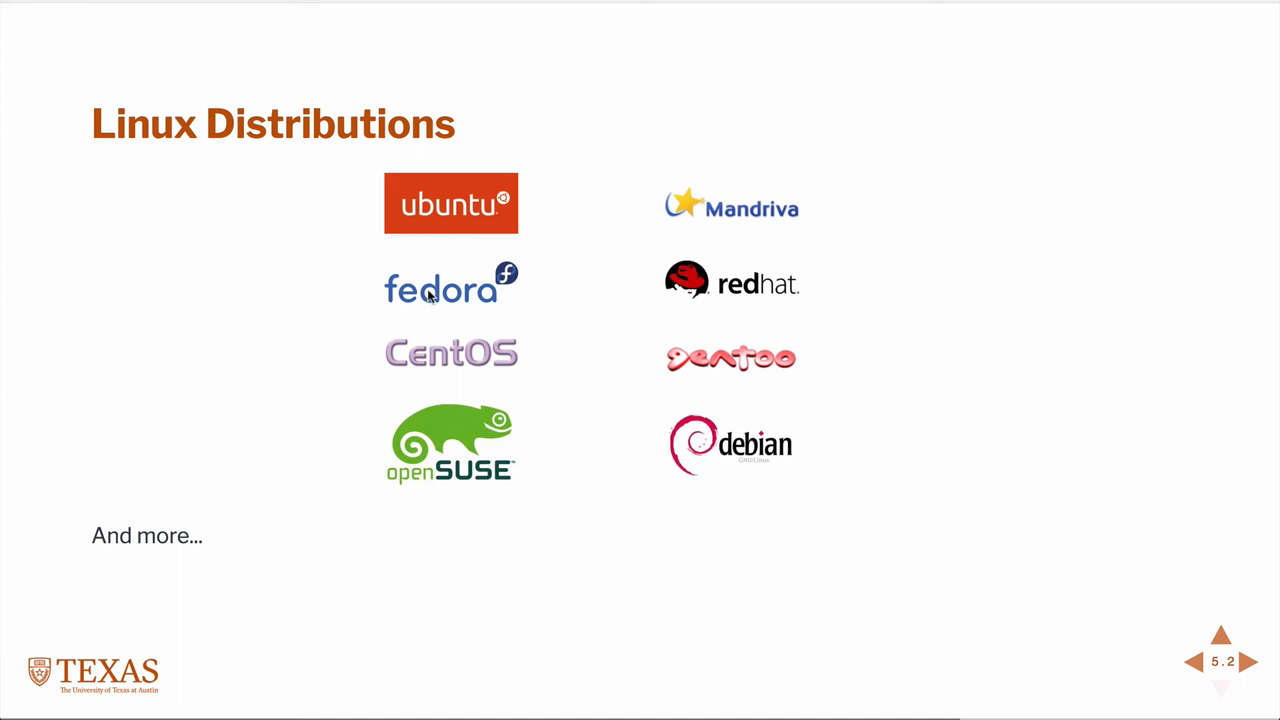
mouse_move(668, 278)
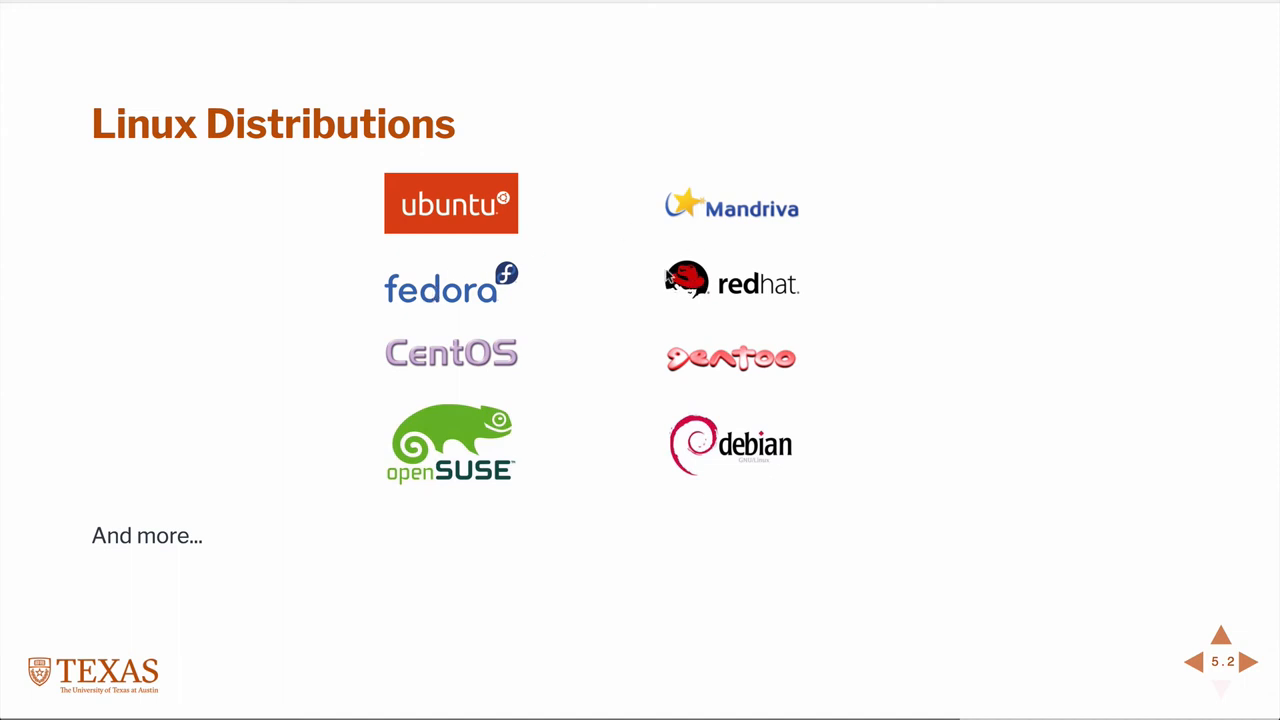
mouse_move(808, 224)
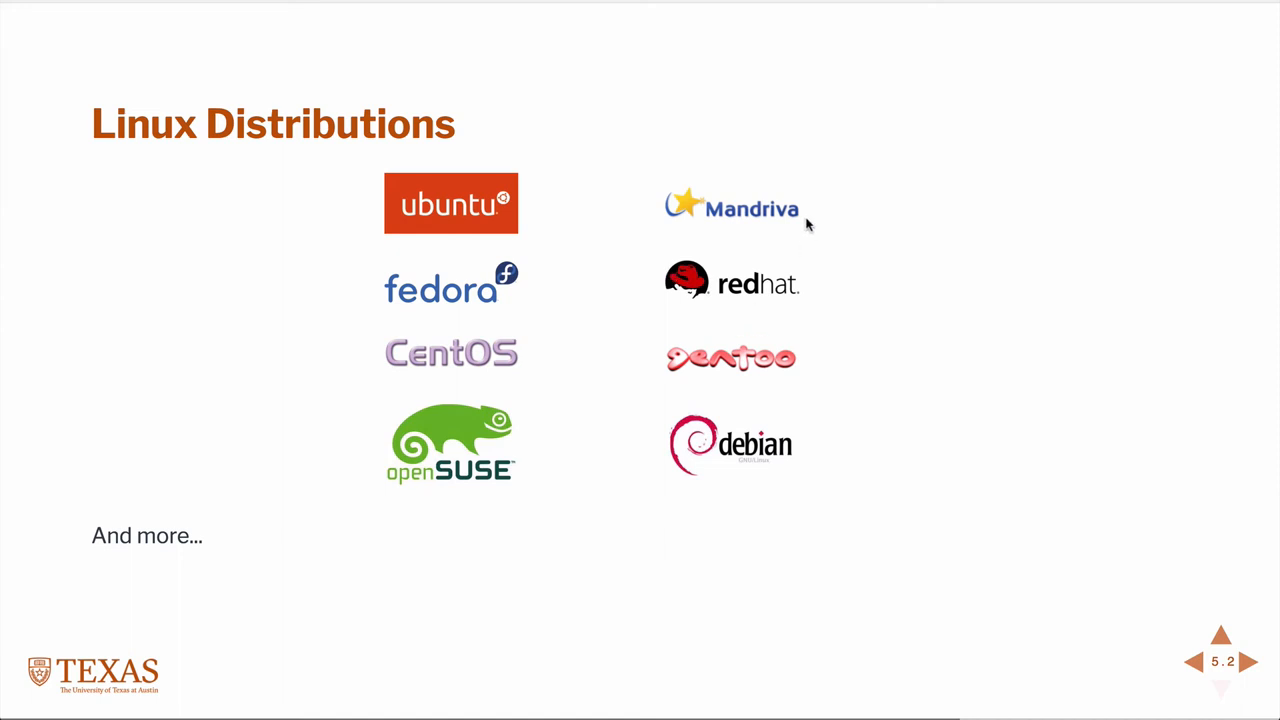
mouse_move(756, 312)
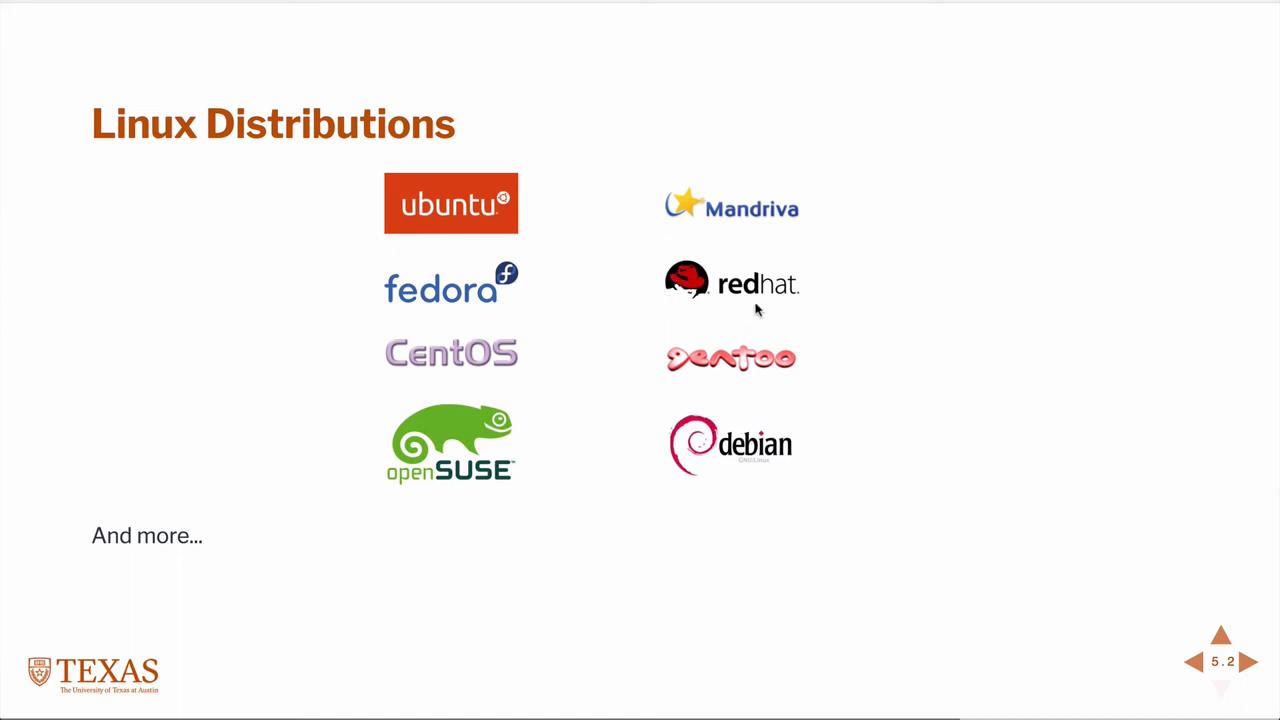
mouse_move(780, 304)
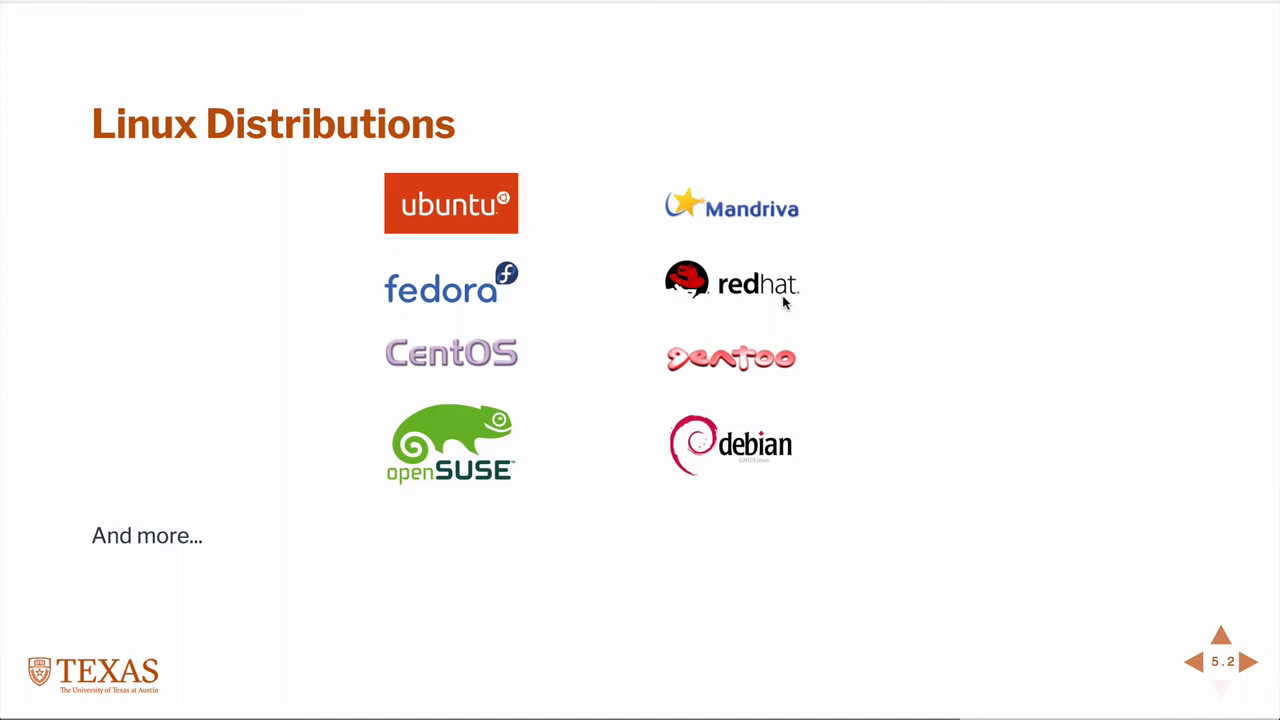
mouse_move(780, 304)
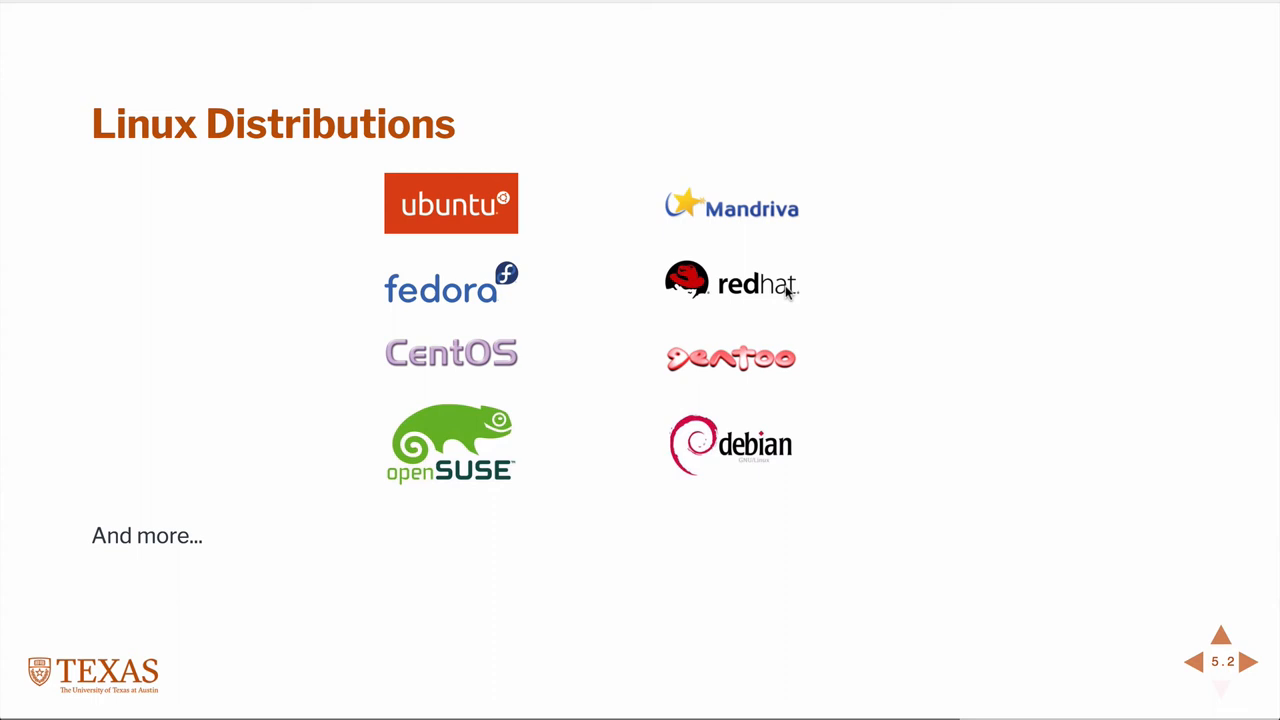
mouse_move(640, 310)
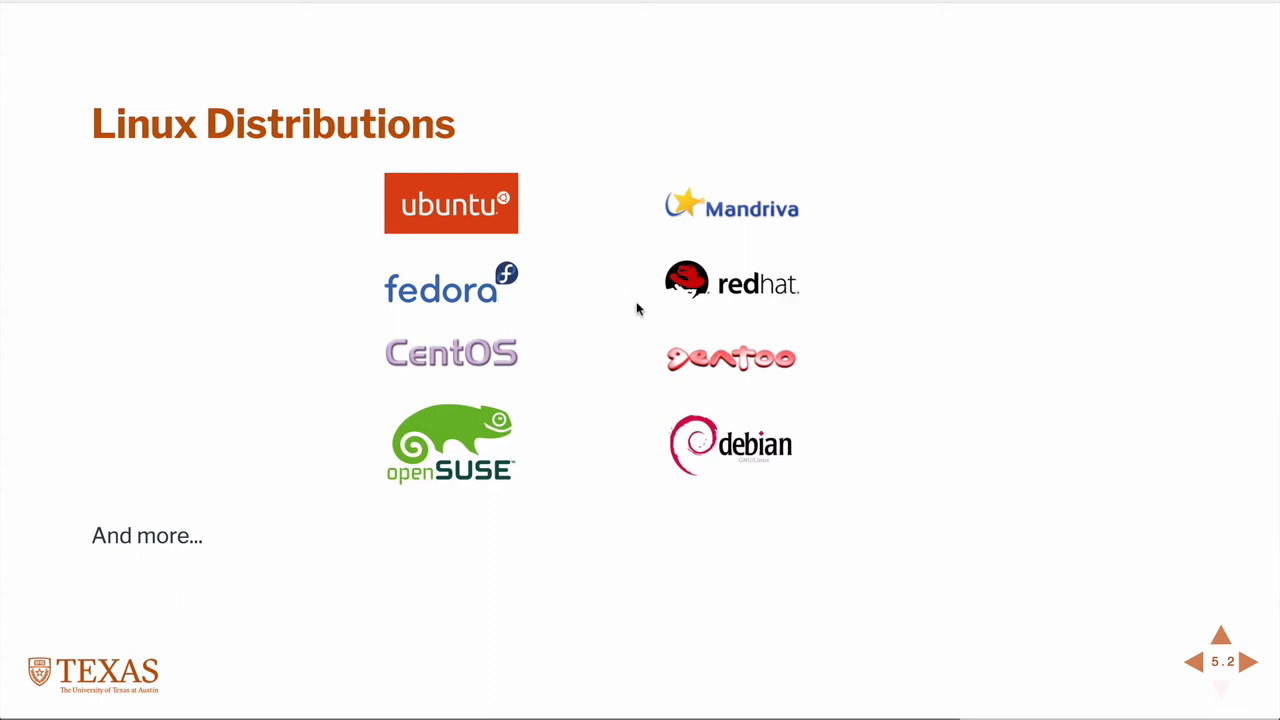
Step: Advance to the "*nix Architecture" slide with the kernel-and-shell division of labor diagram
left_click(1248, 662)
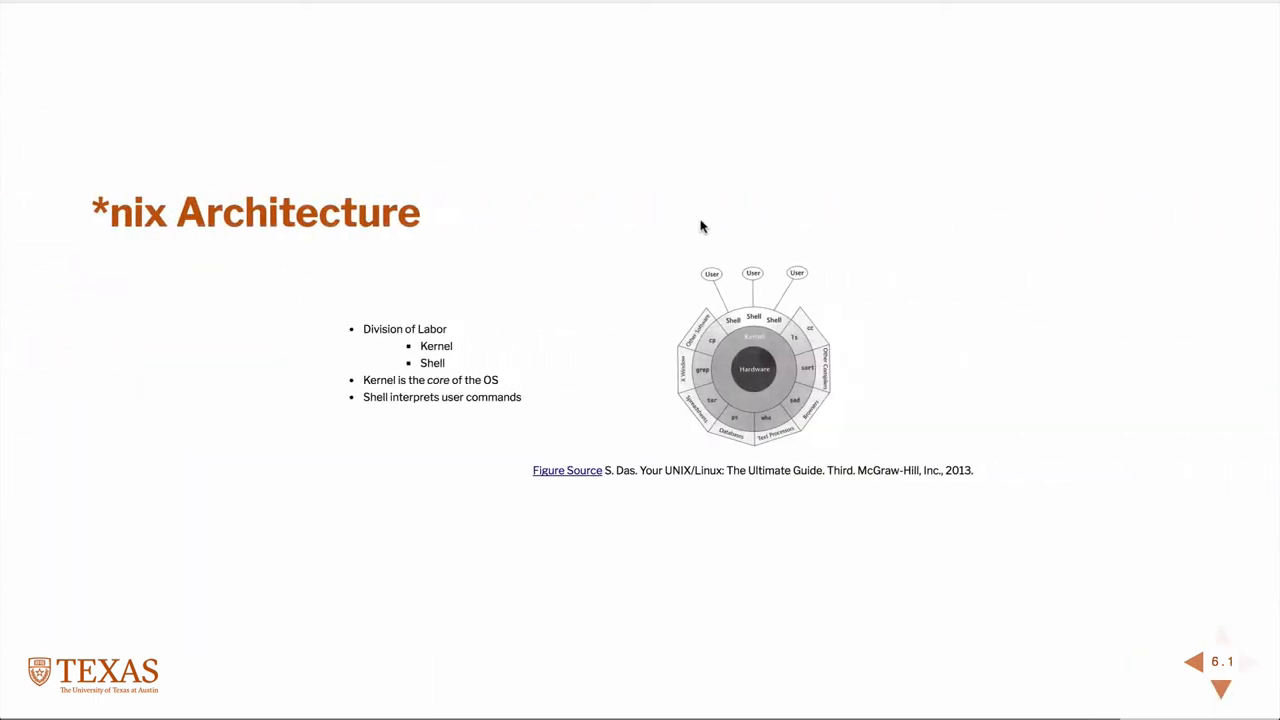
mouse_move(816, 198)
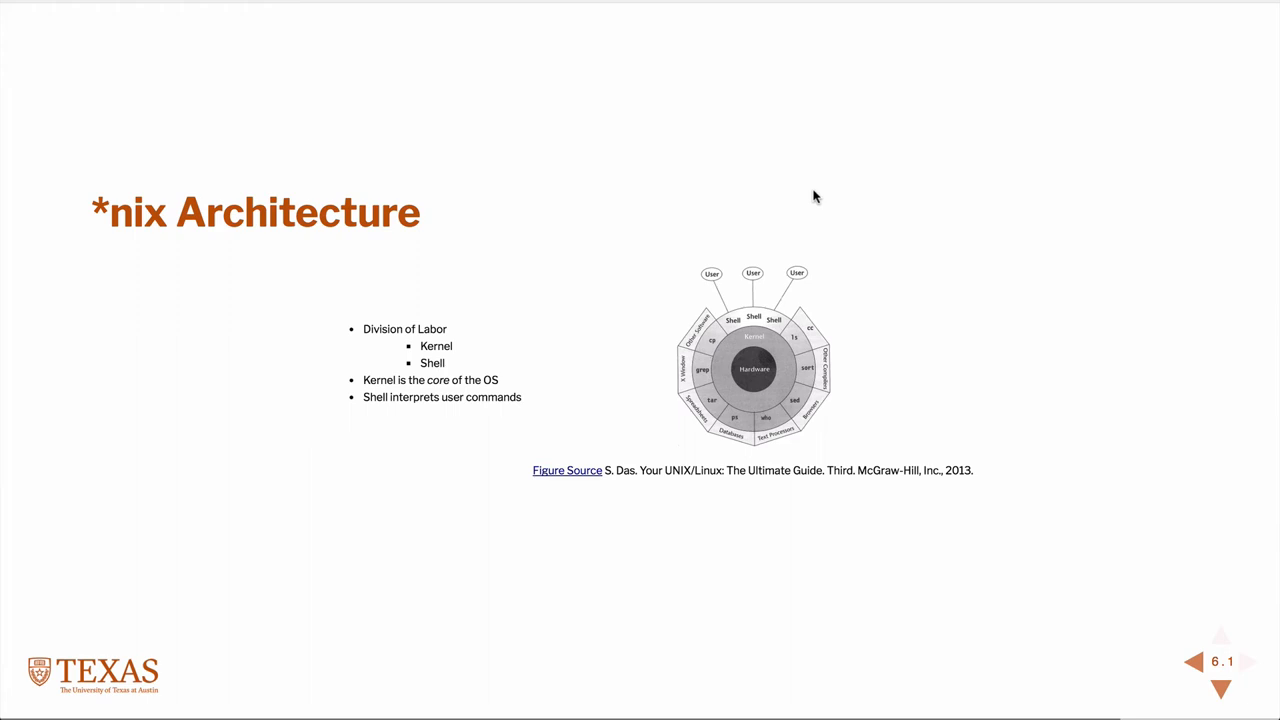
mouse_move(750, 266)
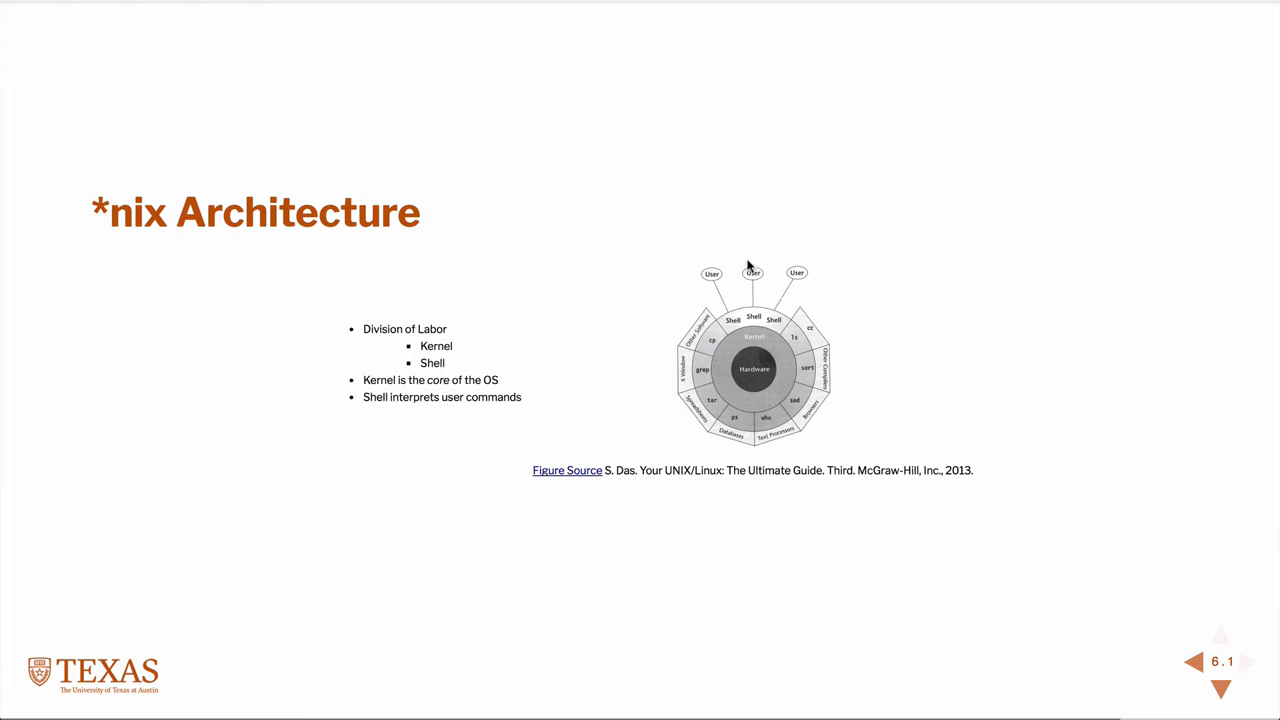
mouse_move(722, 330)
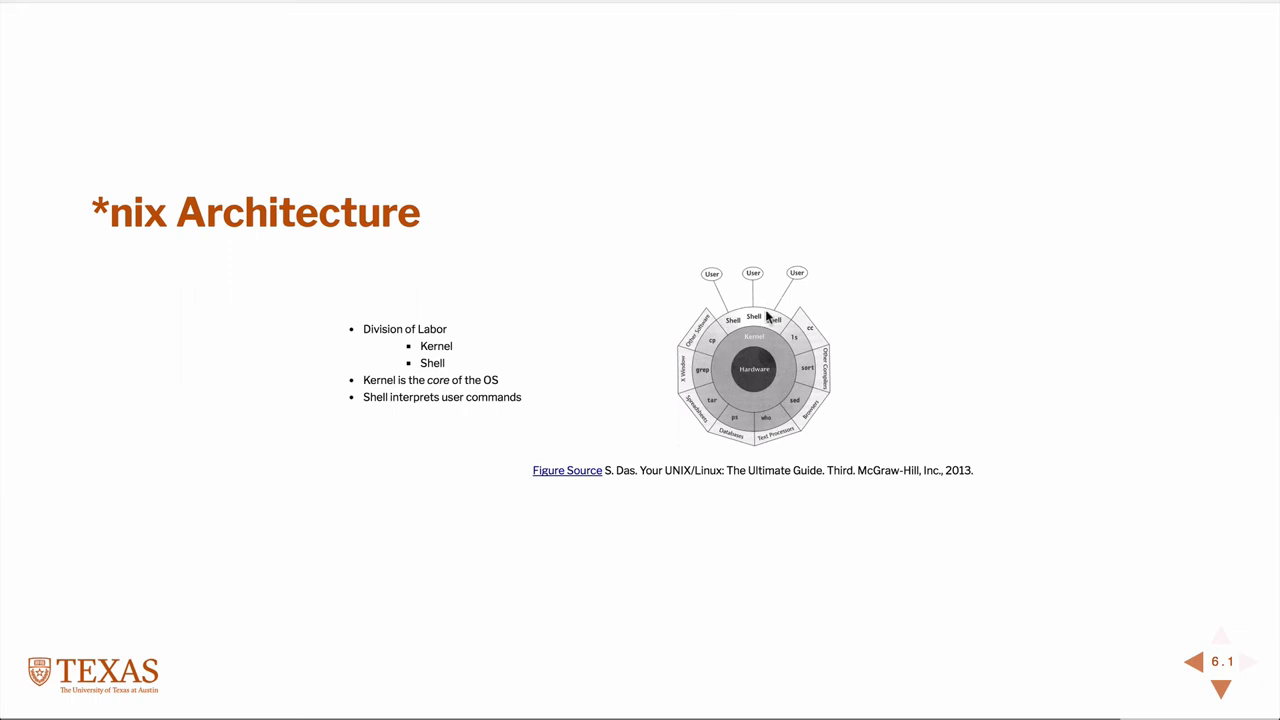
mouse_move(752, 420)
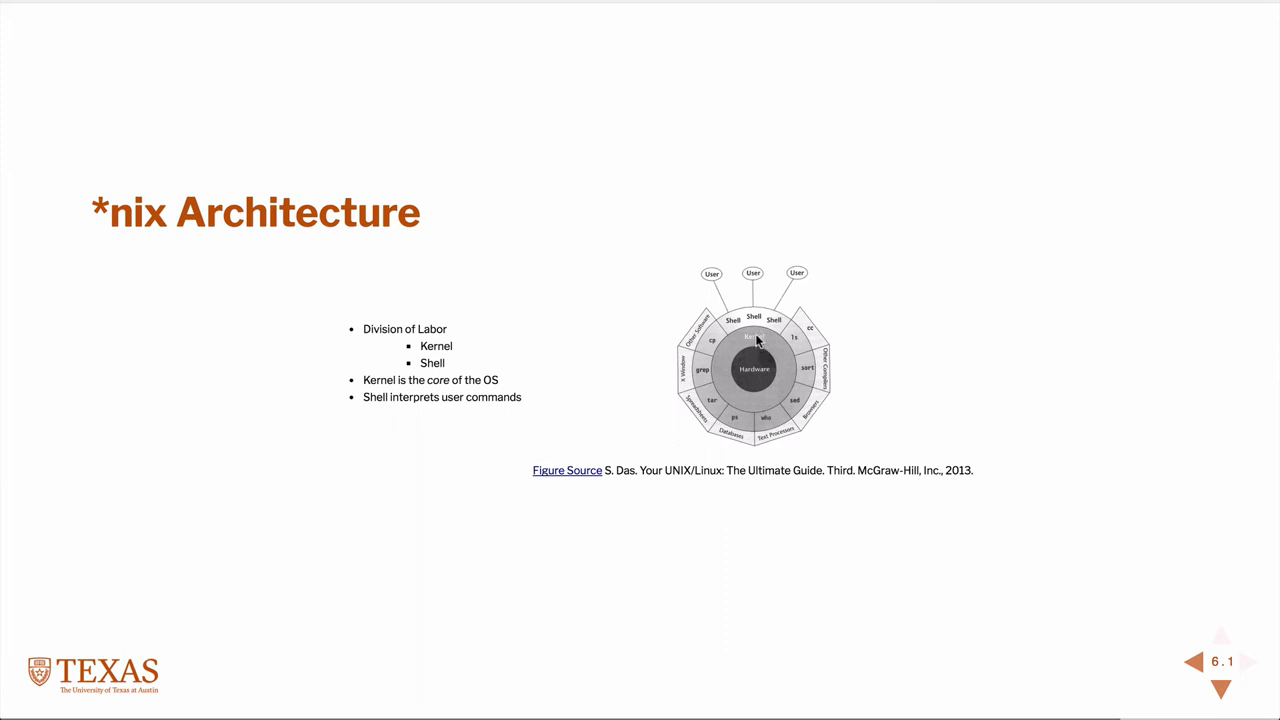
mouse_move(756, 332)
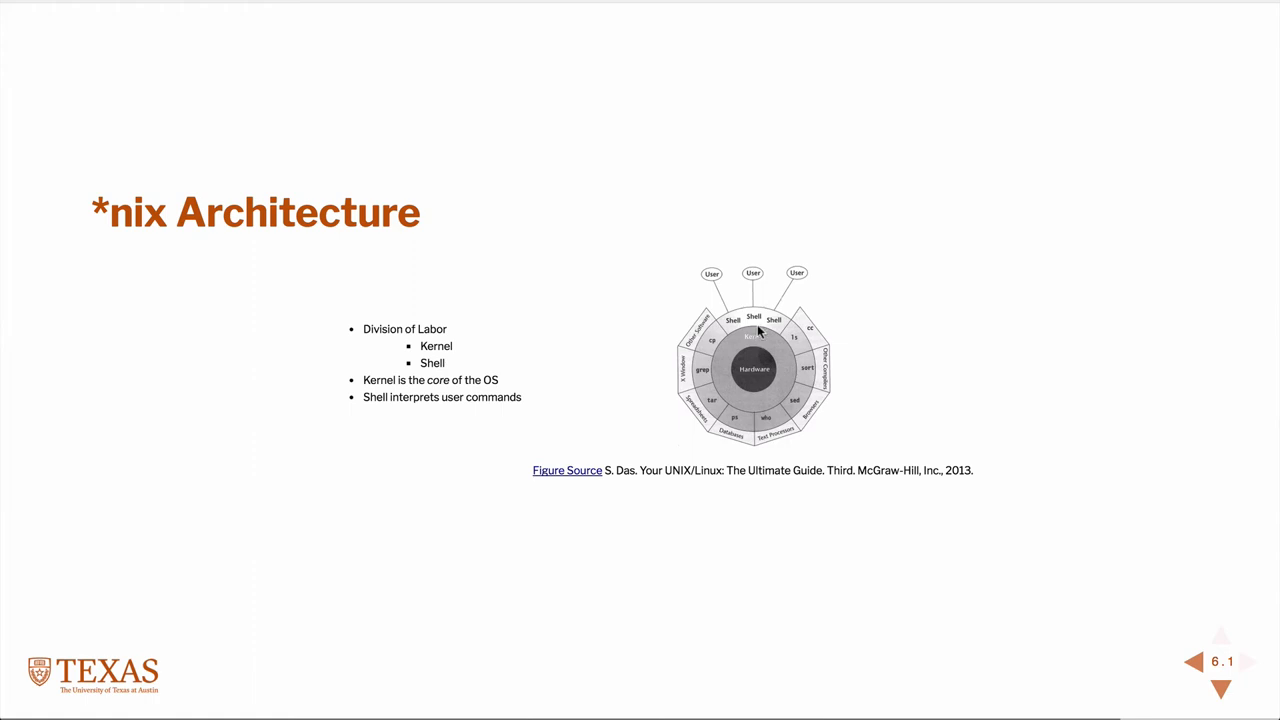
mouse_move(760, 316)
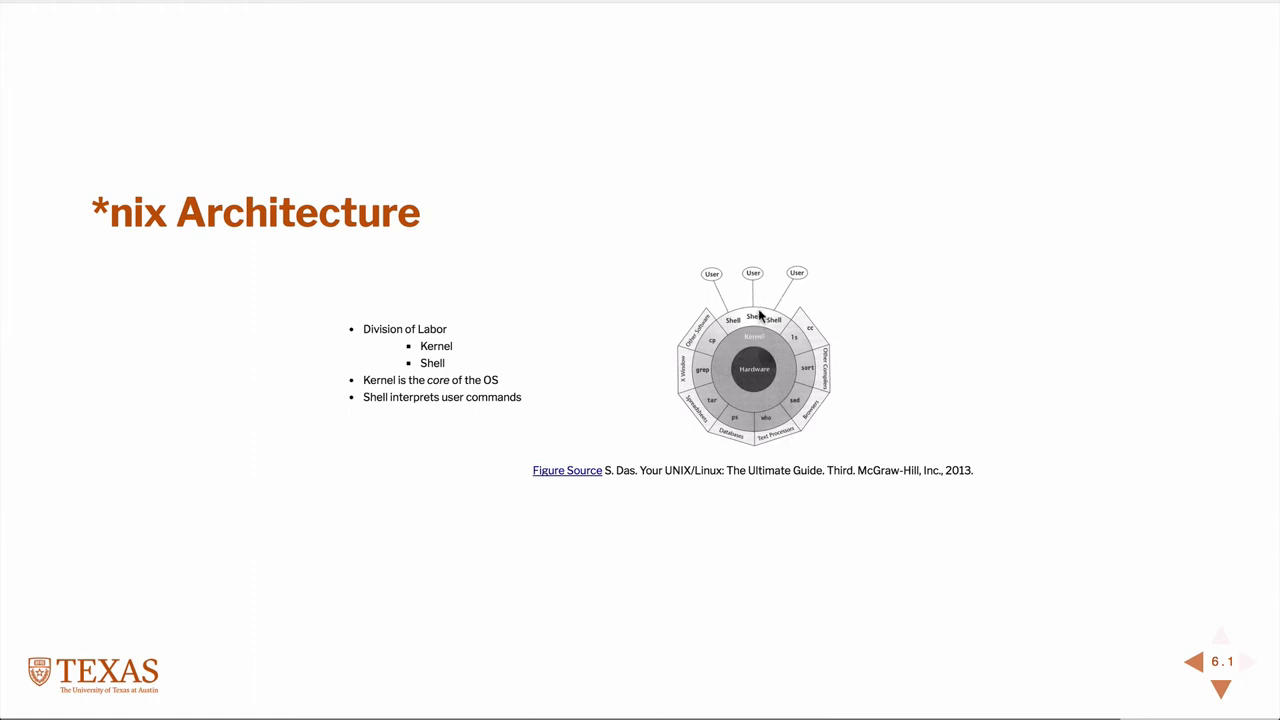
mouse_move(762, 296)
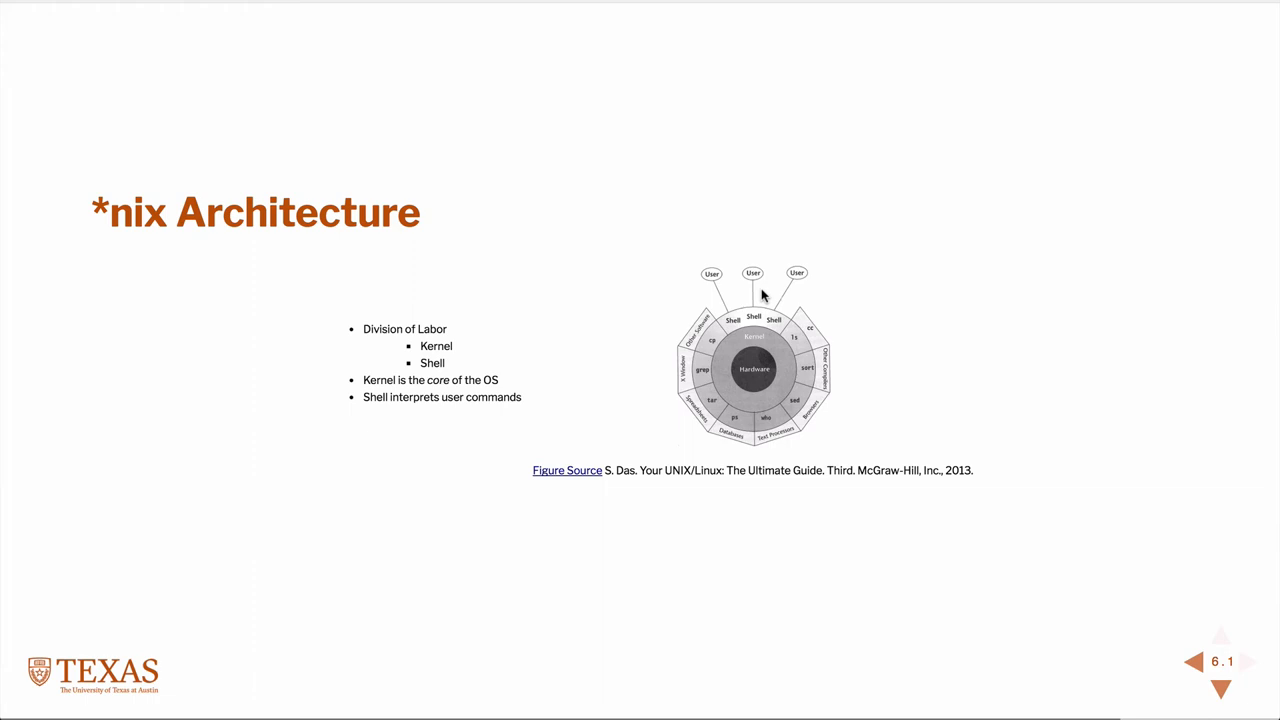
mouse_move(784, 344)
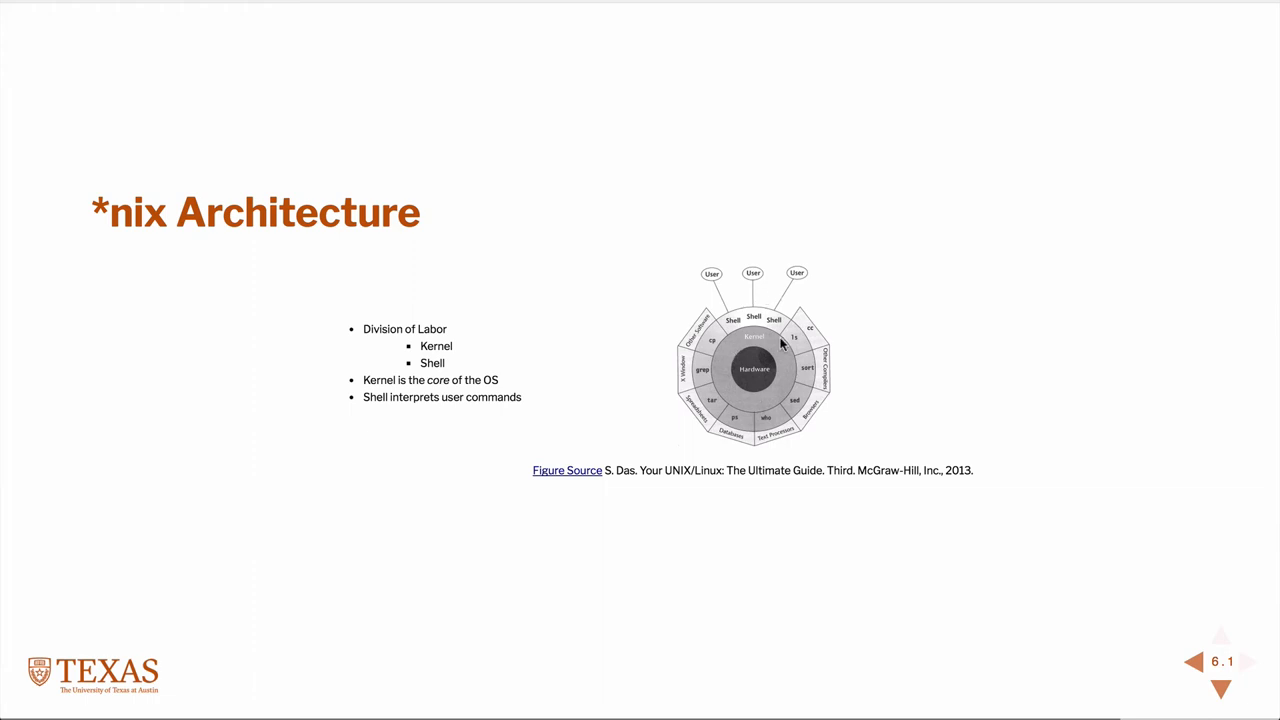
mouse_move(704, 412)
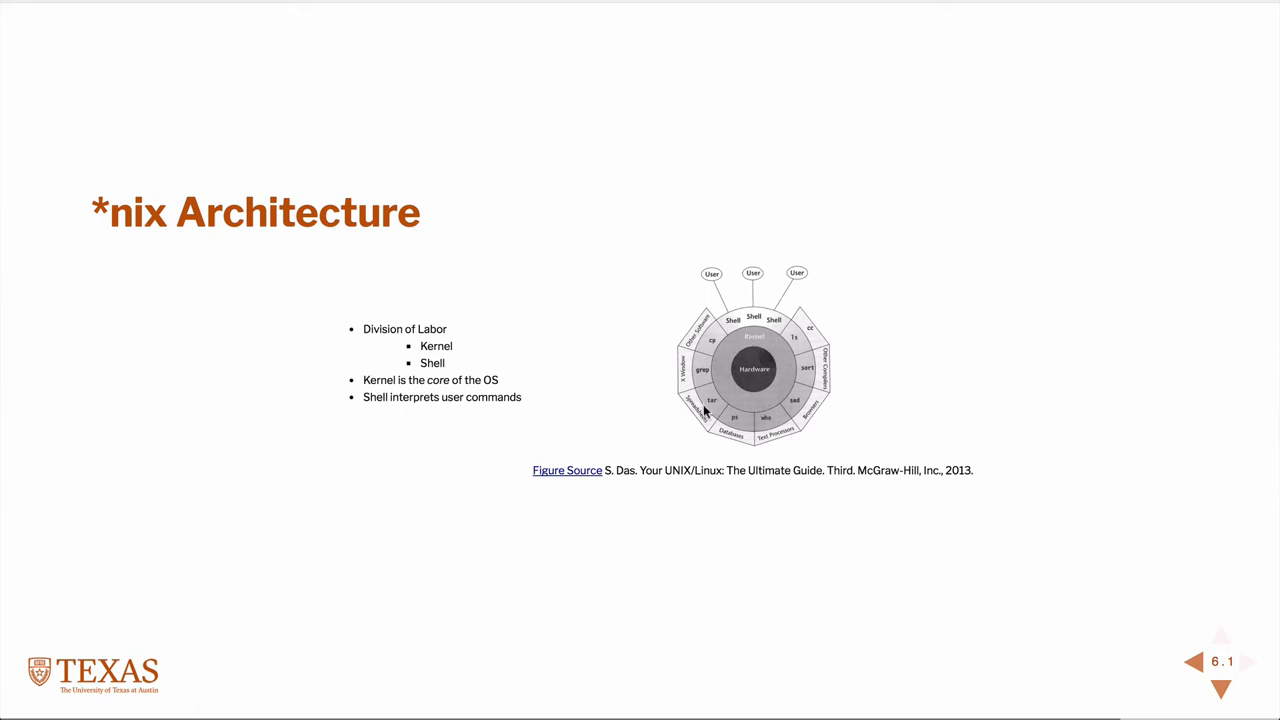
mouse_move(772, 324)
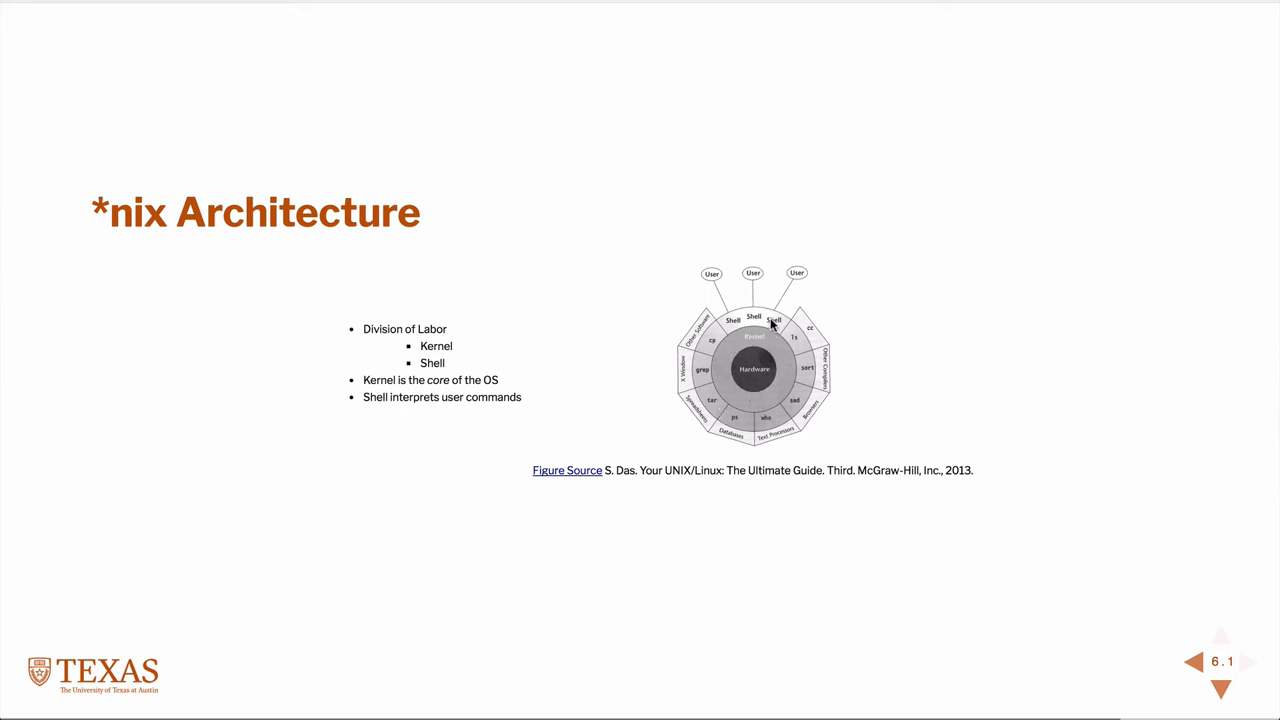
mouse_move(732, 328)
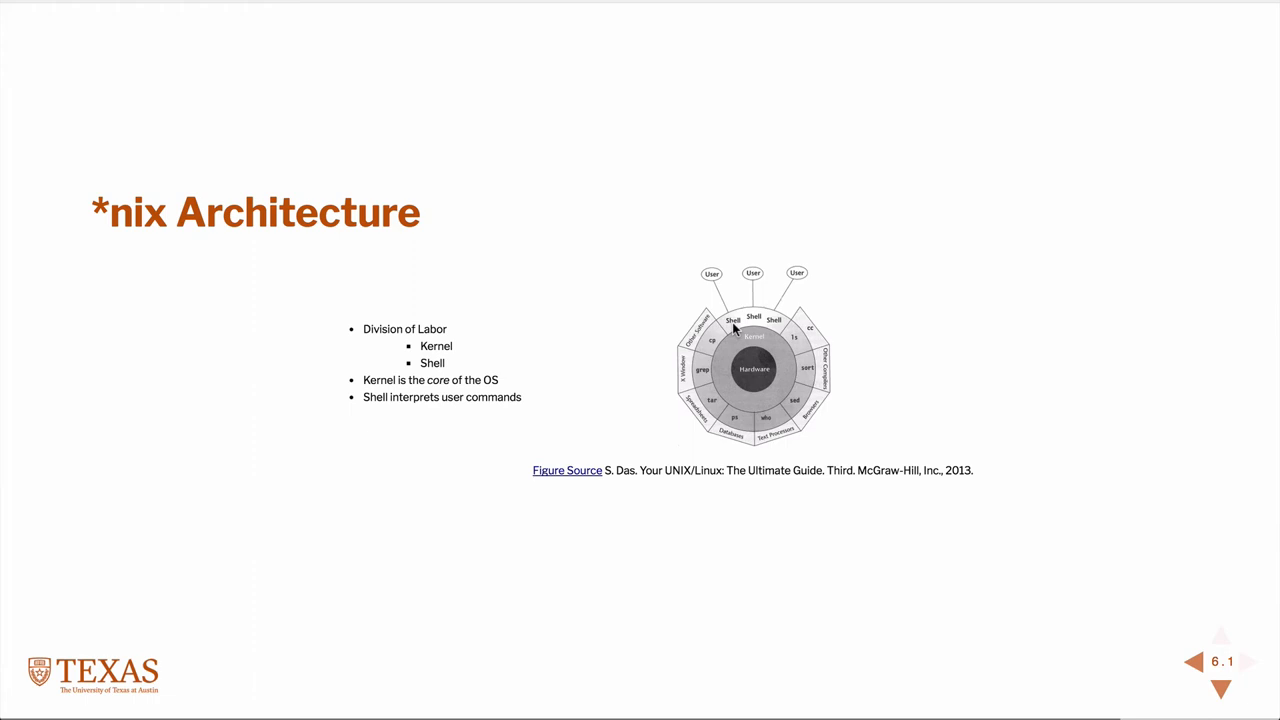
mouse_move(704, 256)
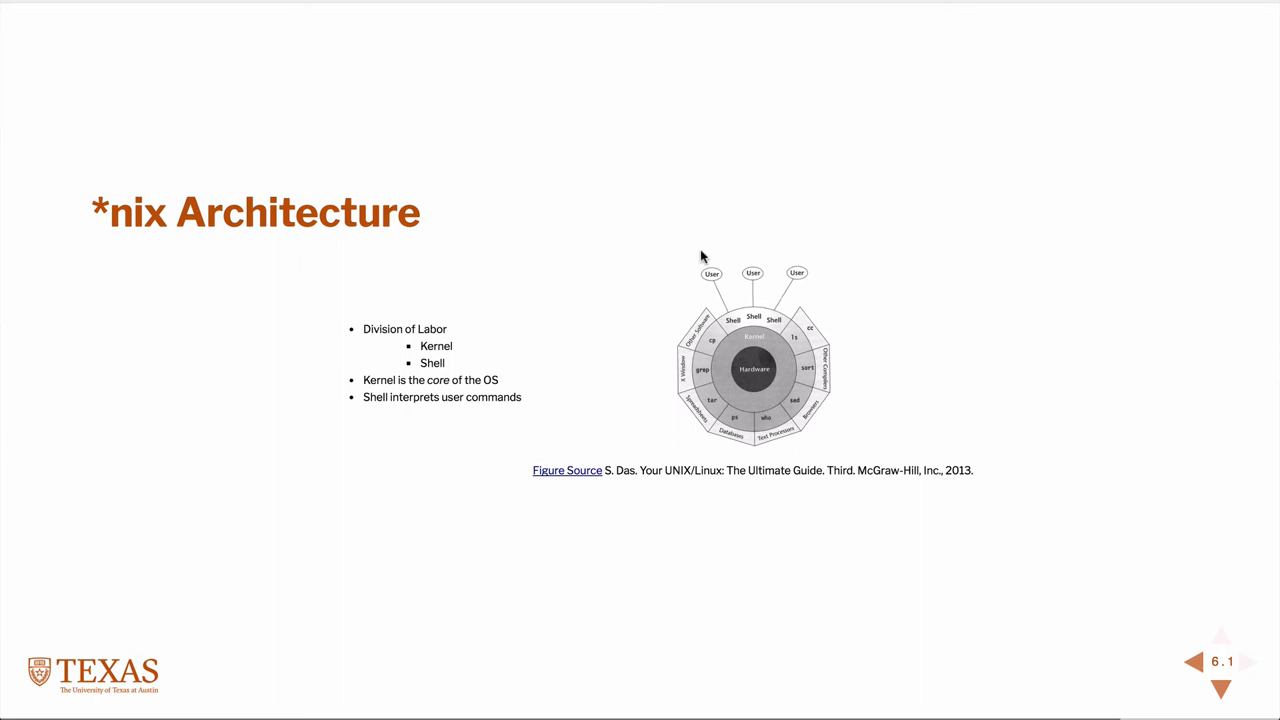
mouse_move(758, 272)
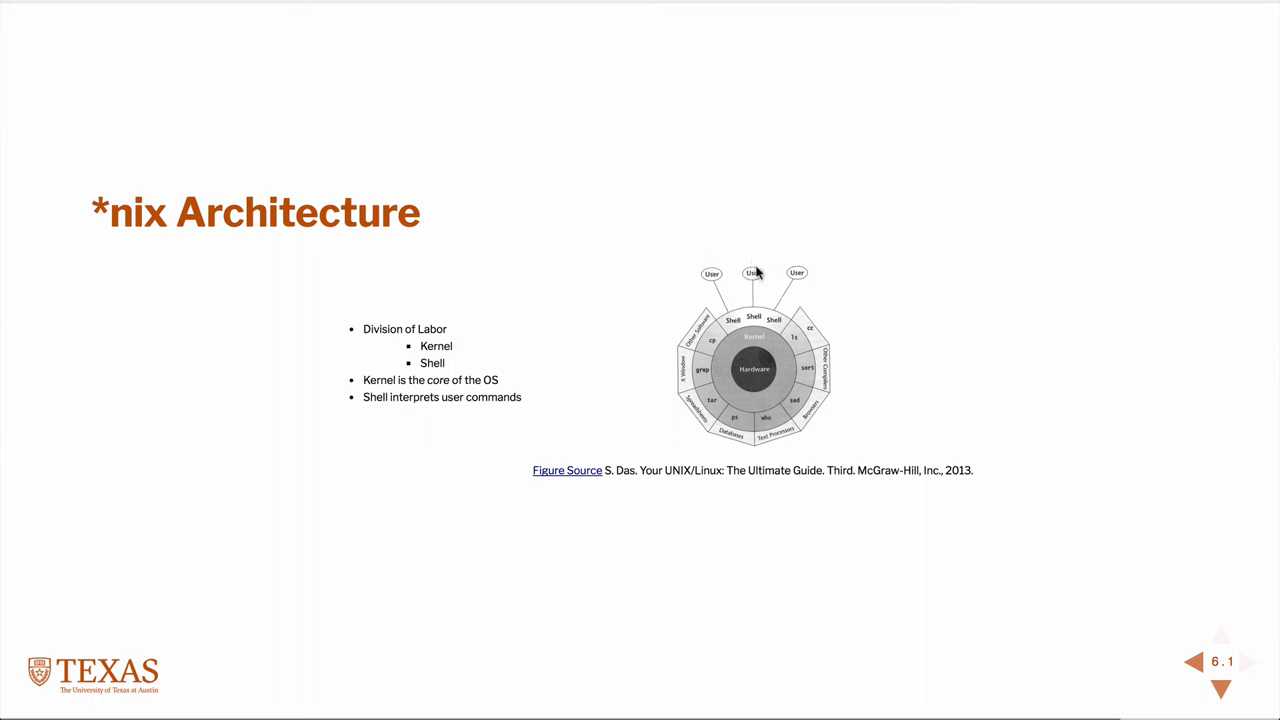
mouse_move(750, 404)
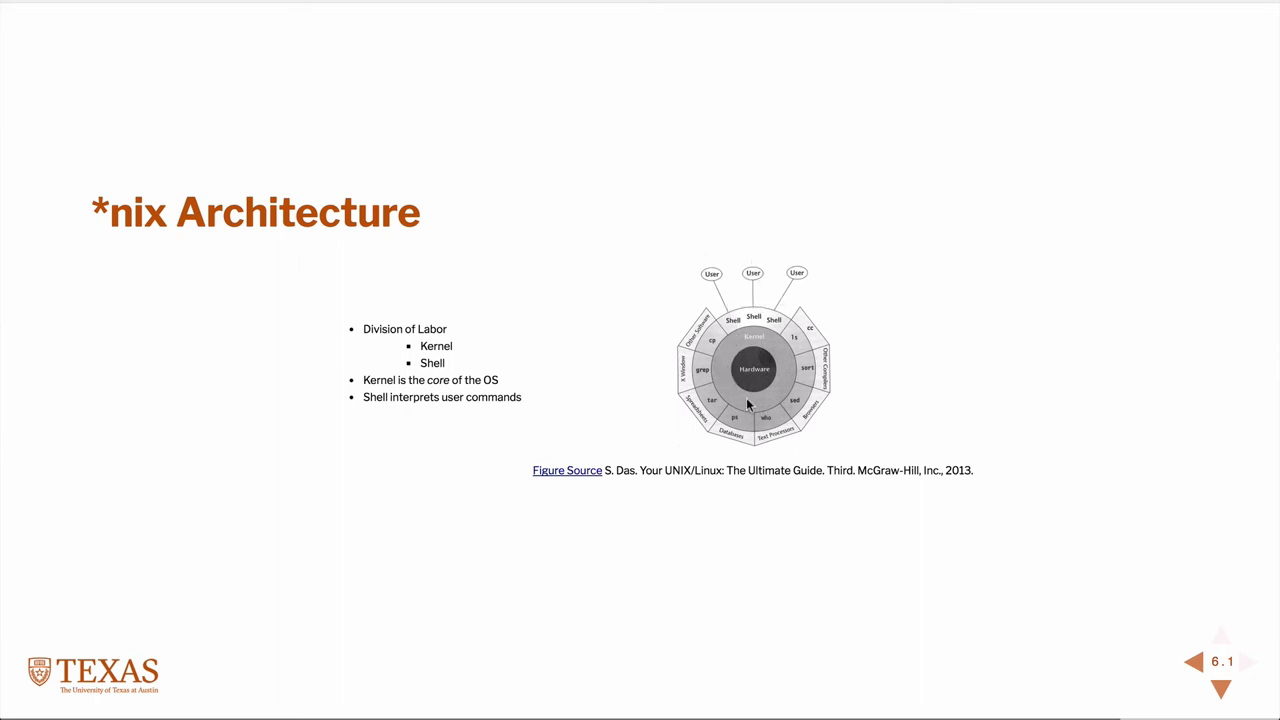
mouse_move(724, 336)
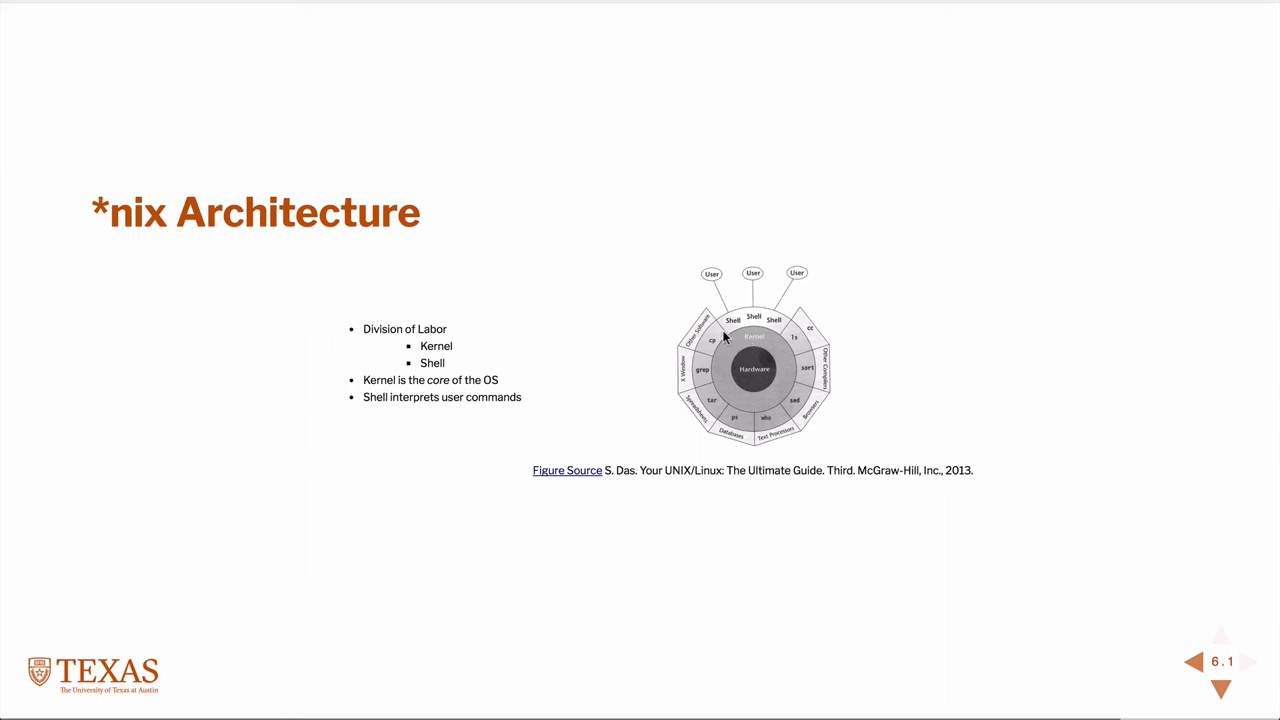
mouse_move(722, 332)
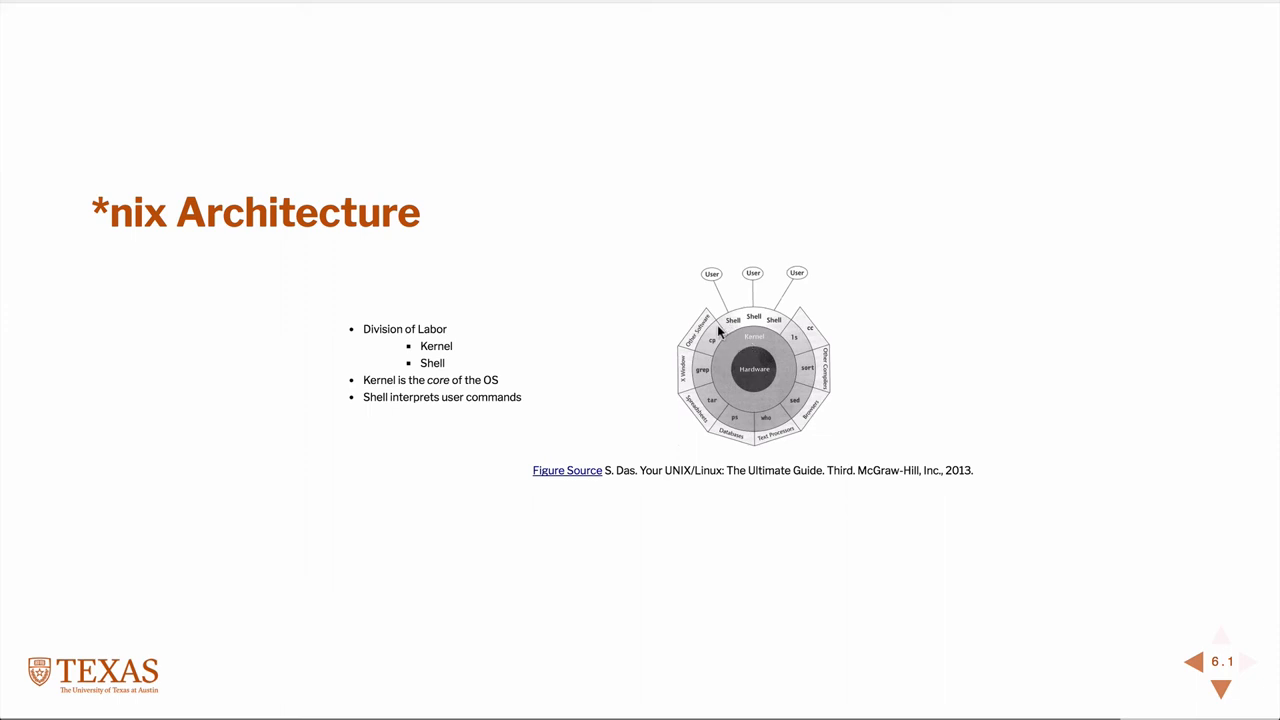
mouse_move(712, 430)
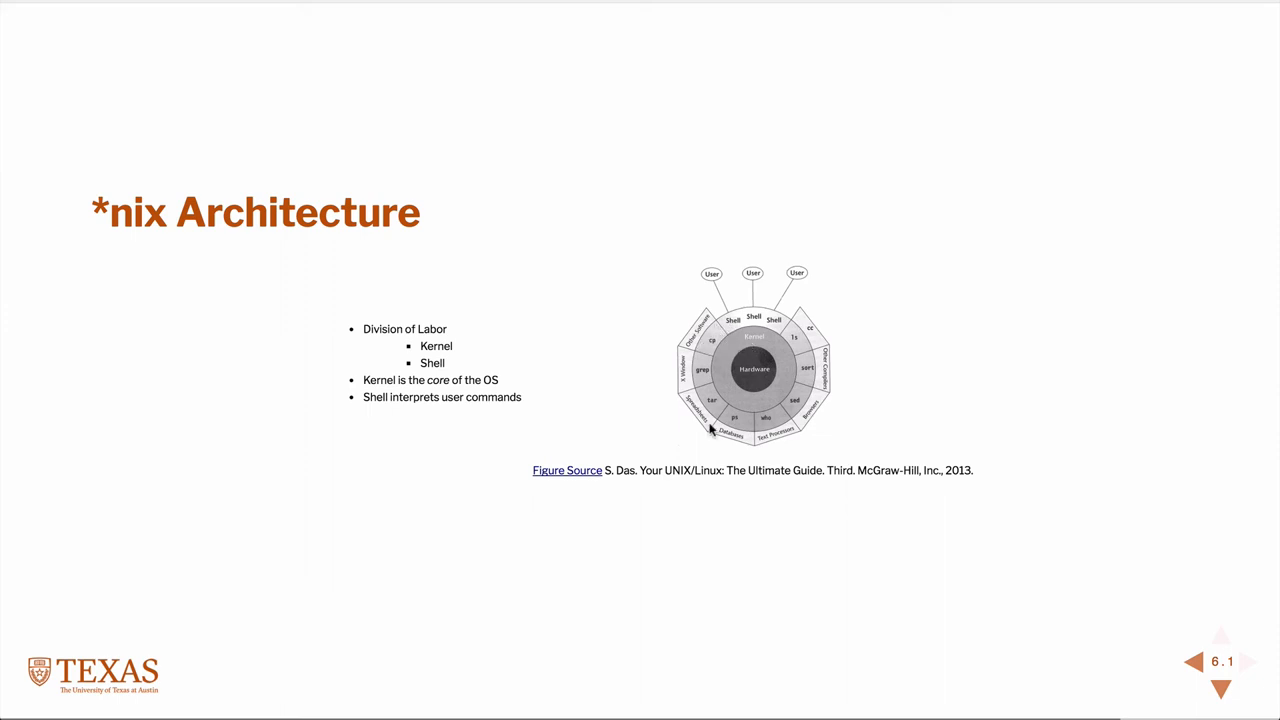
mouse_move(724, 348)
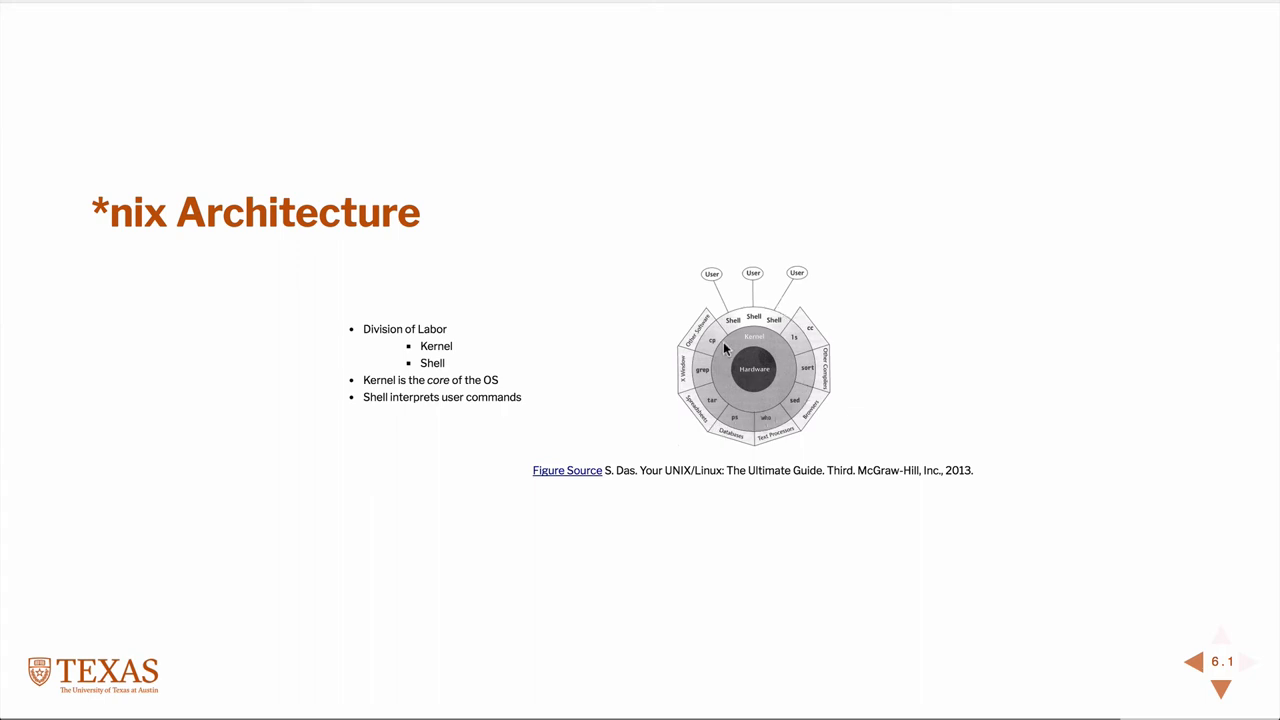
mouse_move(708, 348)
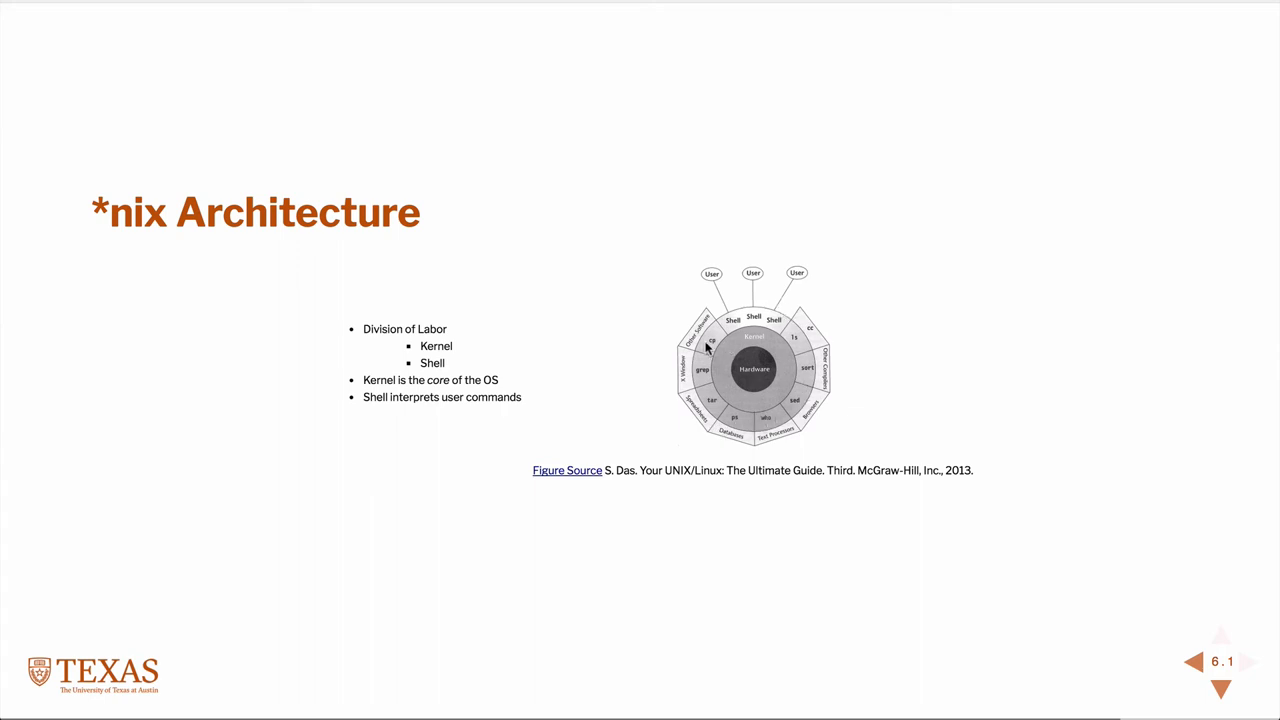
mouse_move(710, 390)
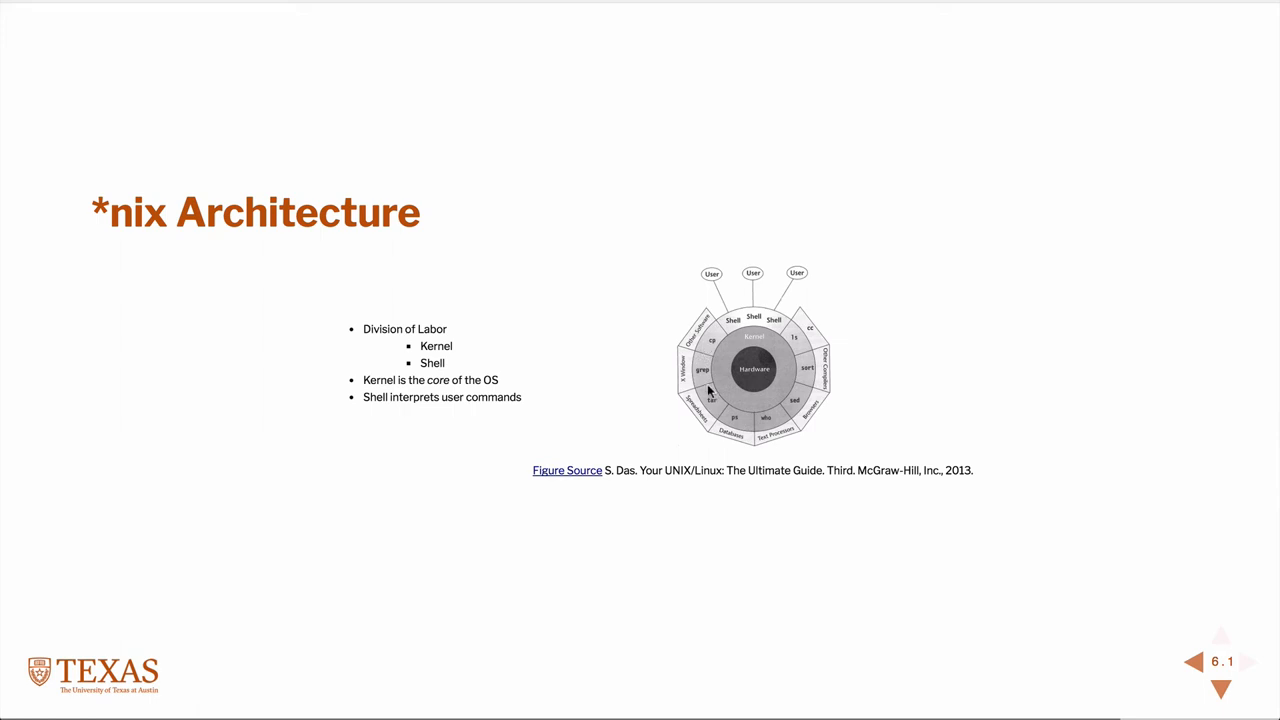
mouse_move(800, 404)
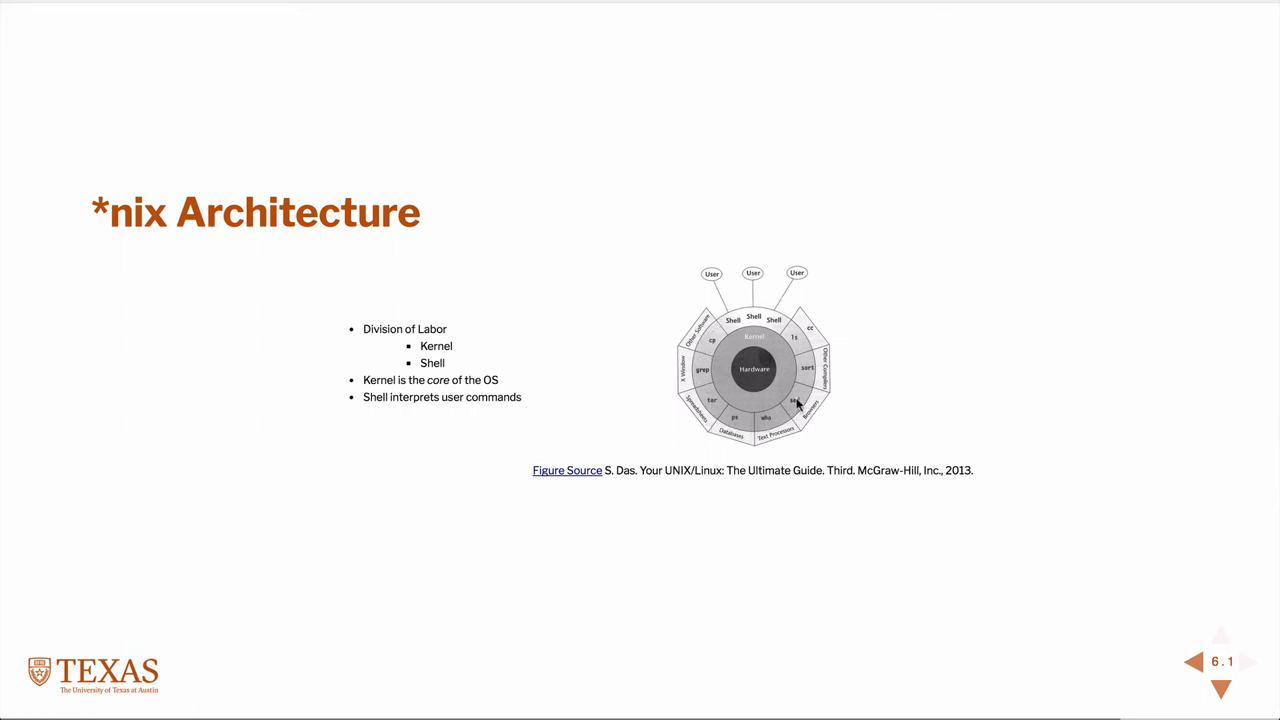
mouse_move(788, 312)
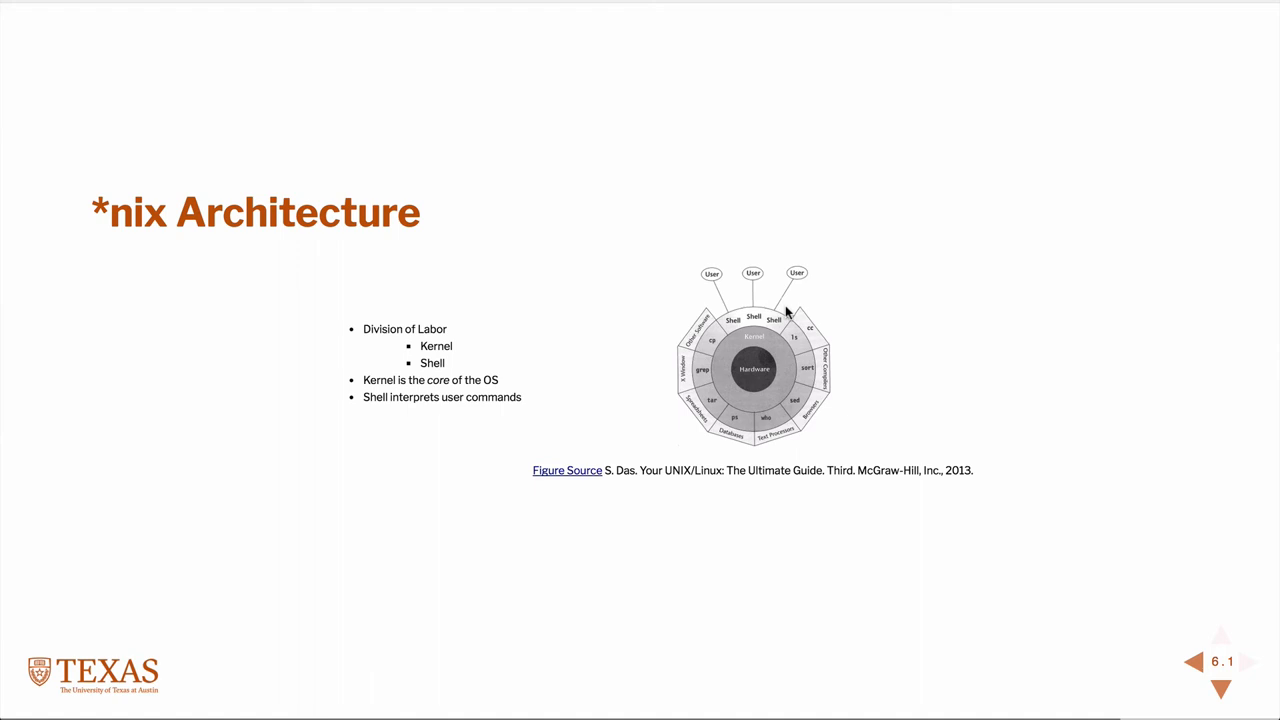
mouse_move(540, 338)
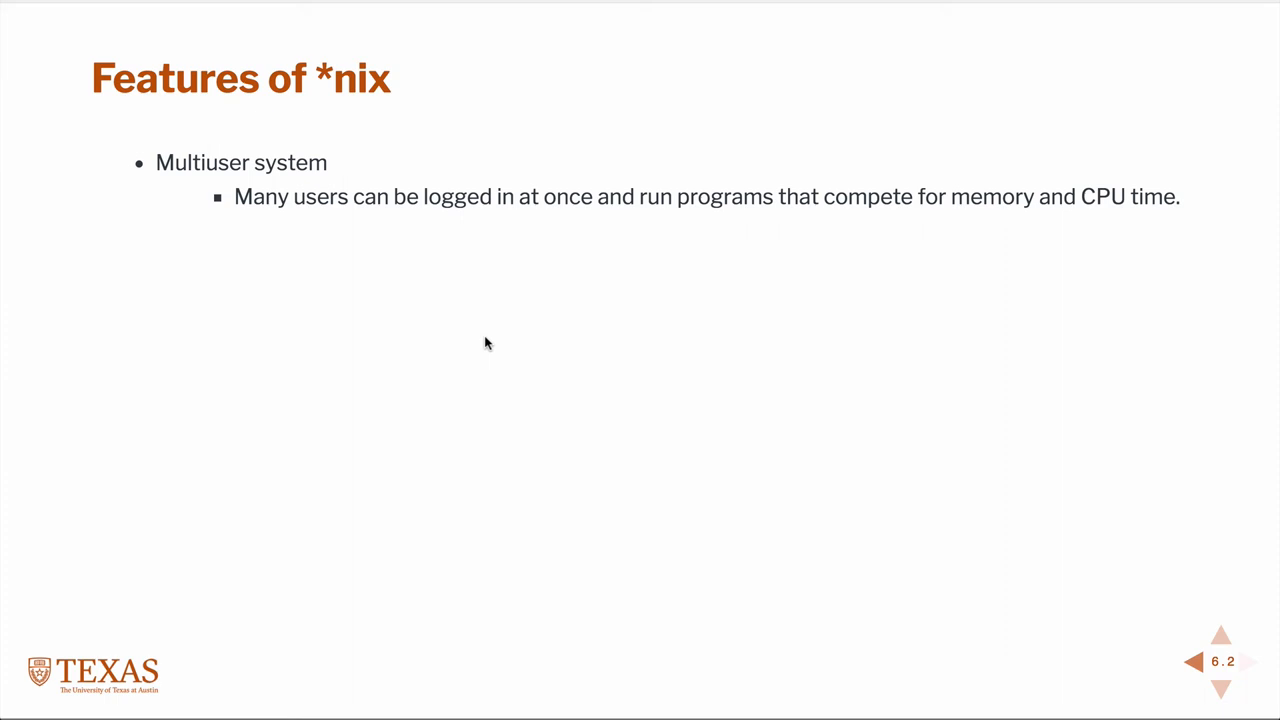
Step: Reveal the remaining Features of *nix bullets through sophisticated pattern matching
left_click(1220, 636)
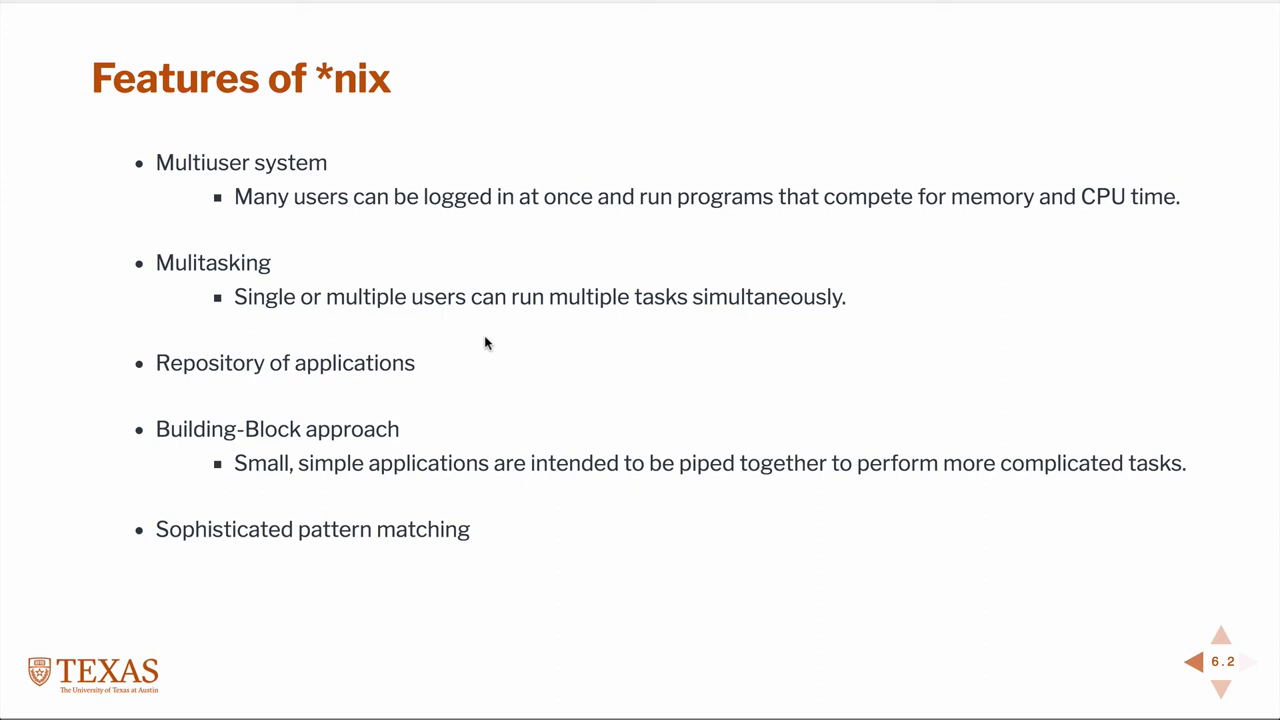
Step: Leave the slides and bring up the Cloud9 workspace with the pge383-base project folder
left_click(1220, 690)
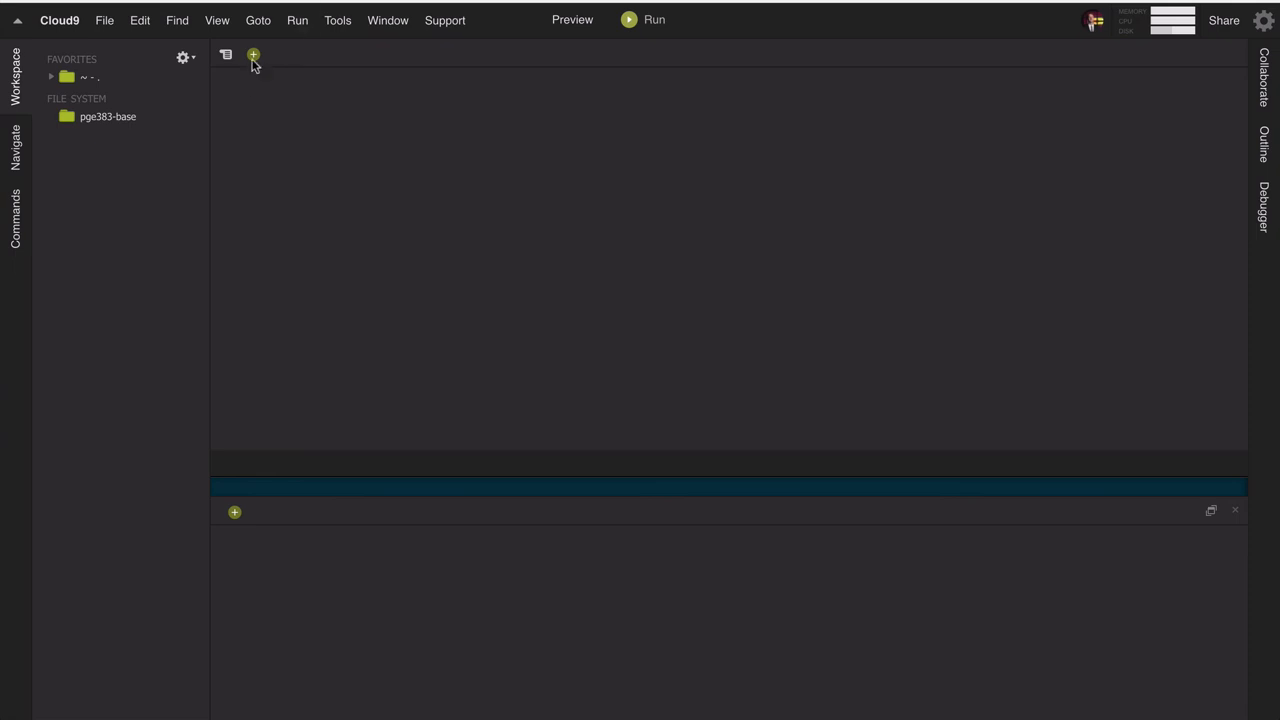
Step: Start a new bash terminal session in the Cloud9 workspace
left_click(252, 56)
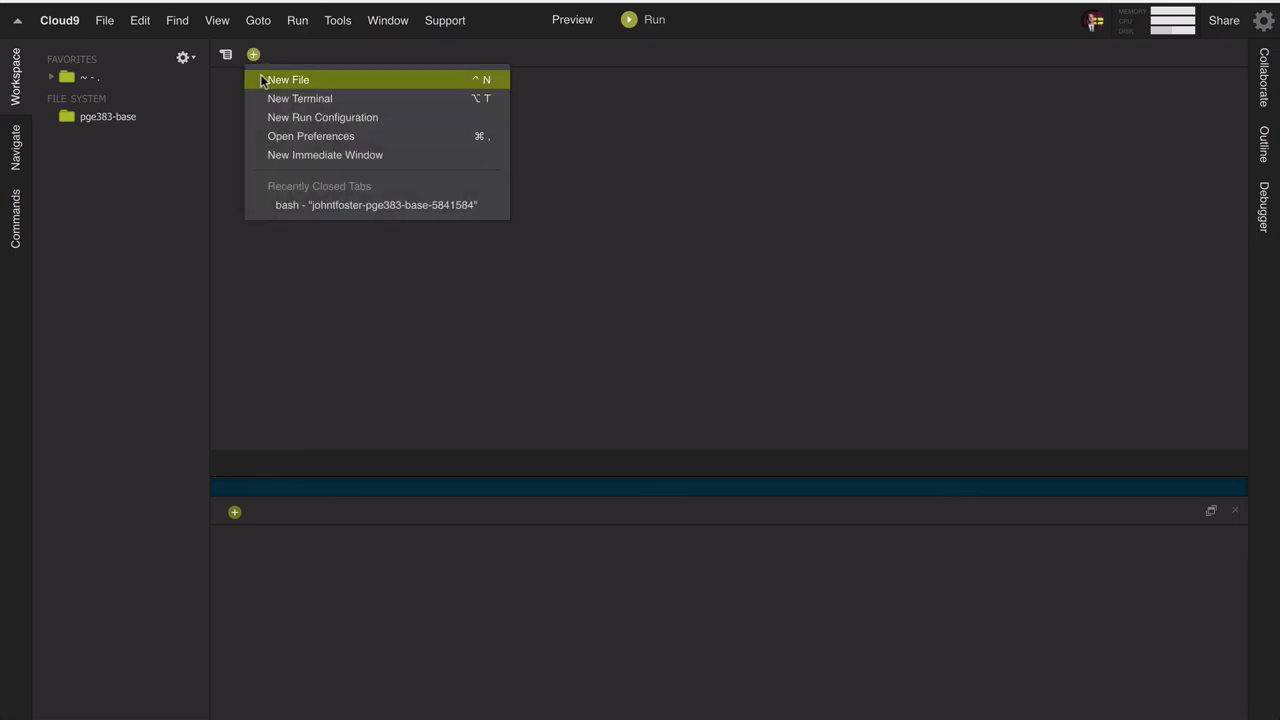
left_click(288, 80)
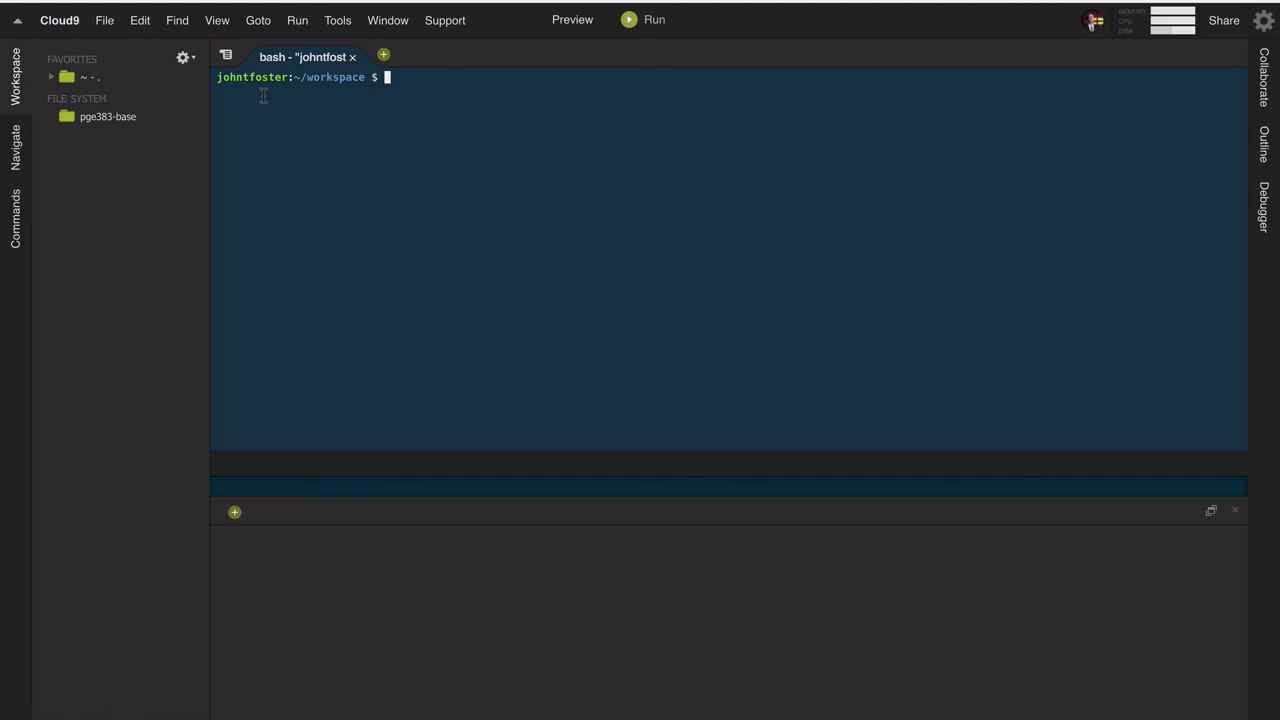
mouse_move(330, 172)
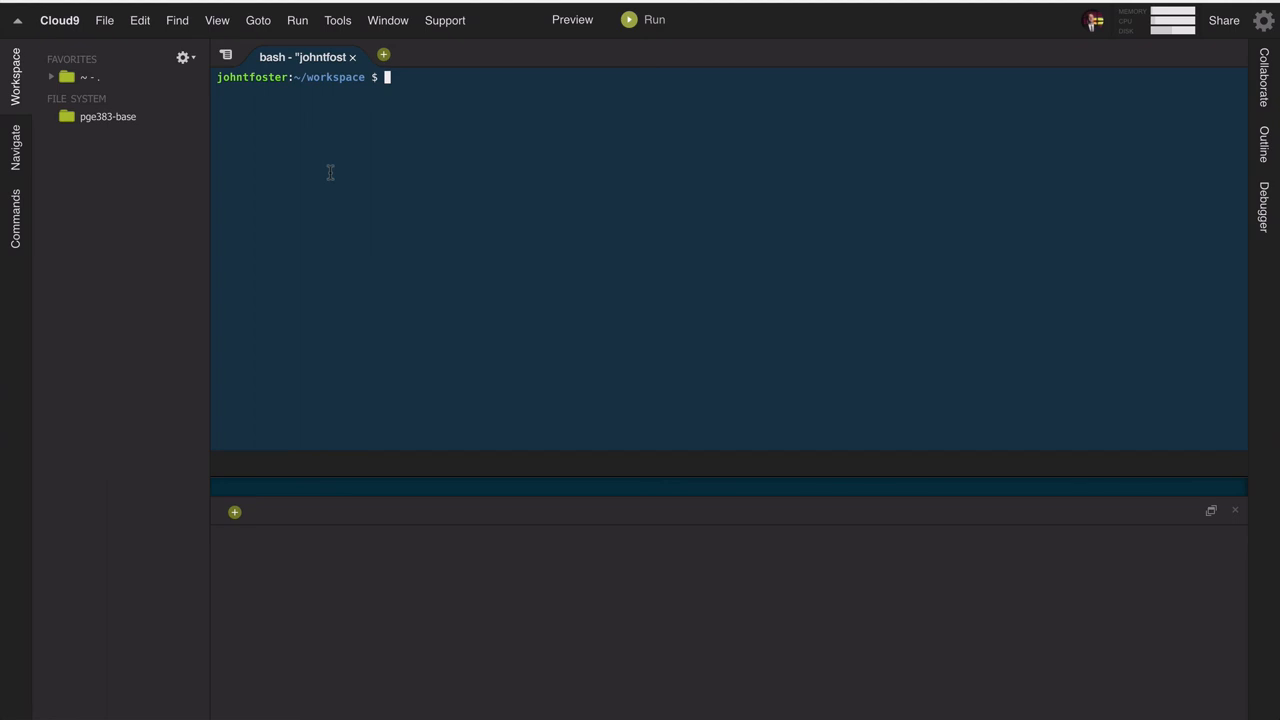
Step: Run uname -a and highlight the kernel version 4.9.74-c9 and x86_64 architecture in its output
type("uname")
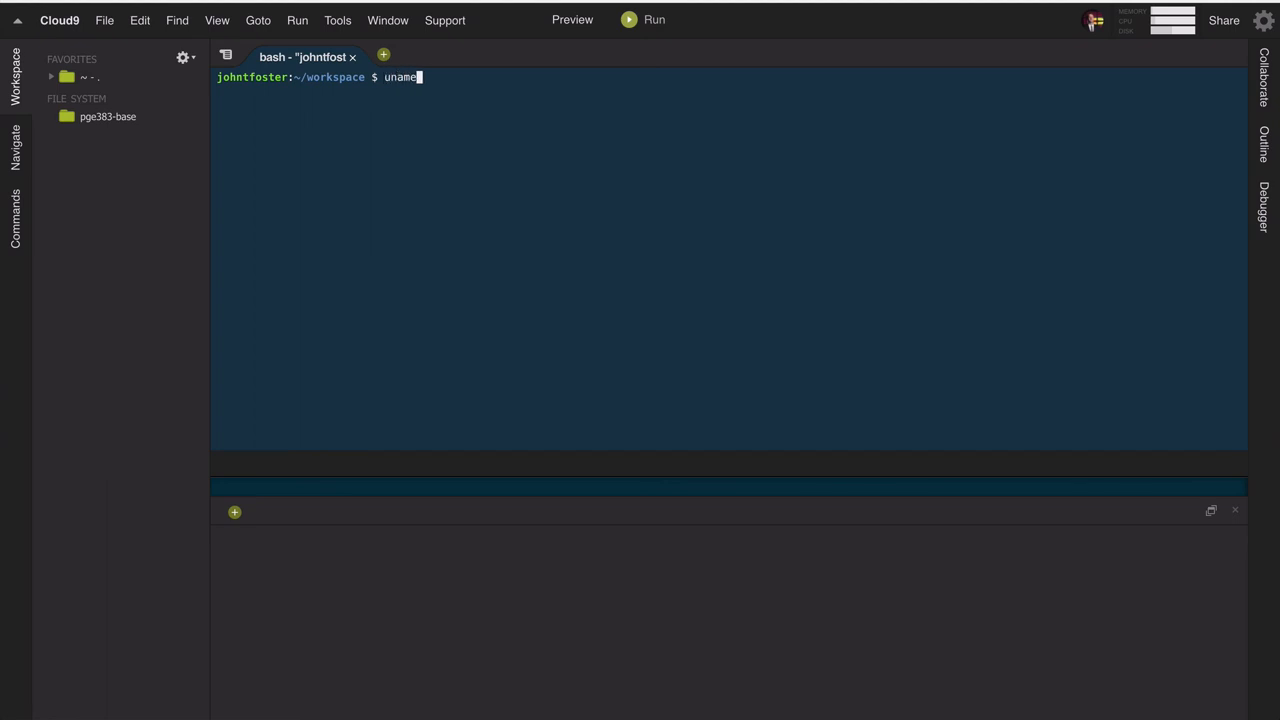
type("-a")
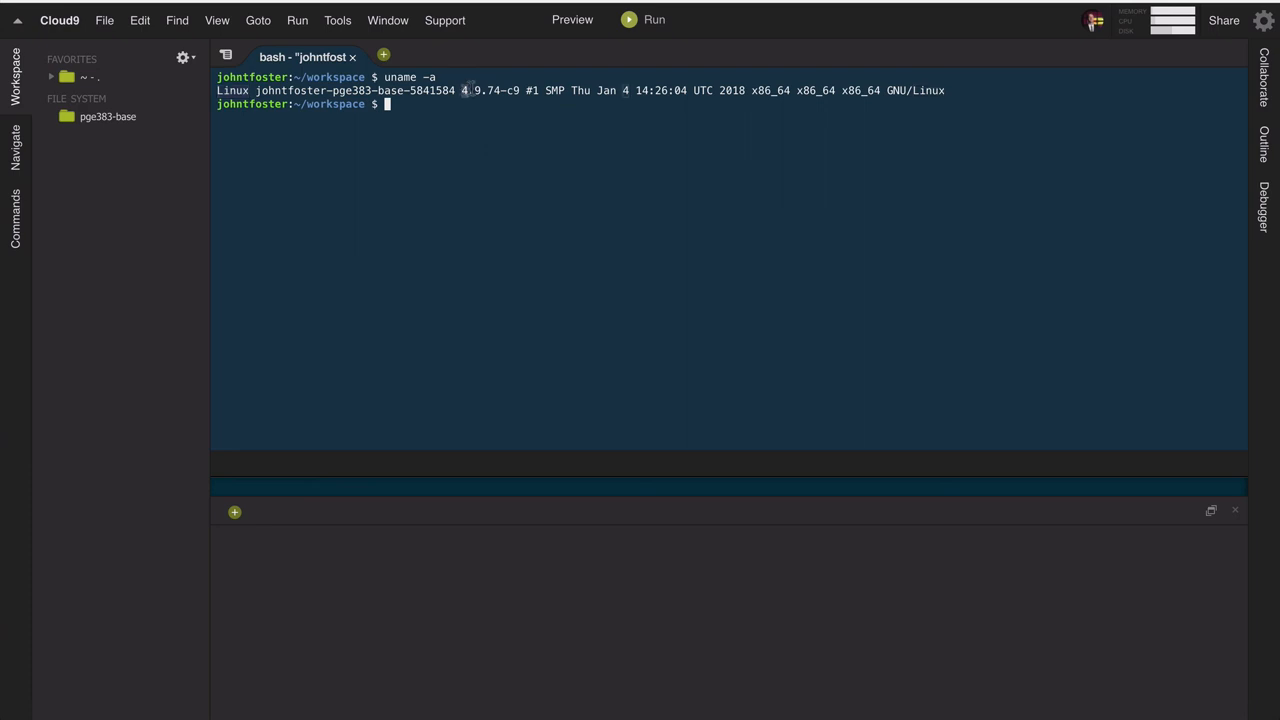
double_click(490, 90)
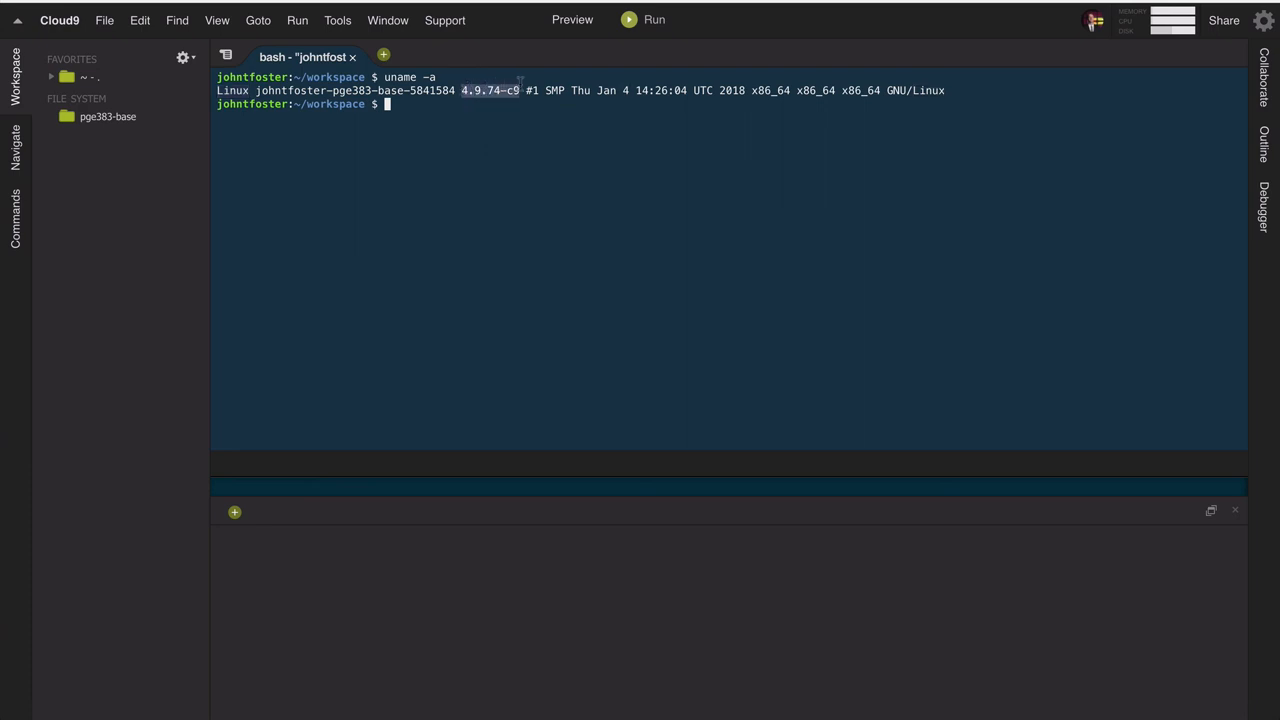
mouse_move(584, 104)
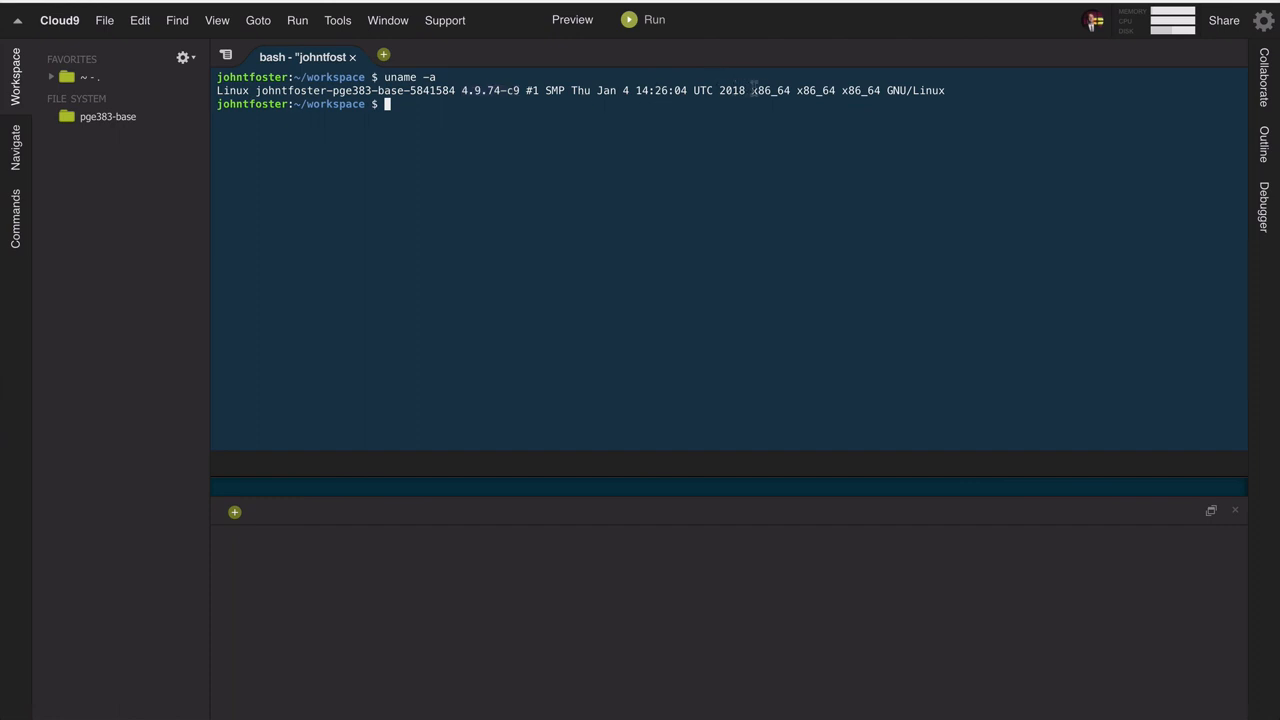
double_click(770, 90)
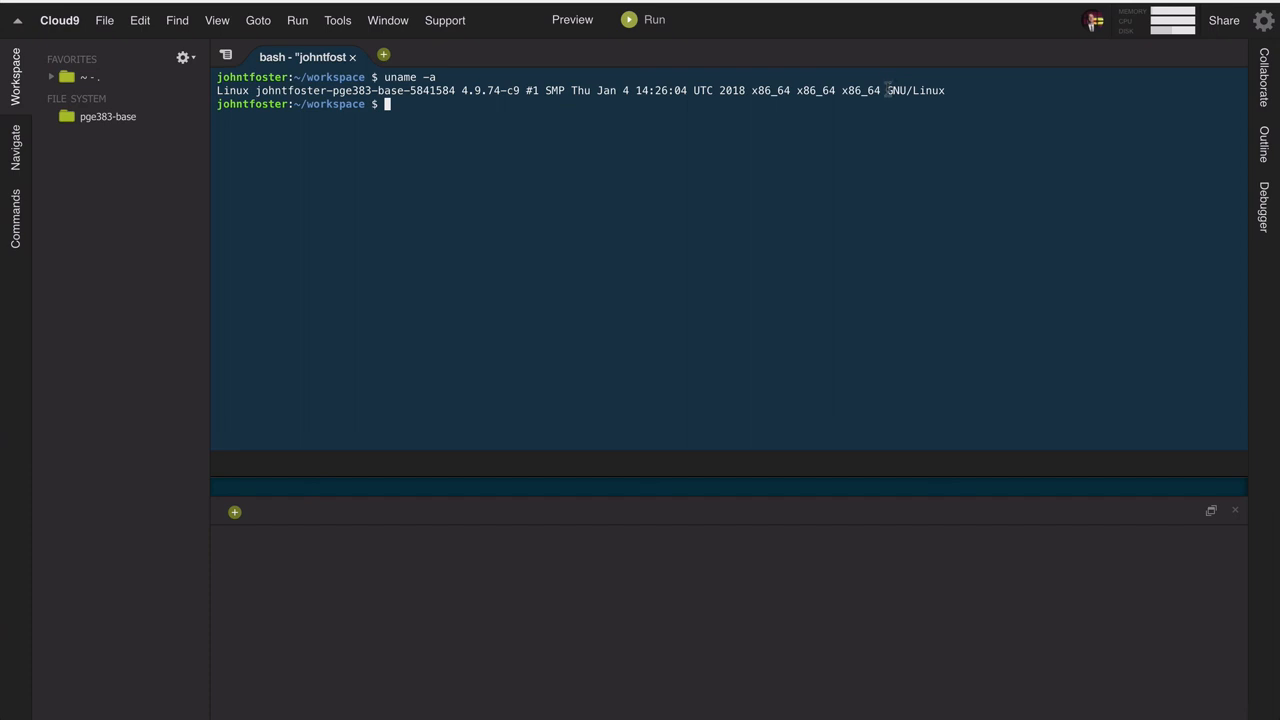
mouse_move(936, 128)
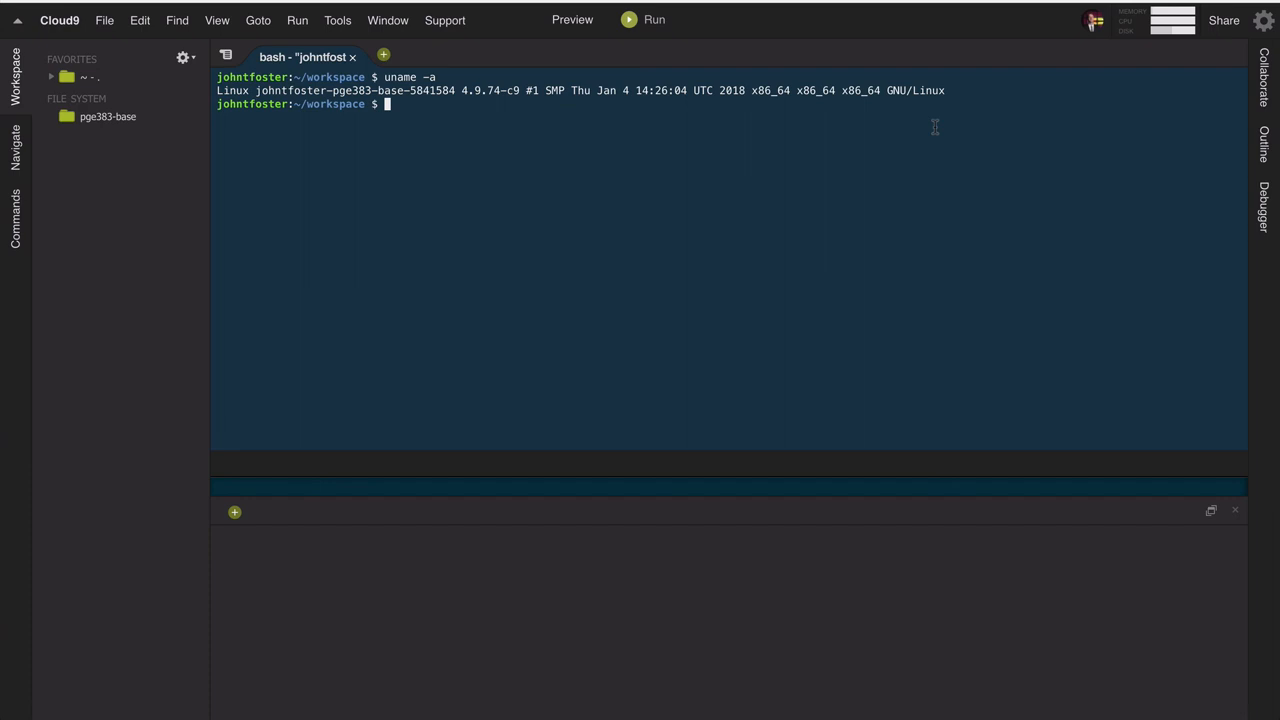
Step: Clear the terminal and touch file1.c, file2.c, file3.c, file1.cxx, file2.cxx and file3.cxx into existence
type("cl")
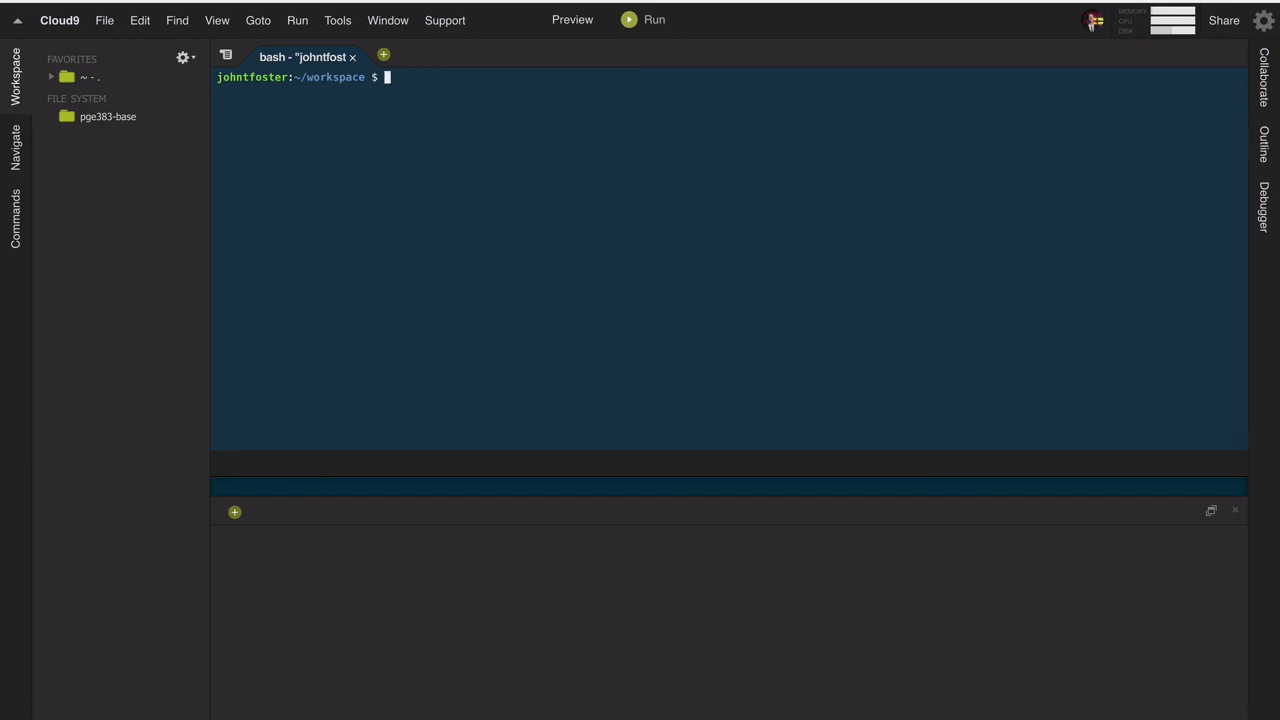
type("touch")
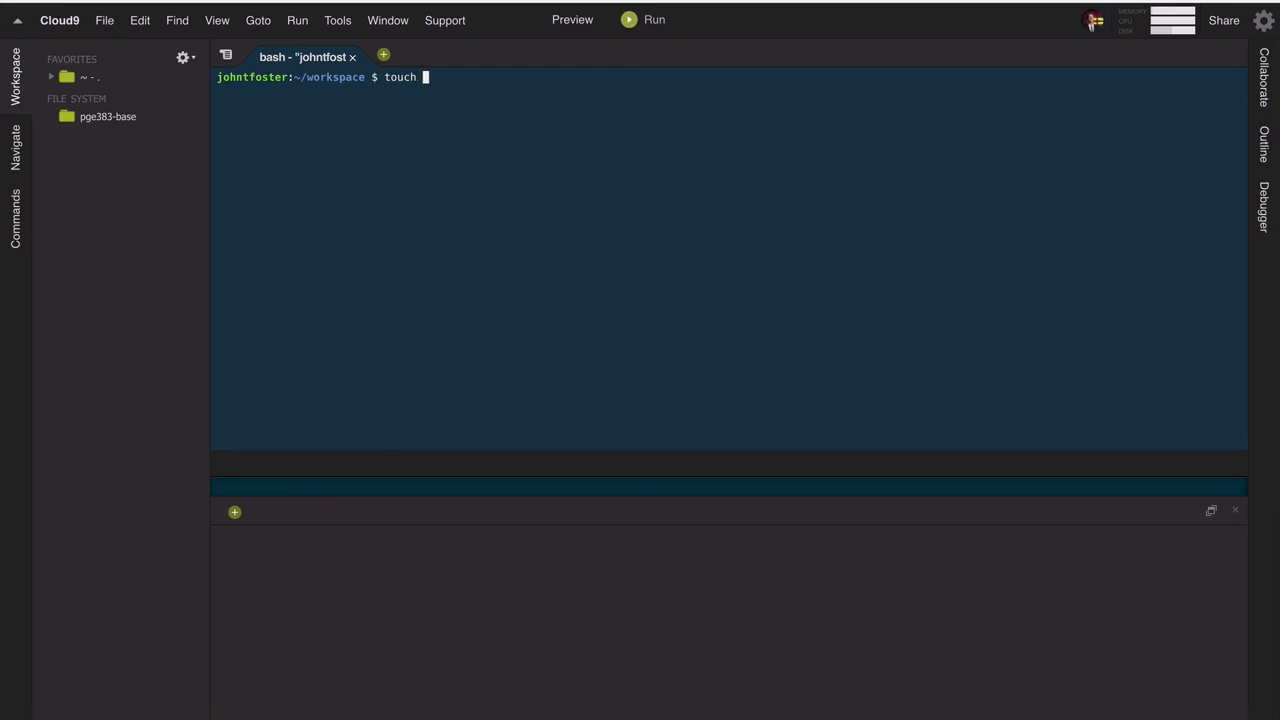
type("file1.c fi")
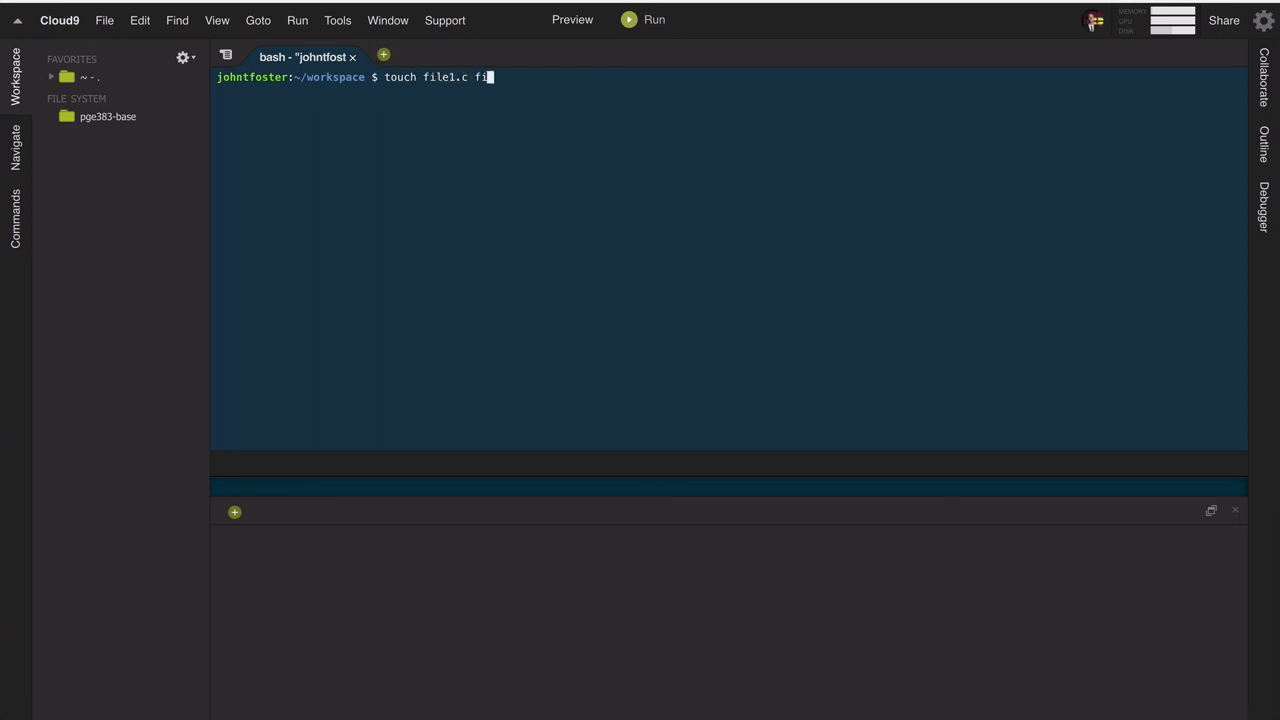
type("le2.c file3.c")
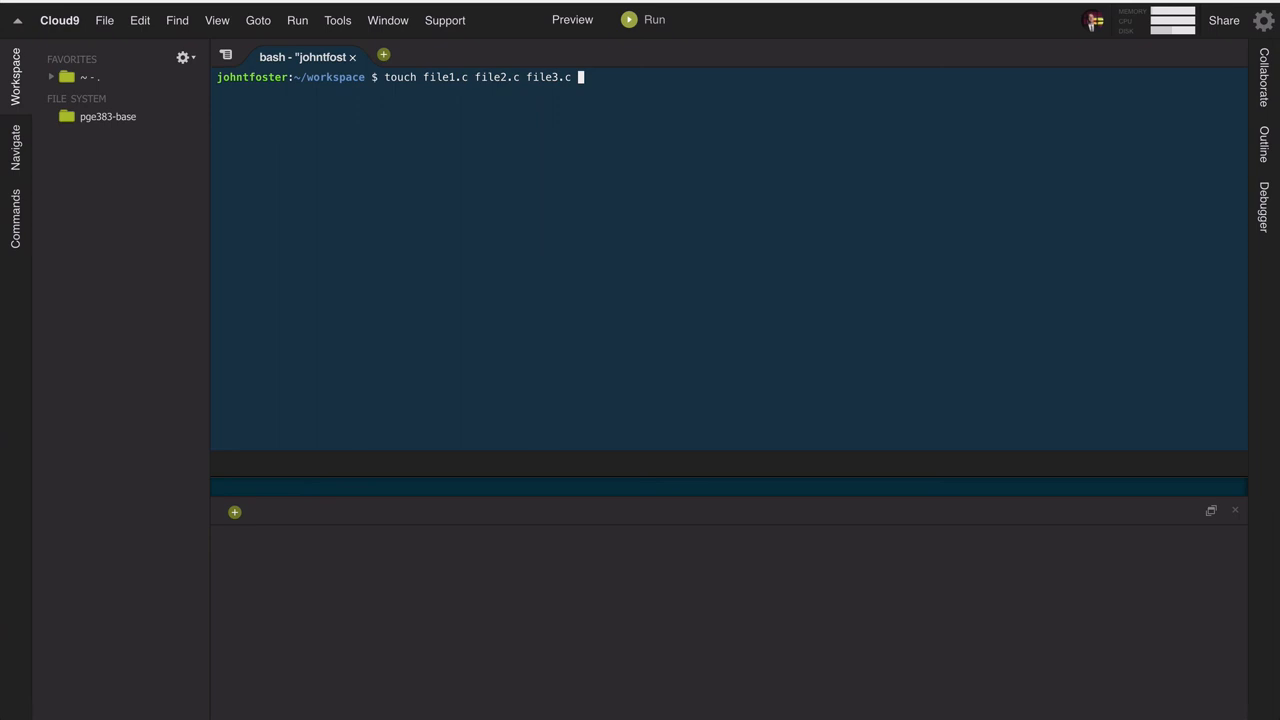
type("file")
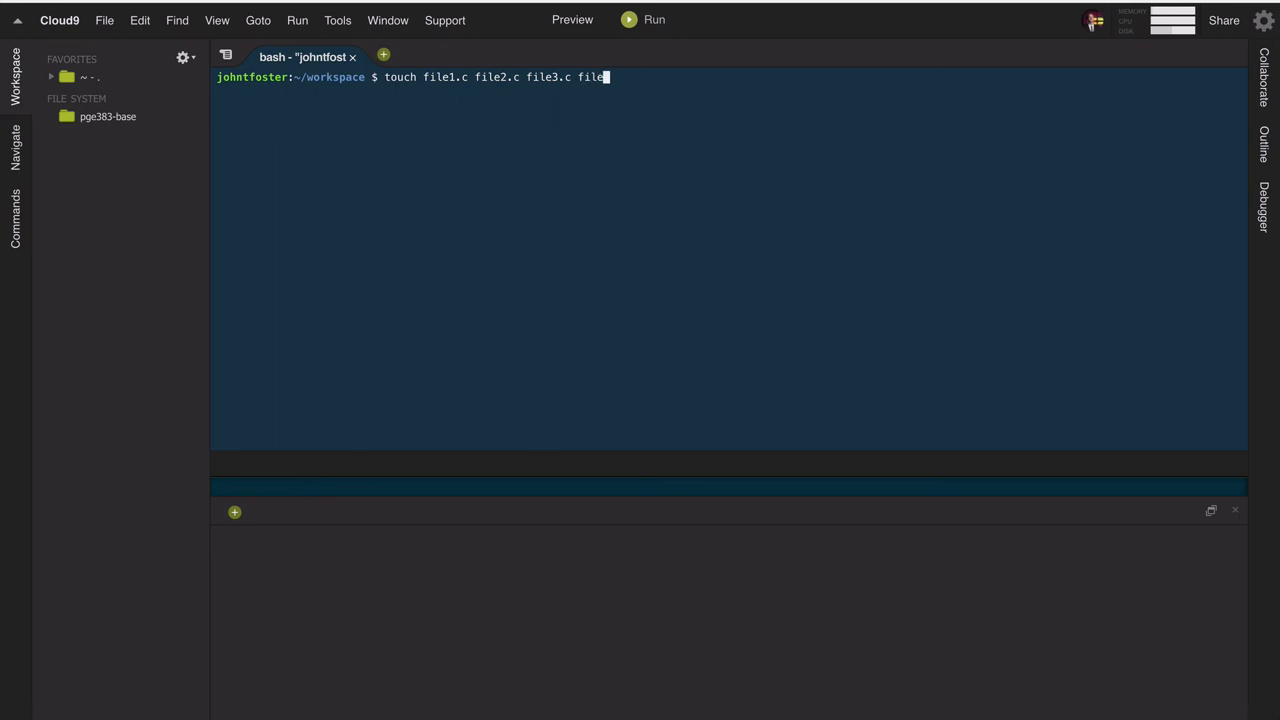
type(".cxx")
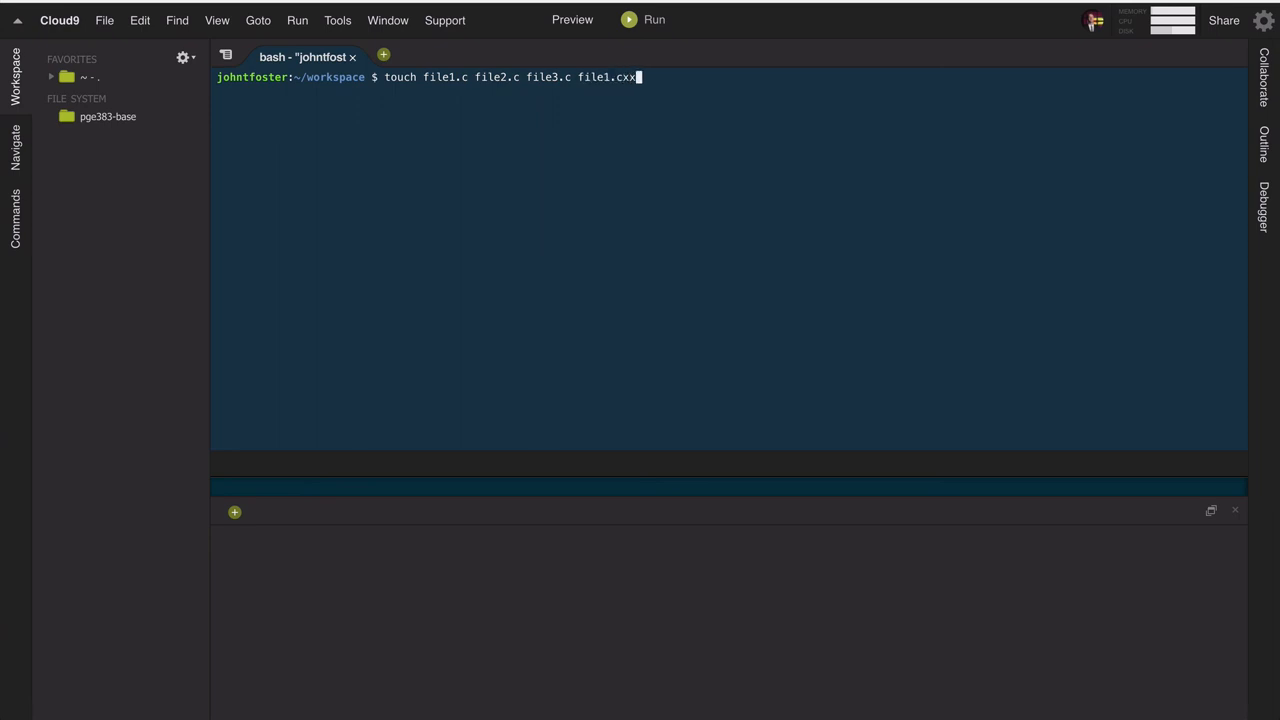
type("file2")
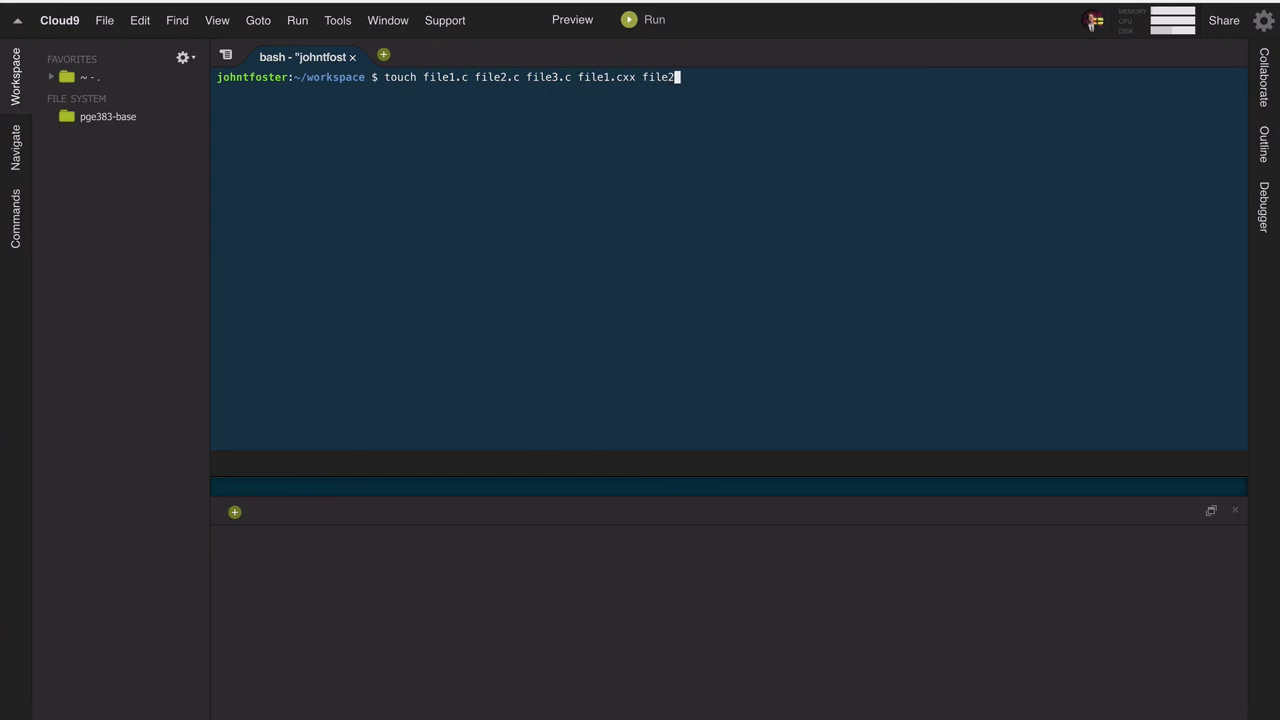
type(".cxx")
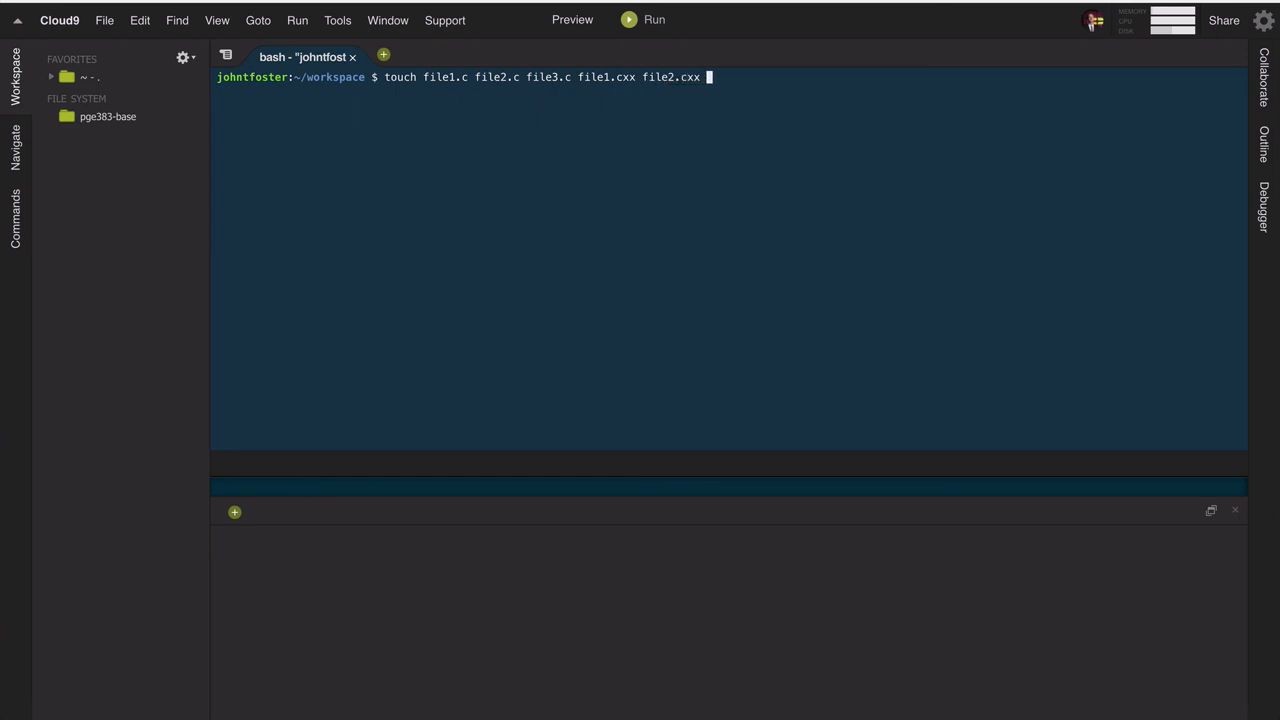
type("file3.cxx")
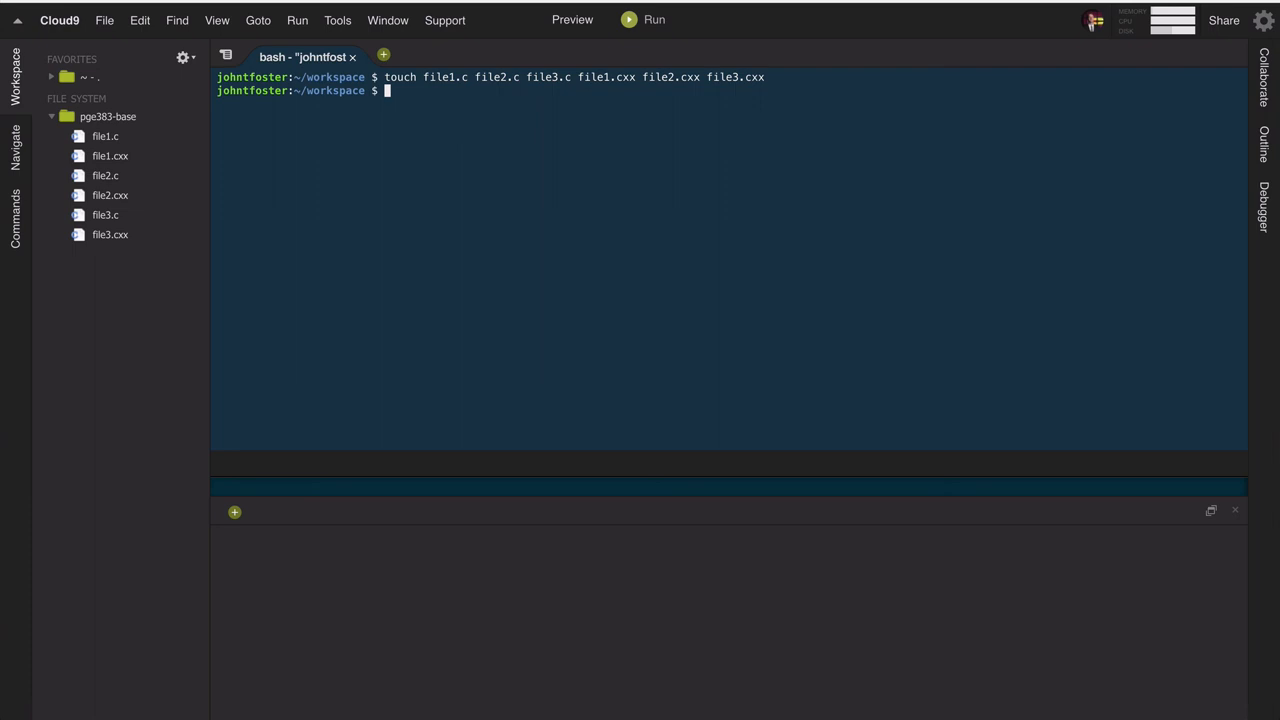
Step: List all six files with ls, then use wildcards to show only the .c files and only the .cxx files
type("ls")
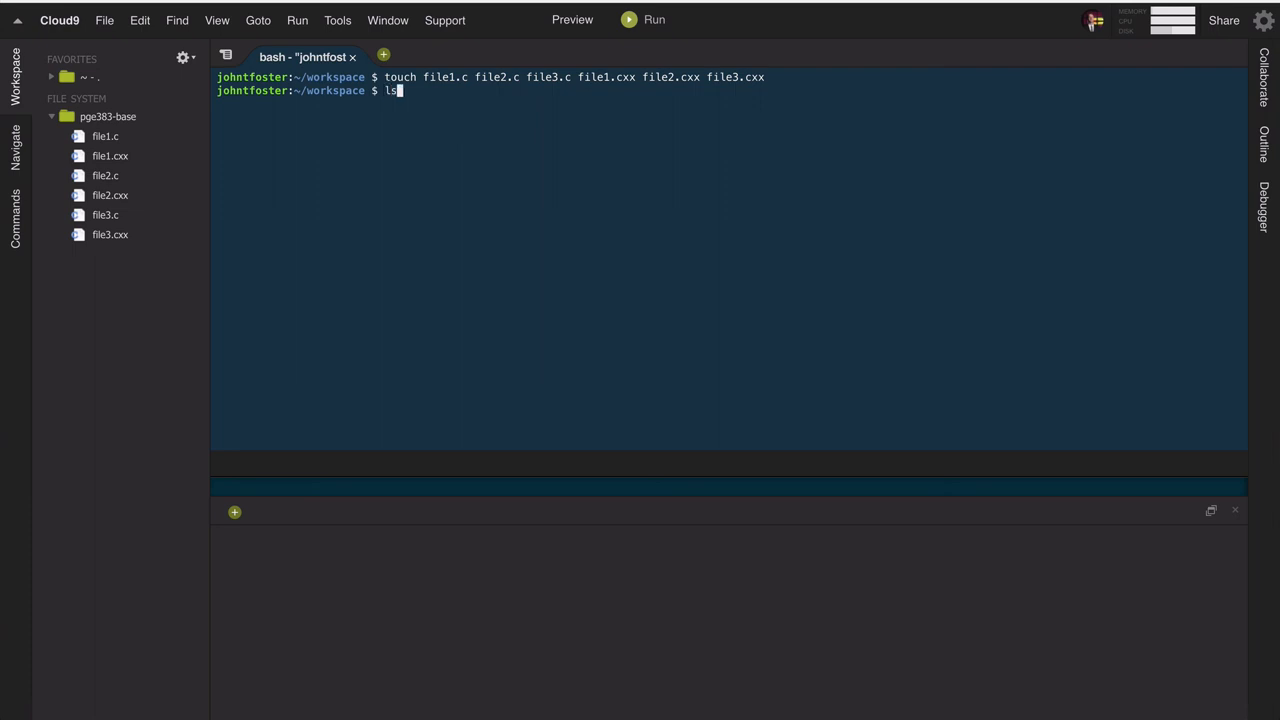
key("Enter")
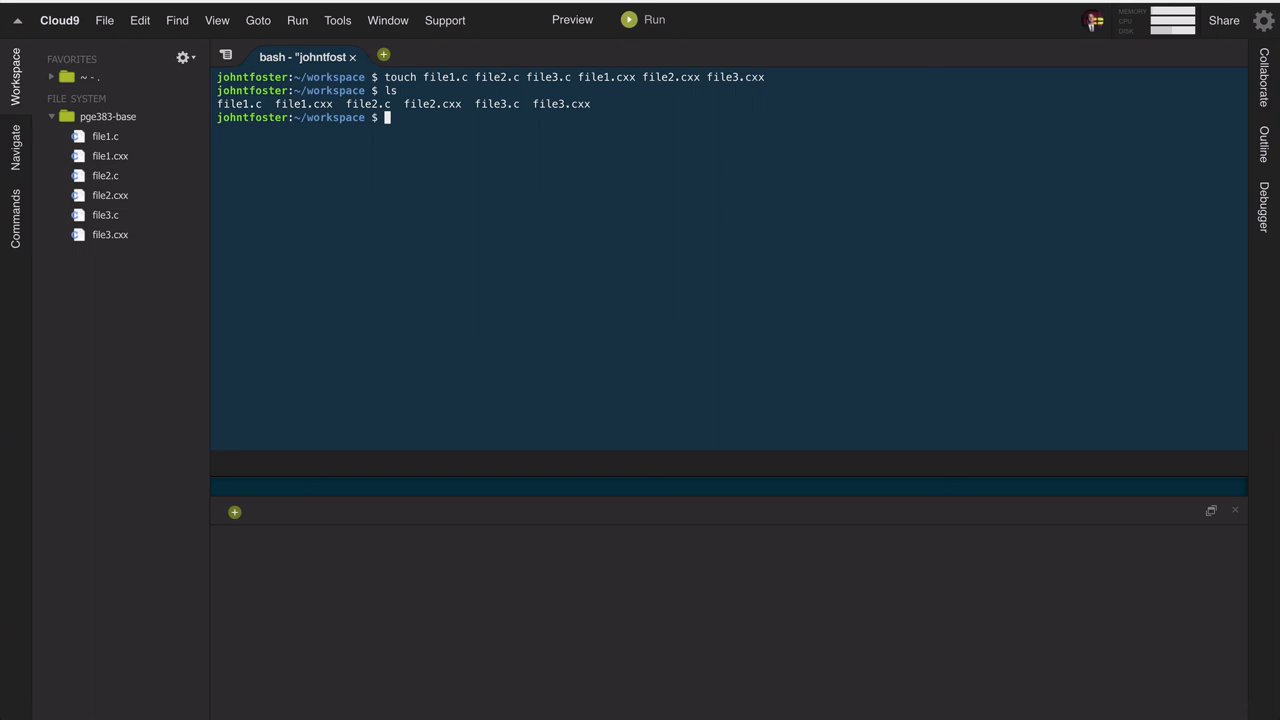
type("ls")
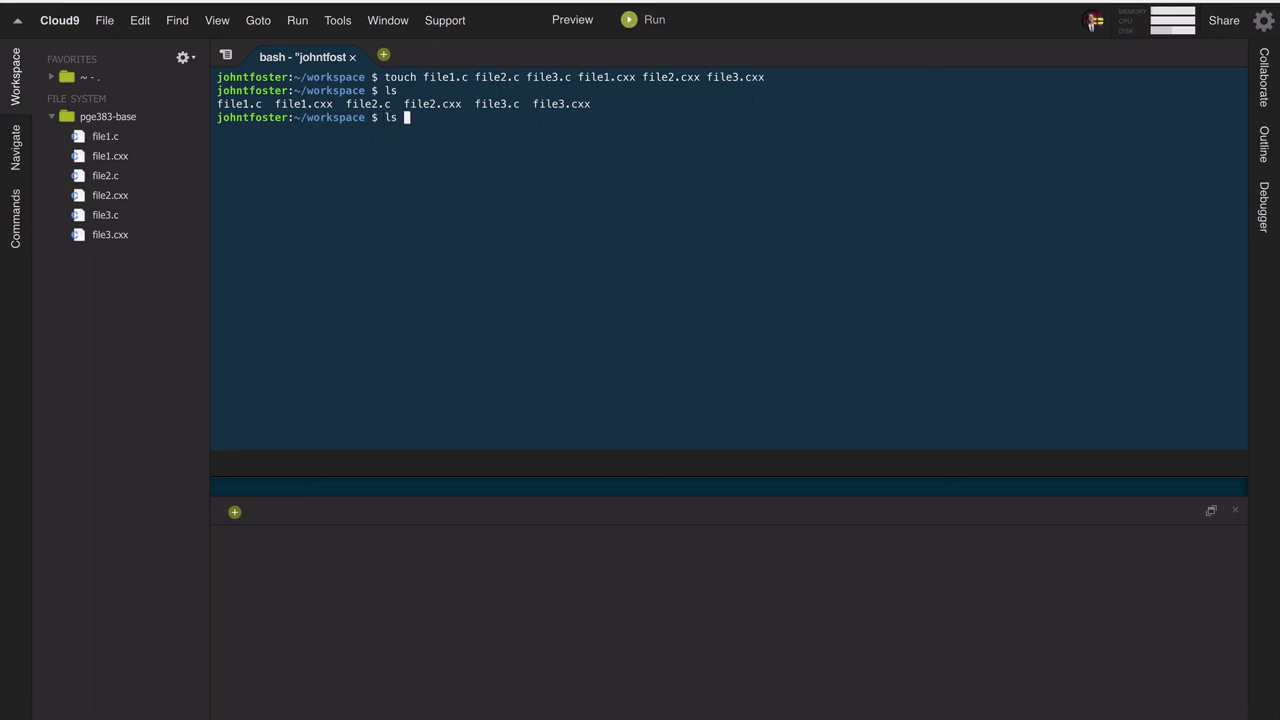
type("*.c")
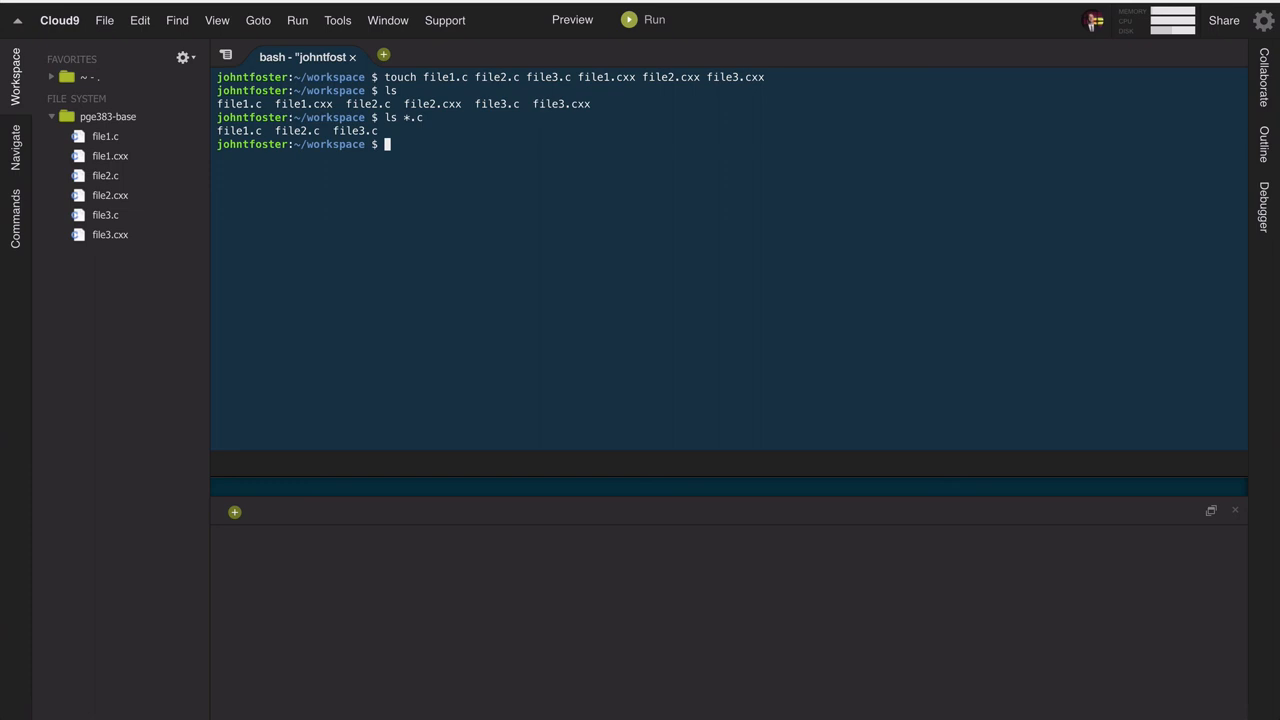
type("ls *.cxx")
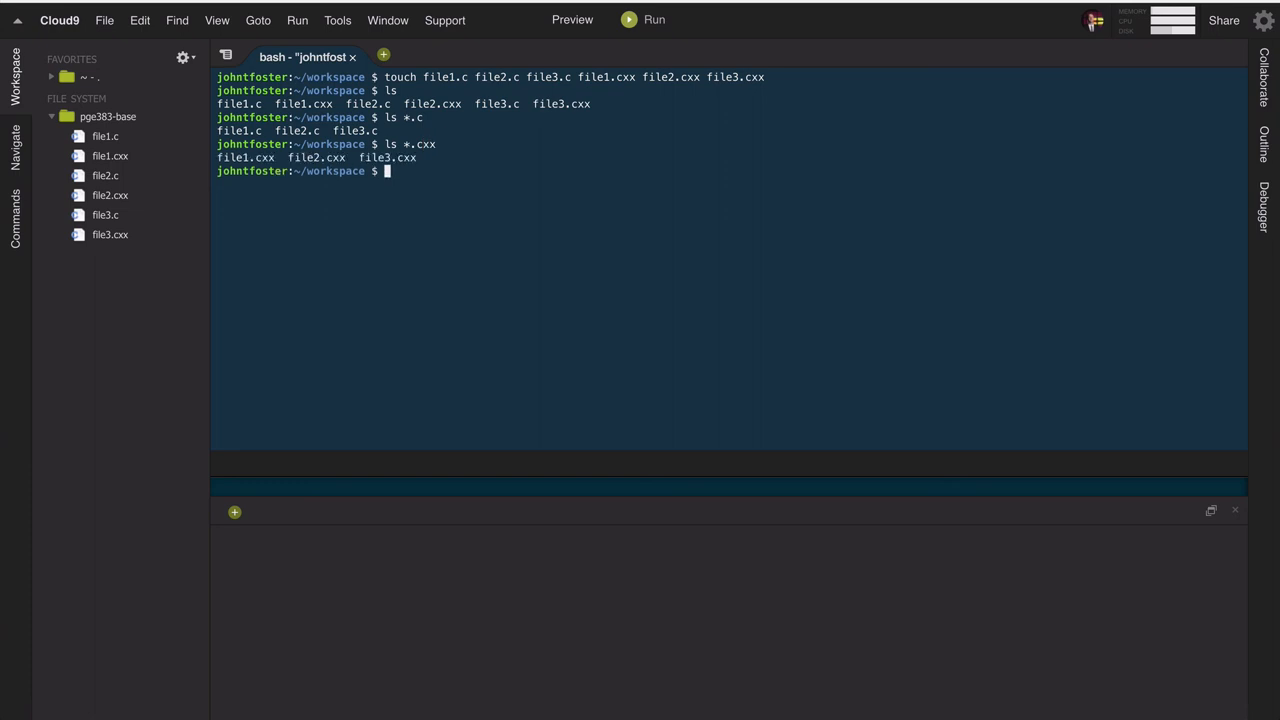
mouse_move(936, 128)
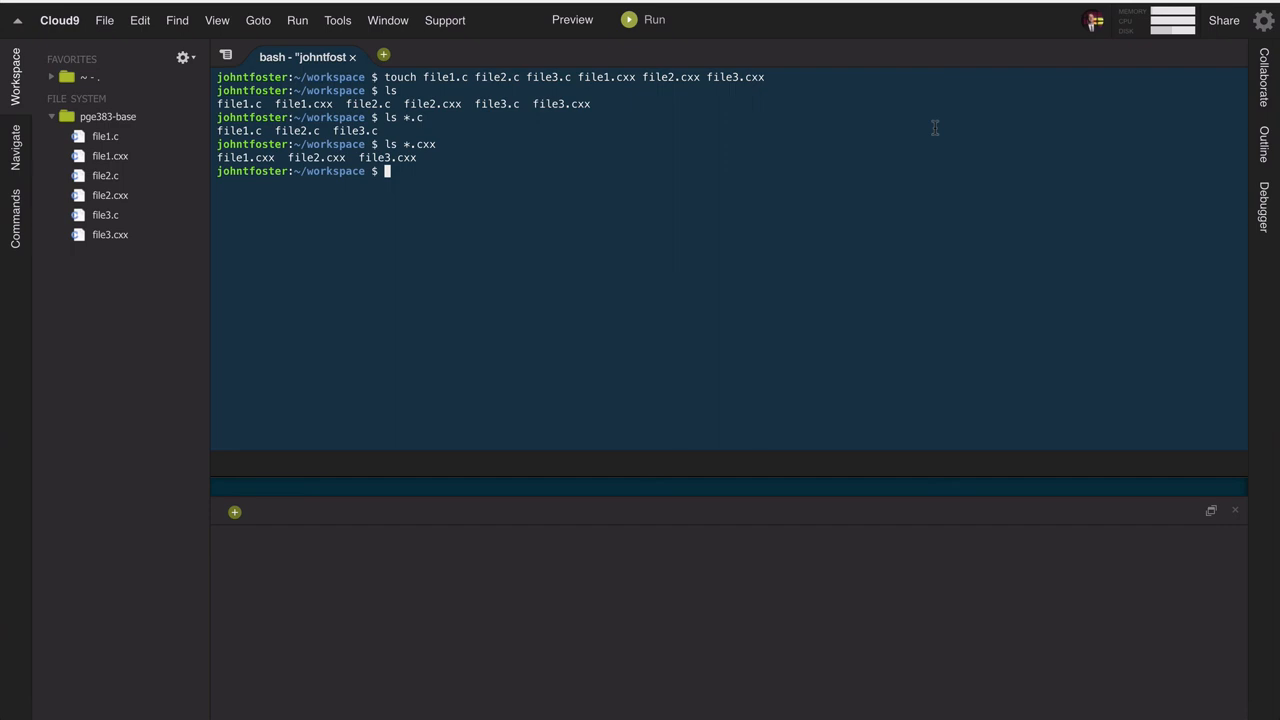
Step: Run tar cjvf files.tar.bz2 *.cxx to archive the three .cxx files with bzip2 compression
type("tar")
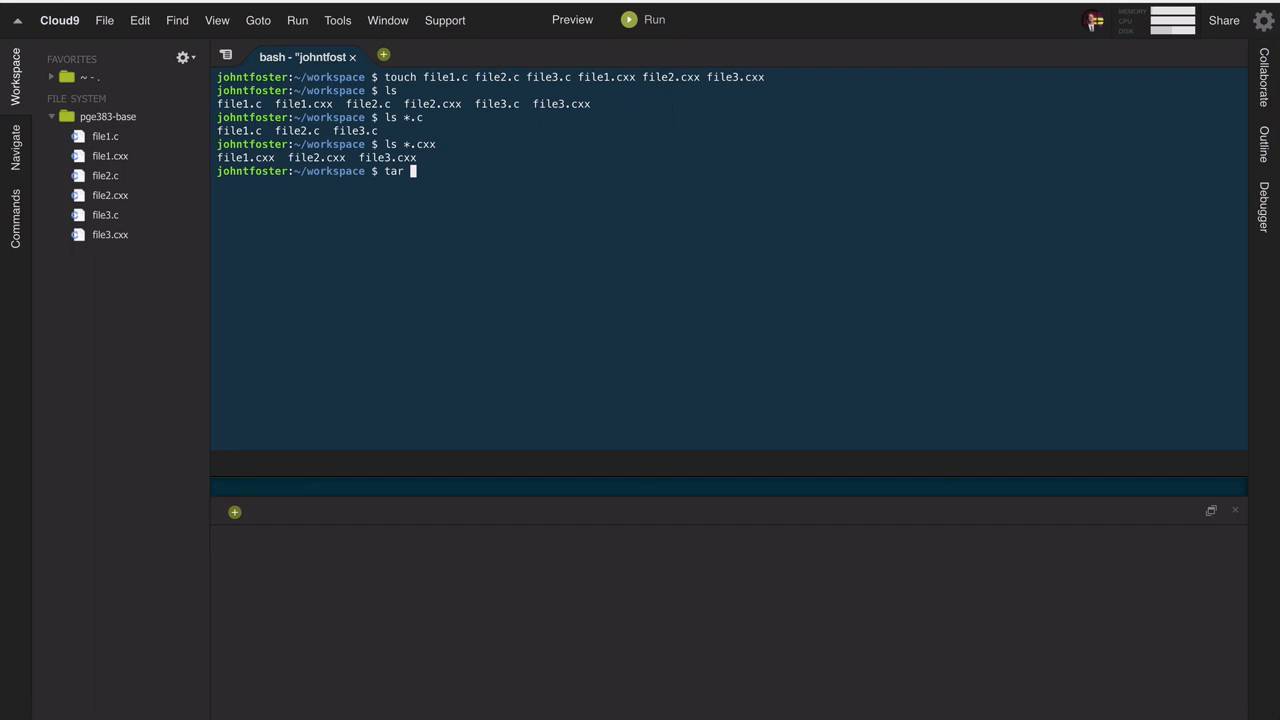
type("c")
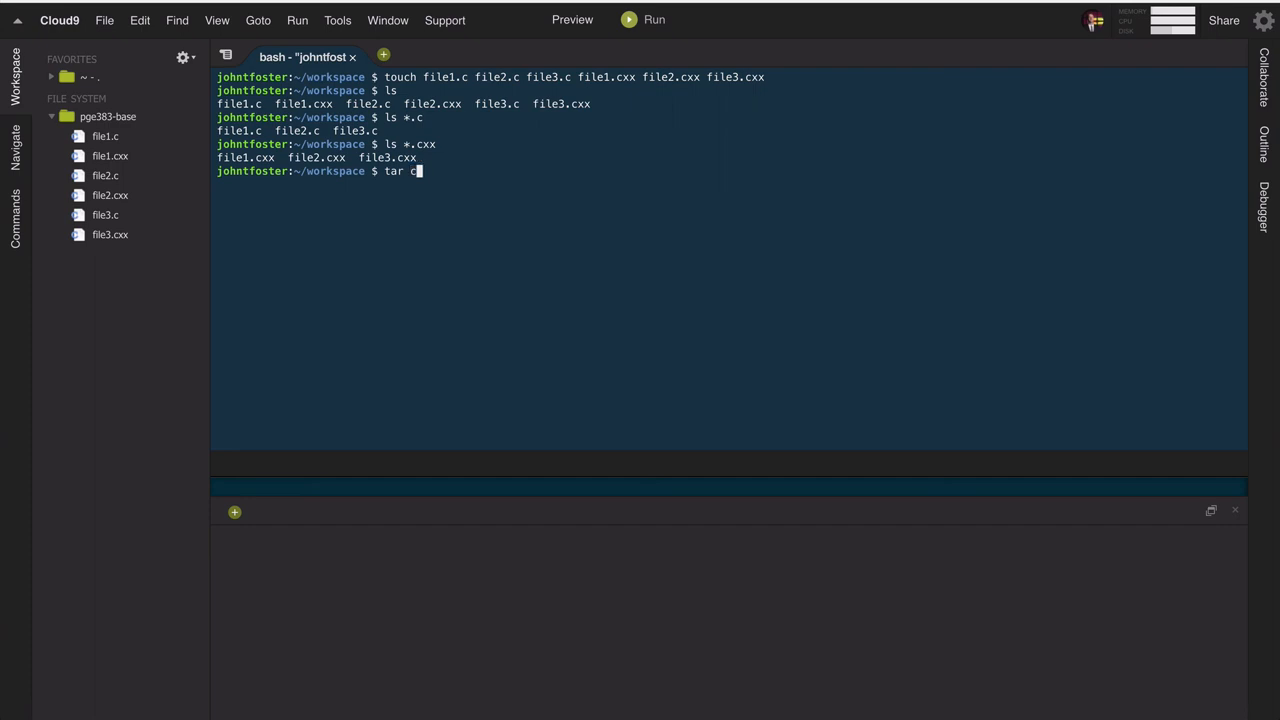
type("x")
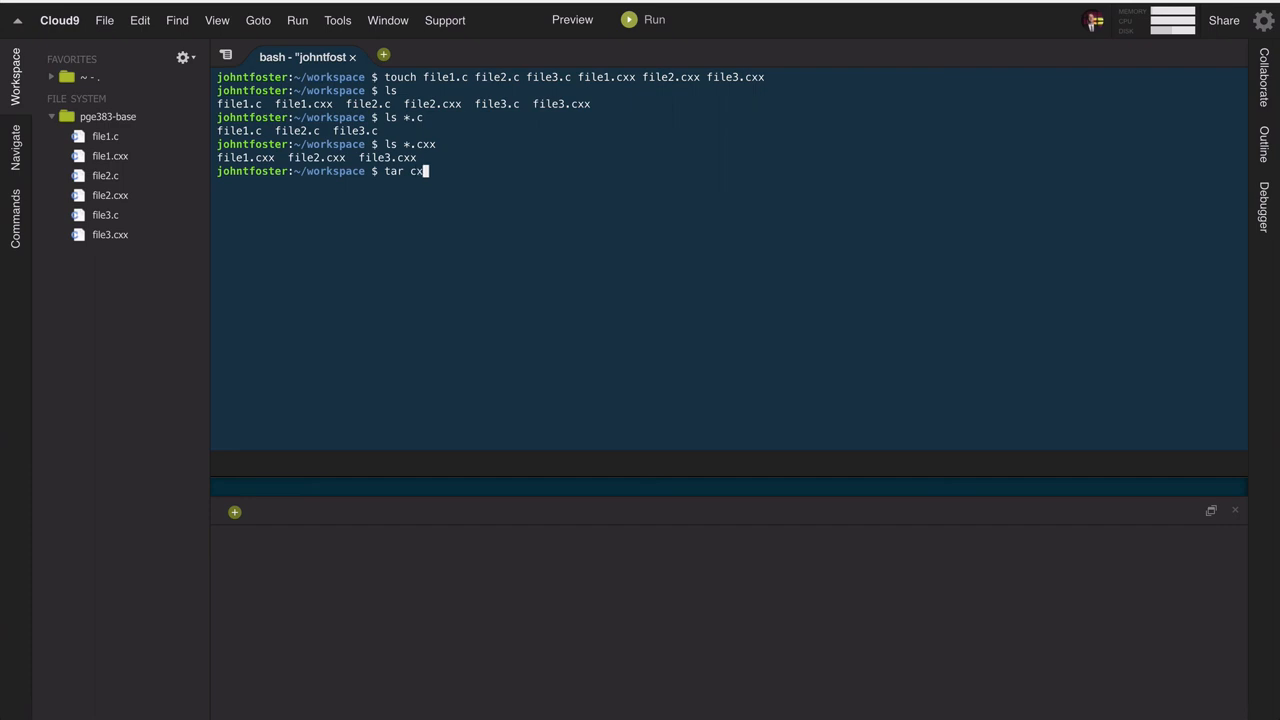
key("Backspace")
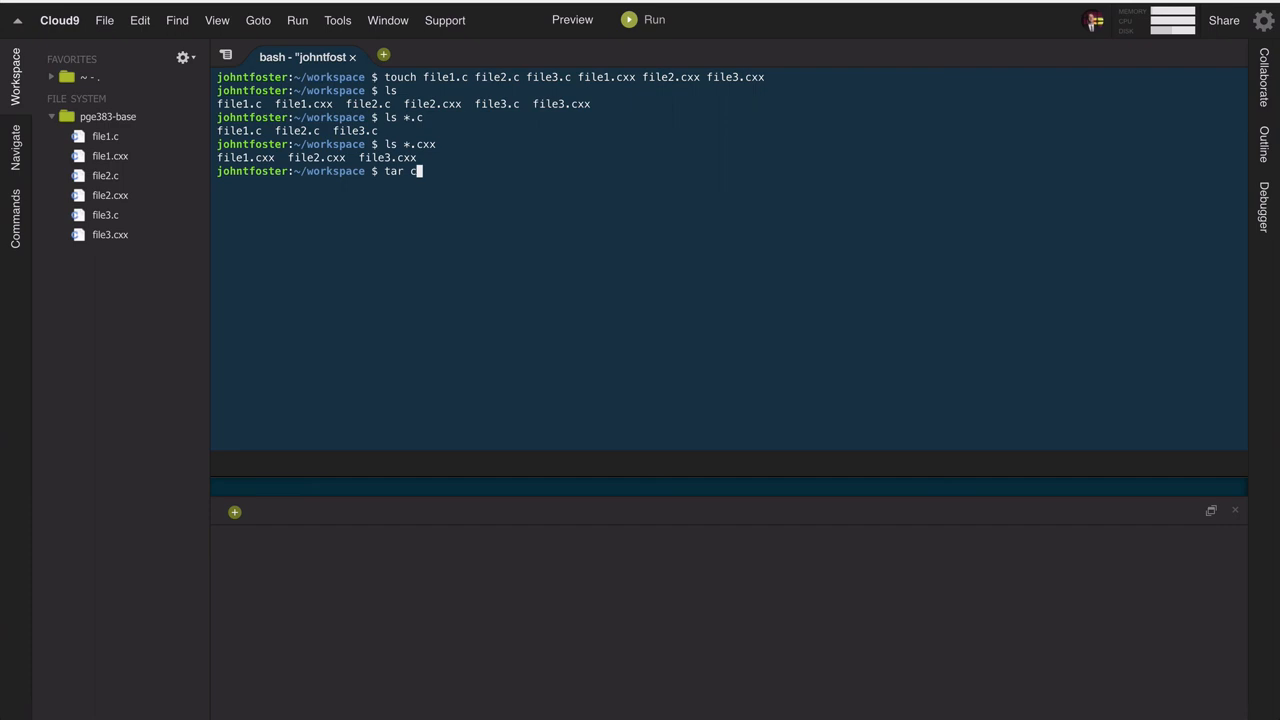
type("jvf")
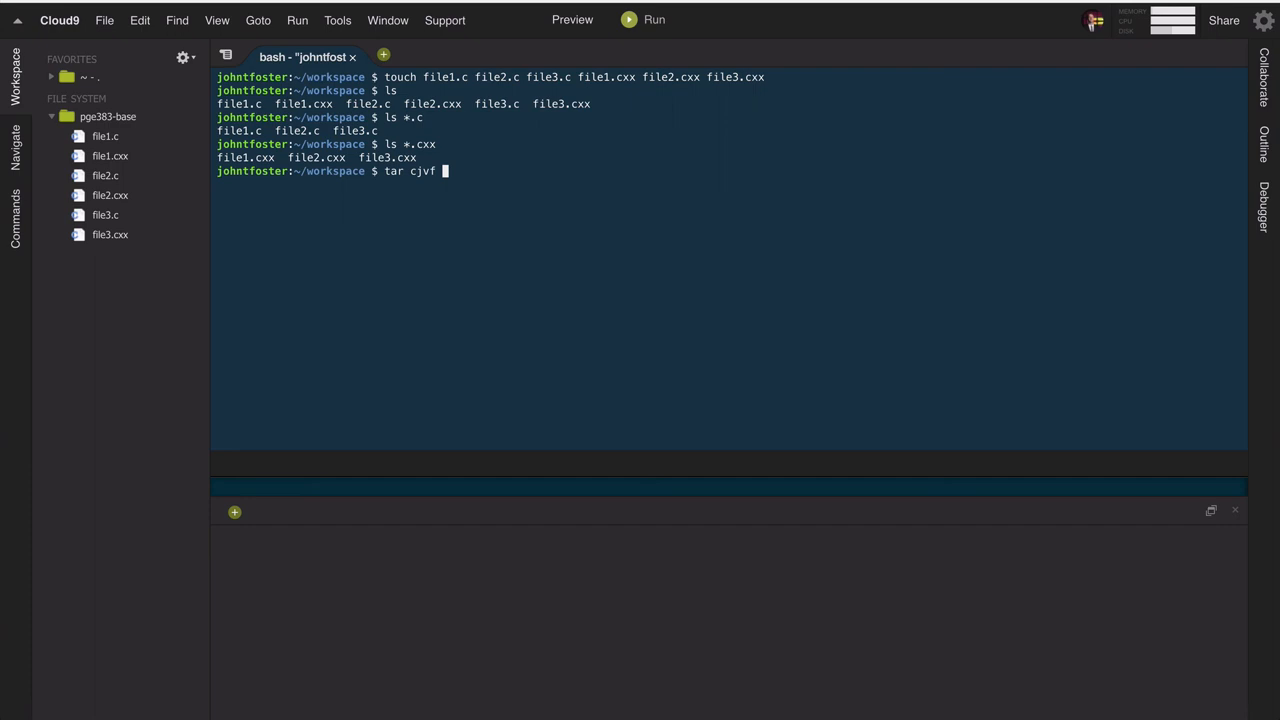
type("files")
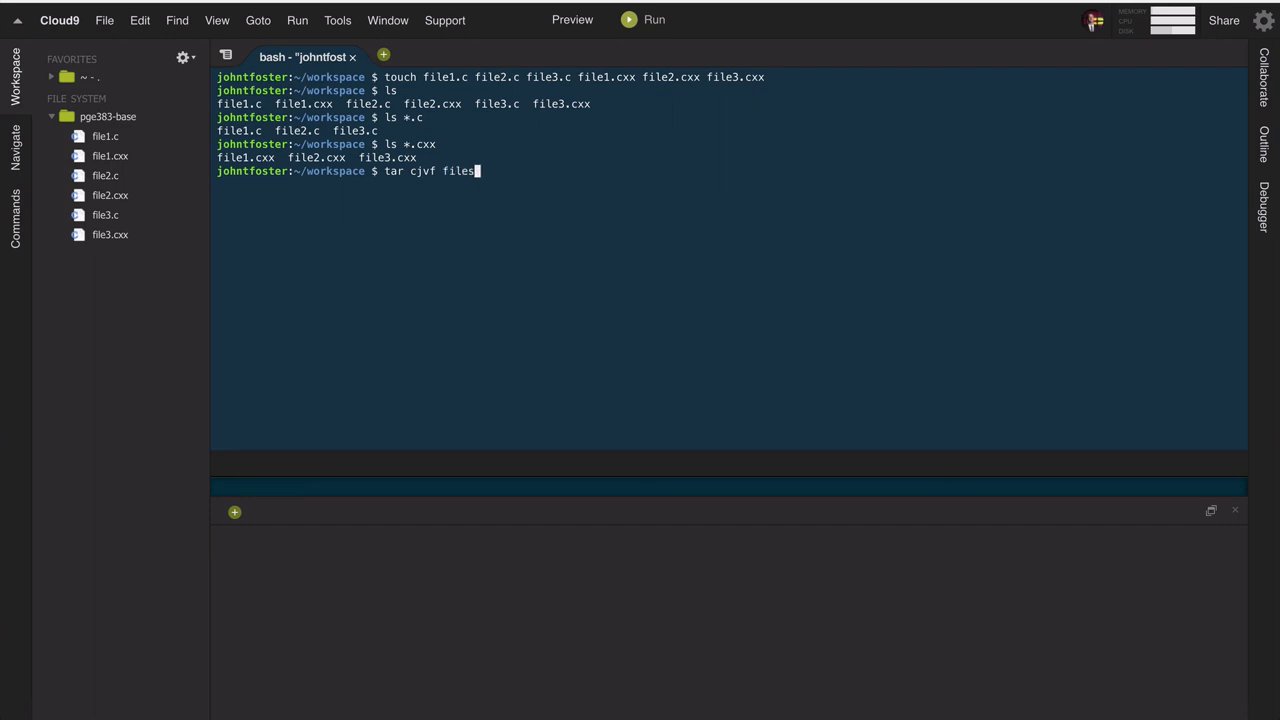
type(".tar.g")
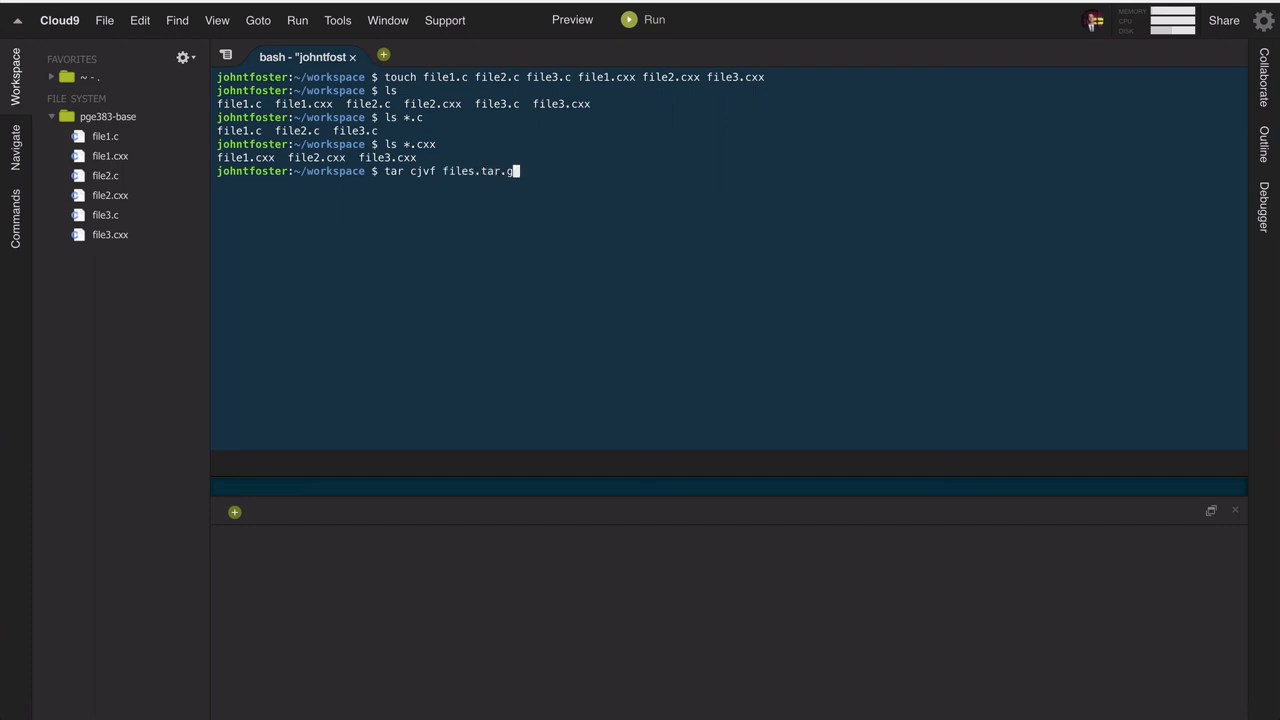
type("bz")
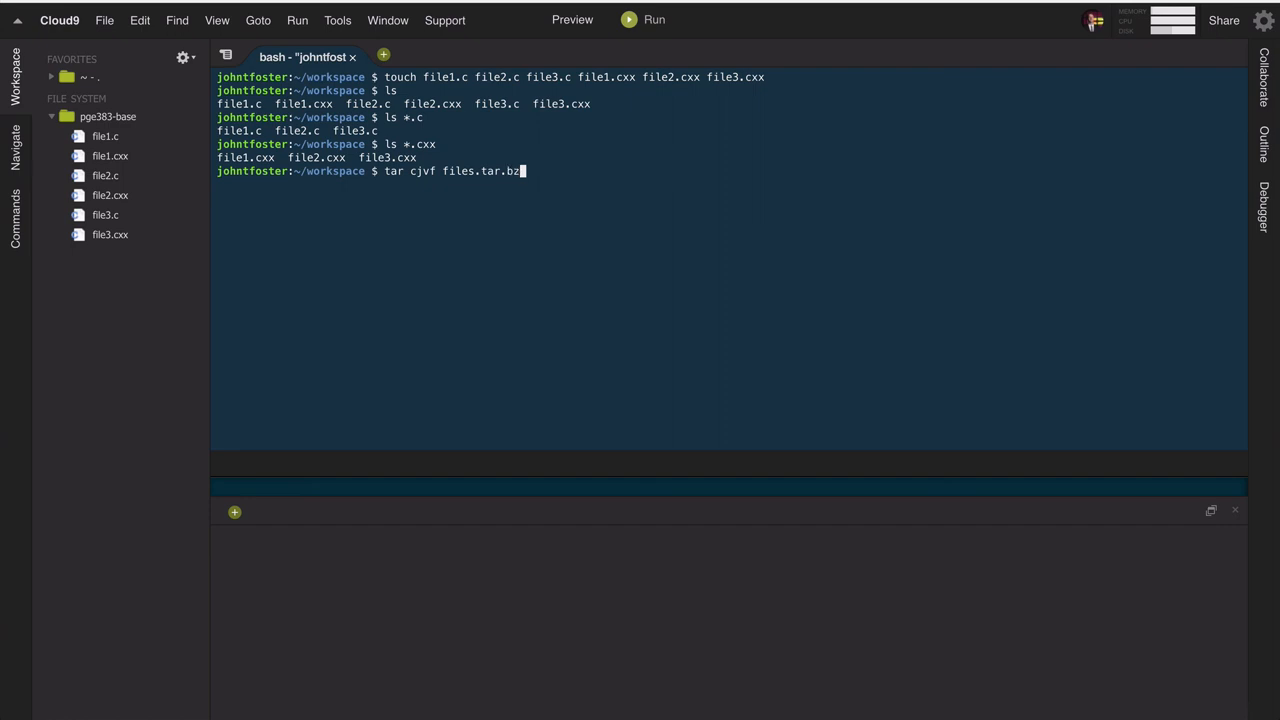
type("2")
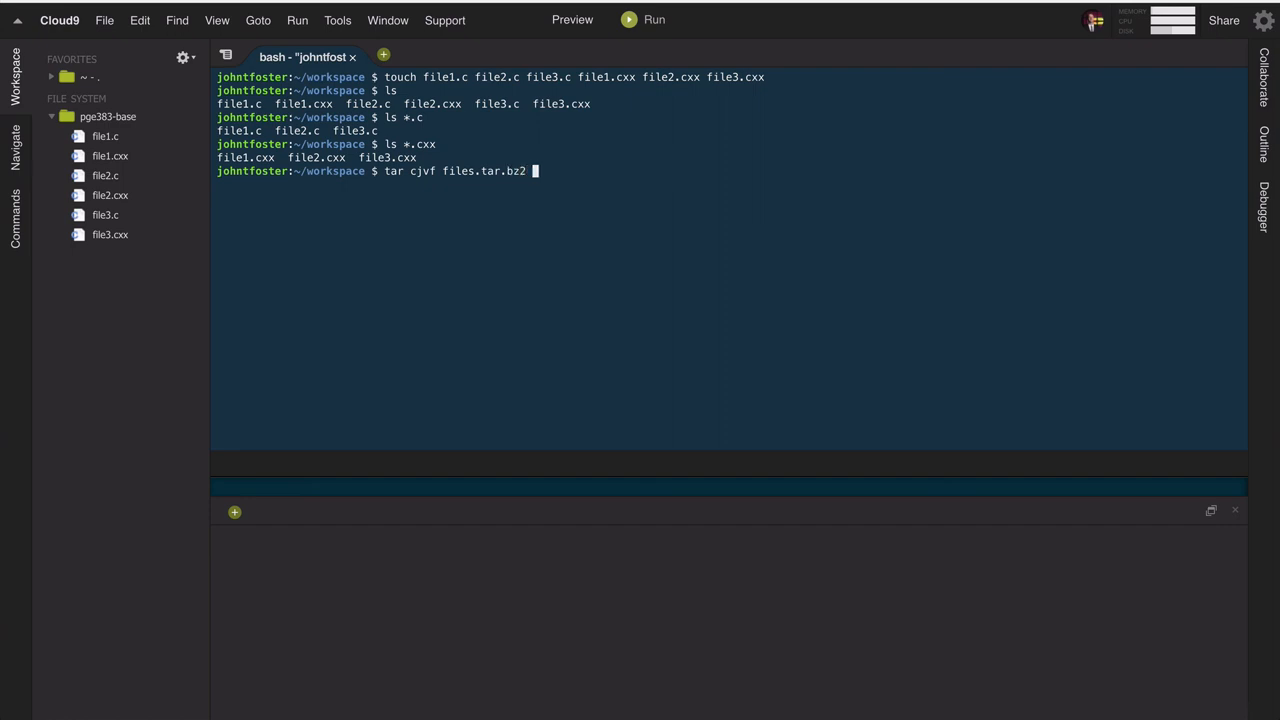
type("*fi")
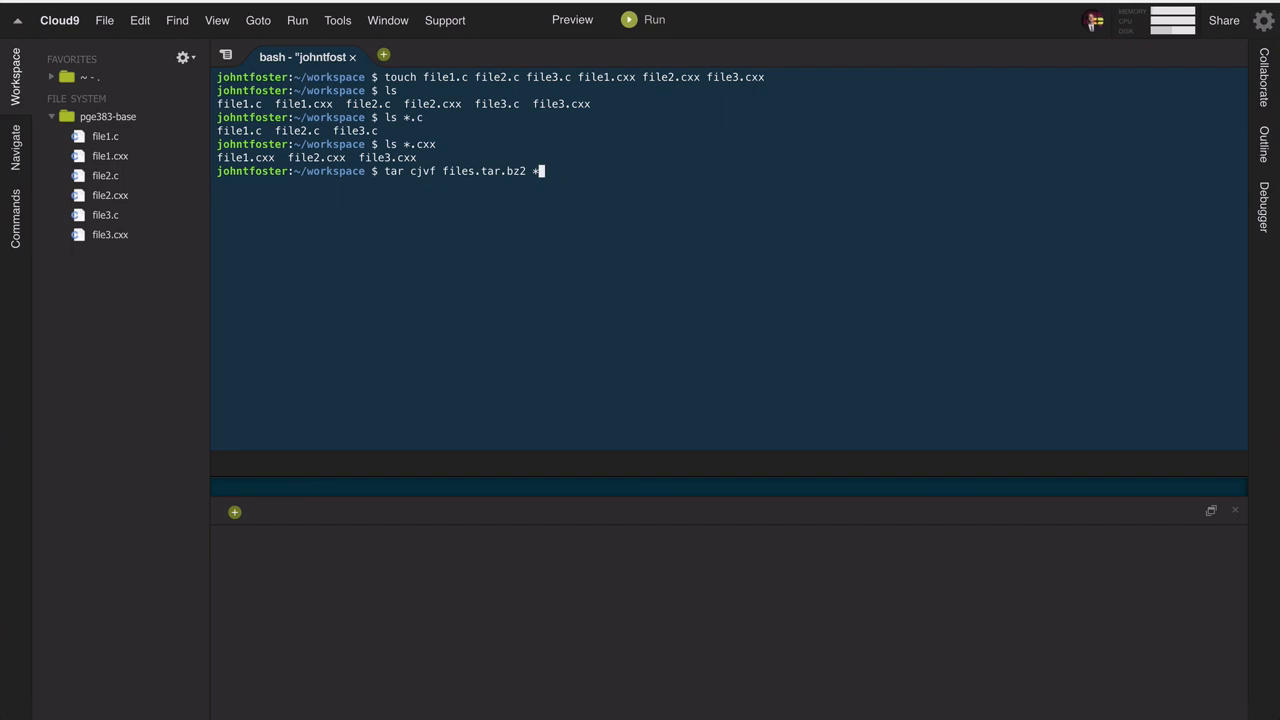
type(".cxx")
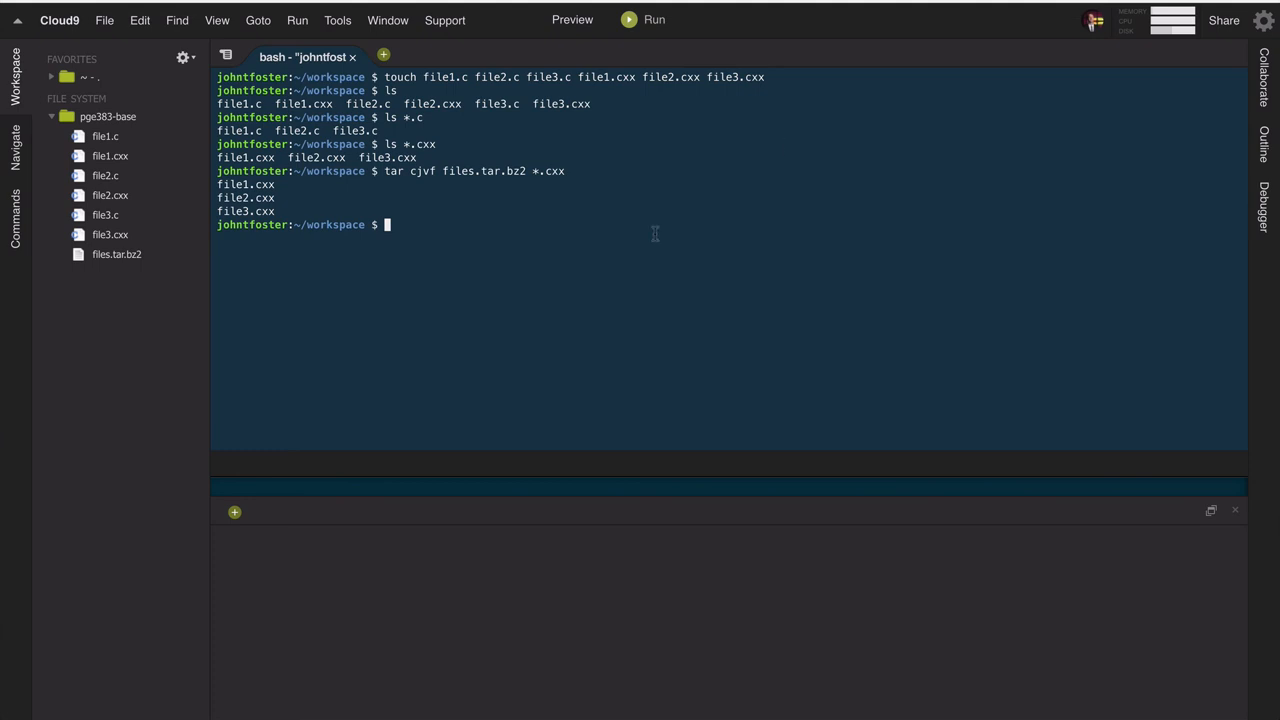
Step: List the workspace with ls to show files.tar.bz2 beside the .c and .cxx files
type("ls")
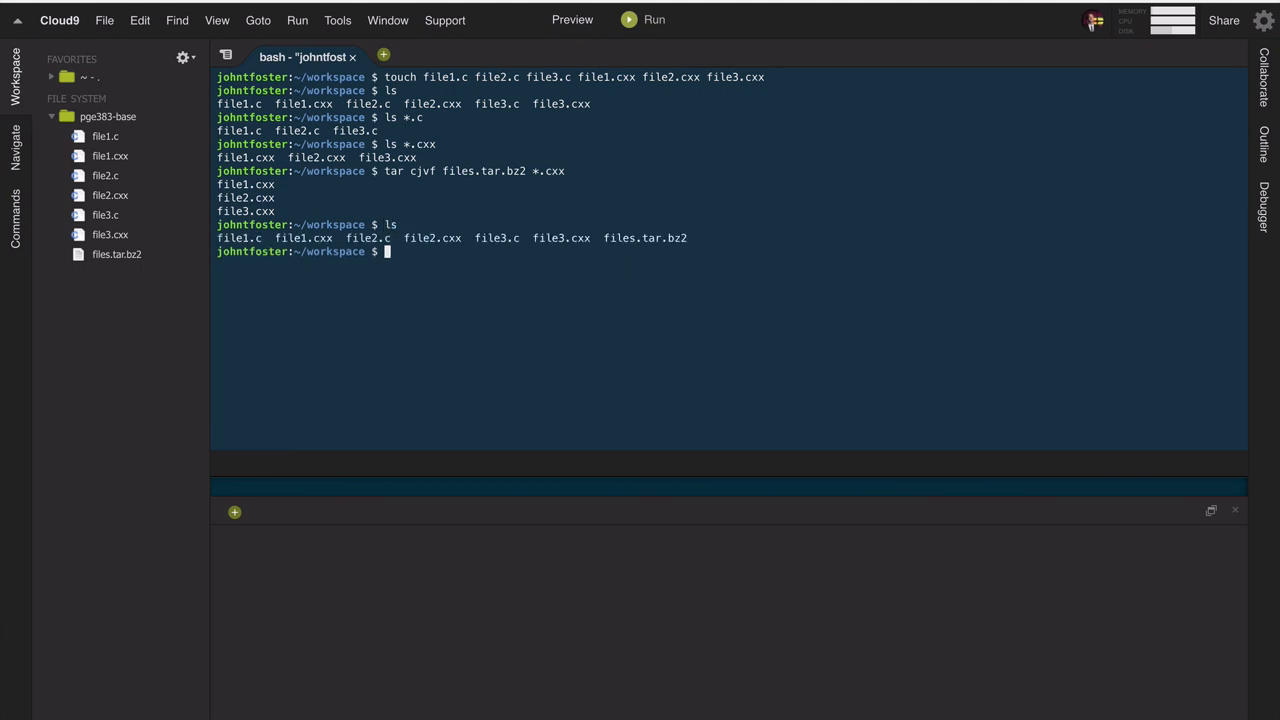
mouse_move(616, 240)
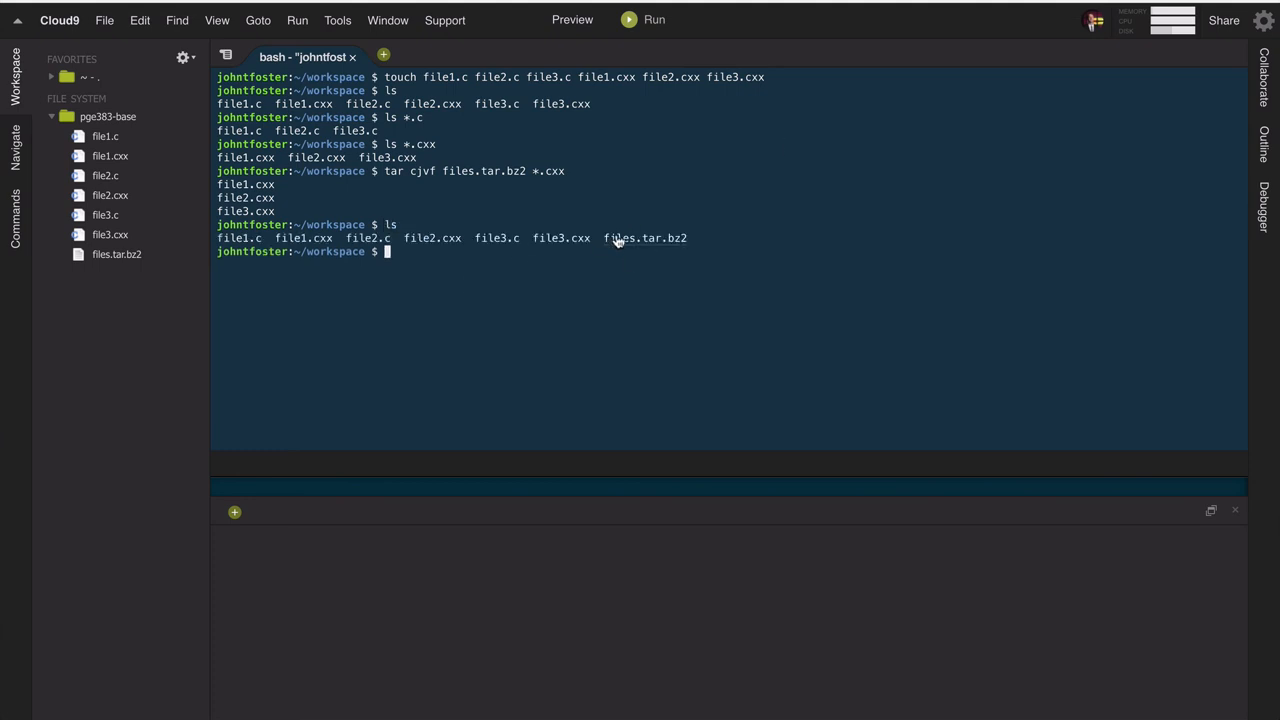
mouse_move(560, 252)
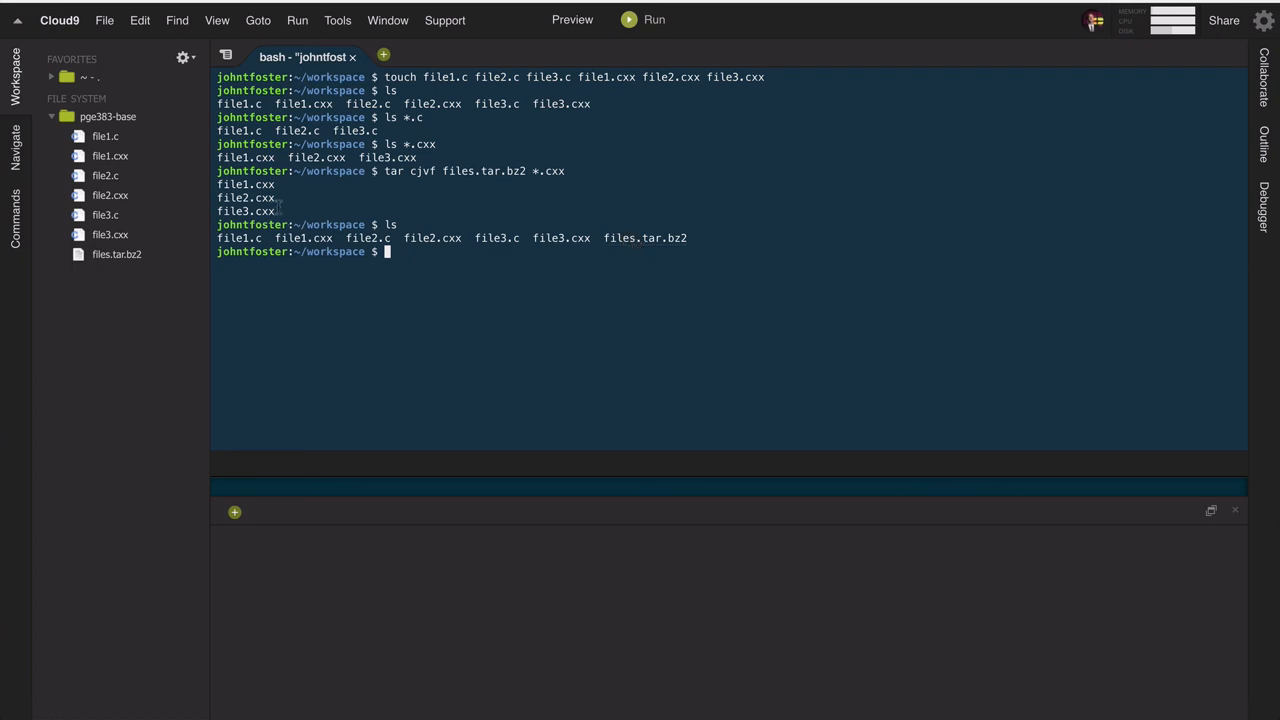
mouse_move(632, 248)
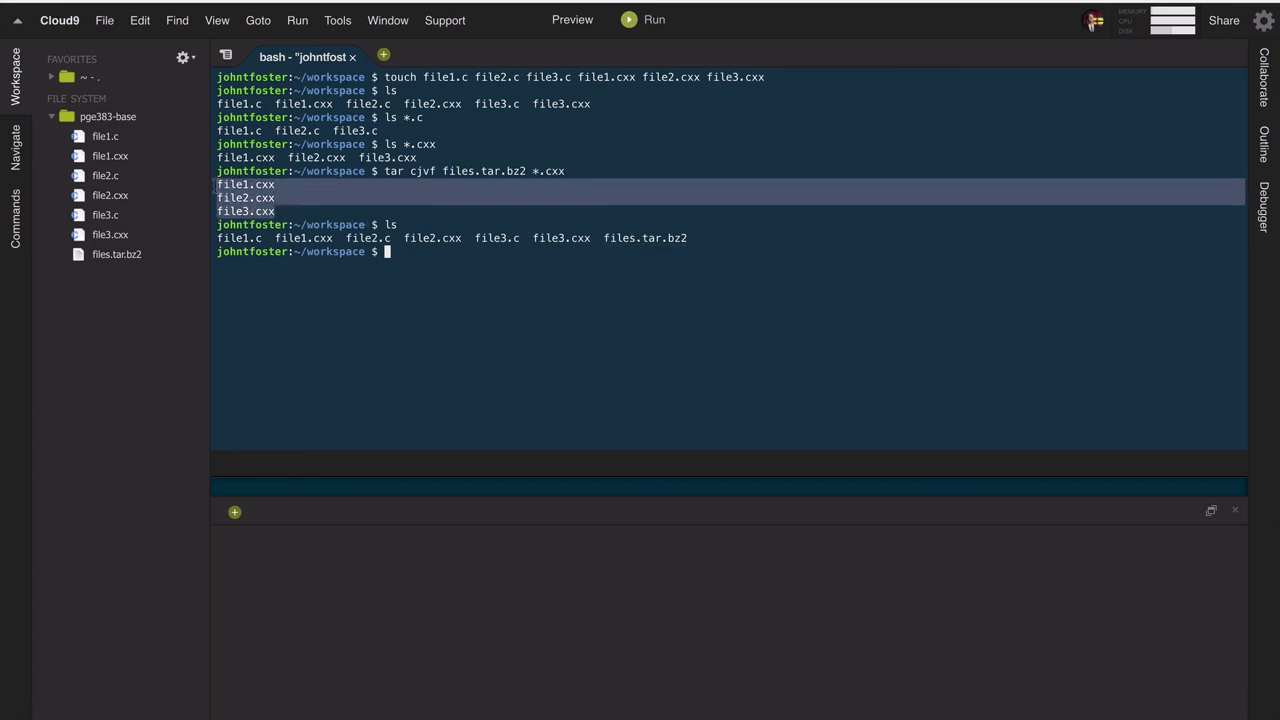
mouse_move(552, 164)
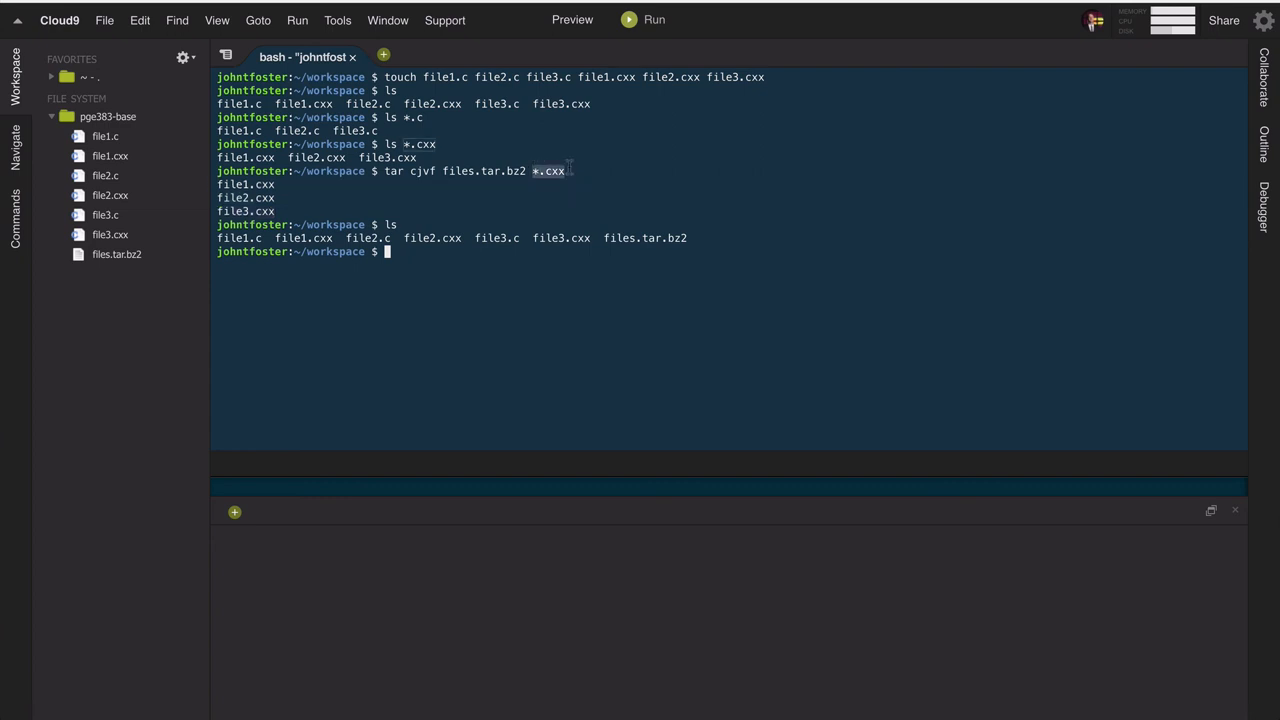
mouse_move(482, 280)
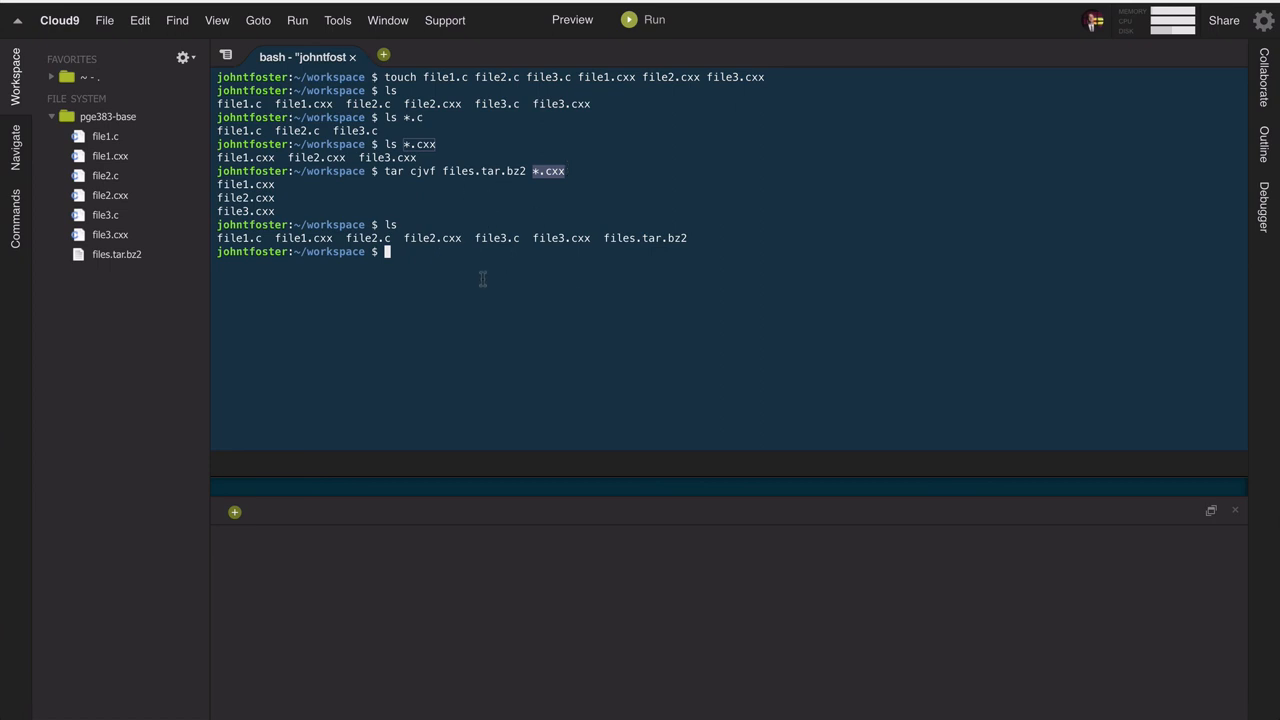
mouse_move(484, 270)
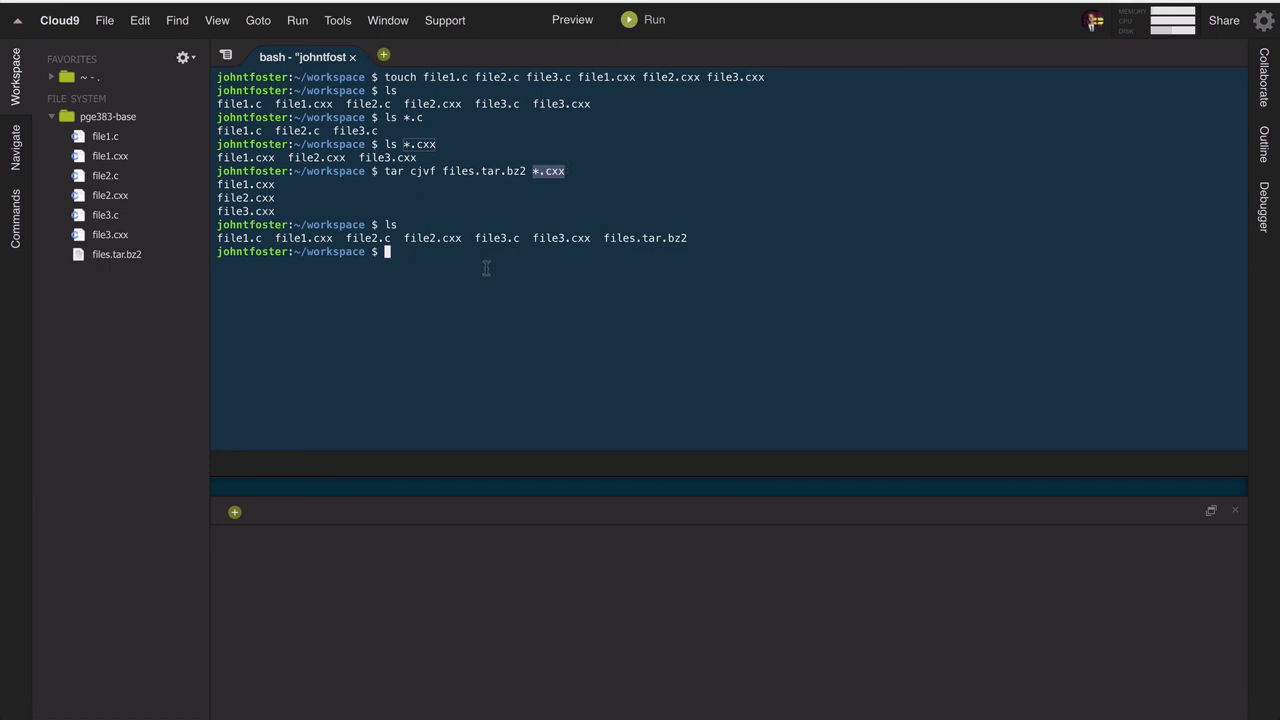